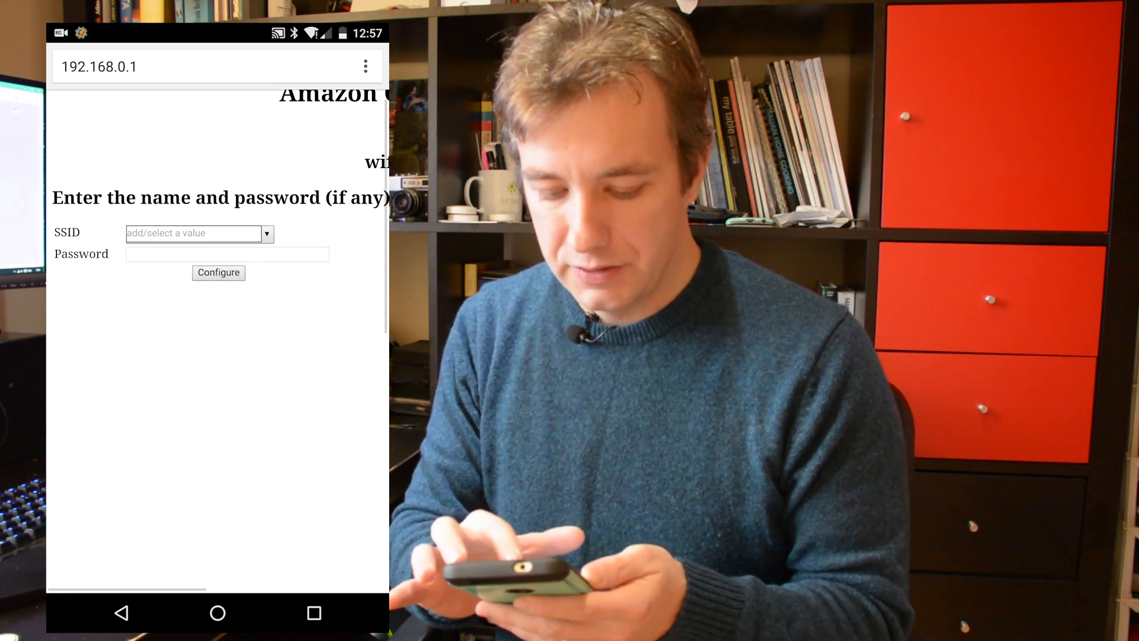
# Step: Open AutoRemote's Send Message page in a new Chrome tab, then bring up a blank Notepad++ note
pyautogui.click(192, 233)
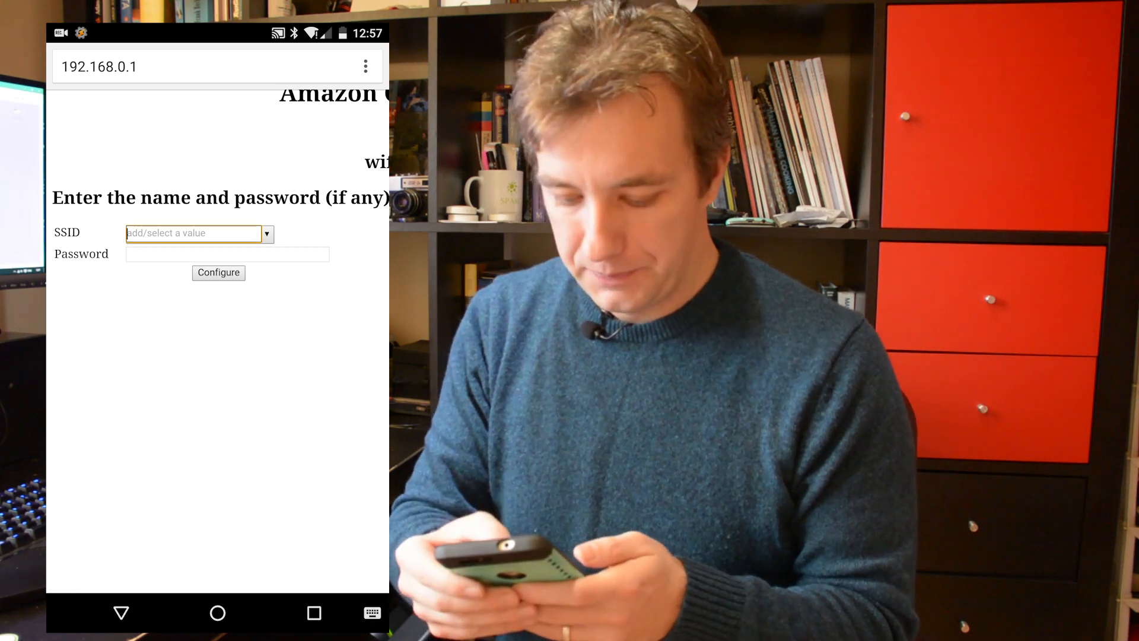
pyautogui.click(218, 272)
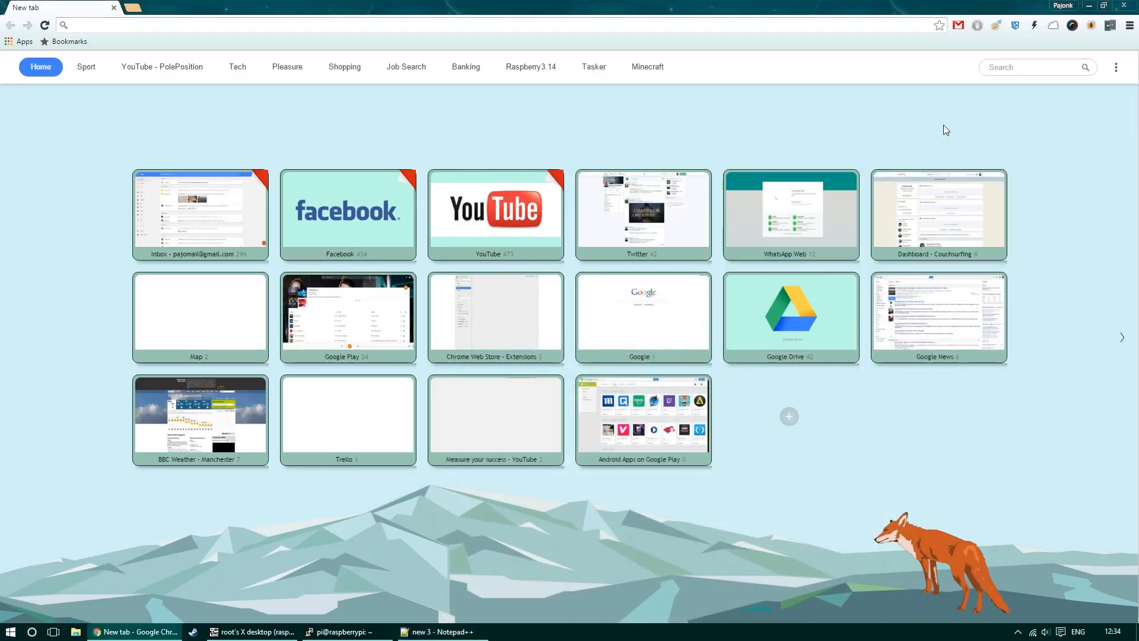
pyautogui.moveTo(996, 26)
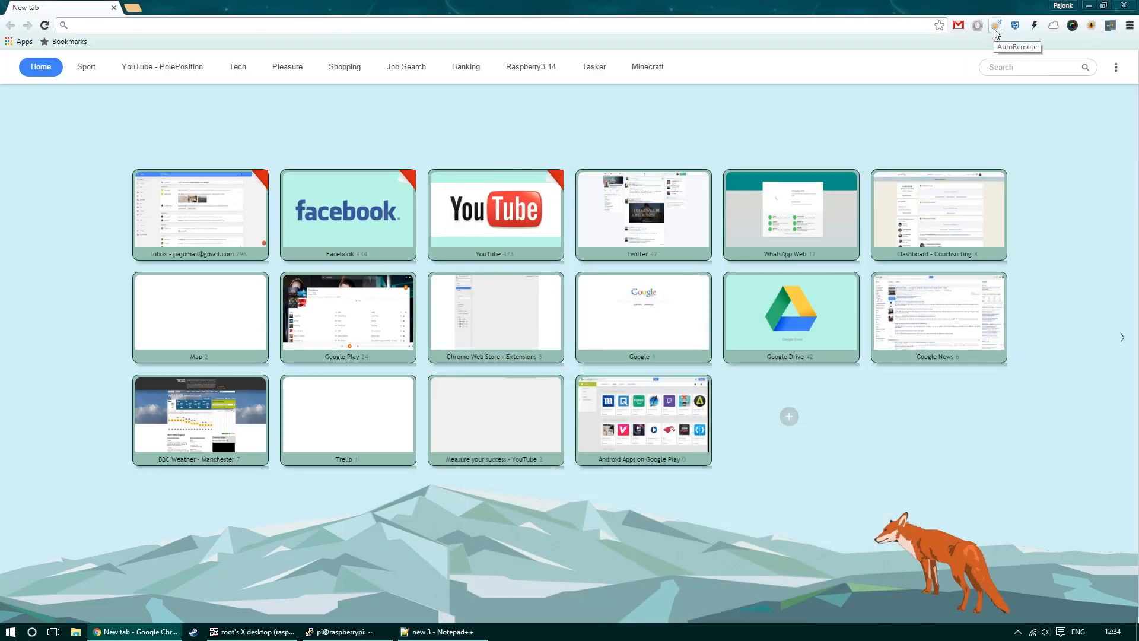
pyautogui.rightClick(997, 25)
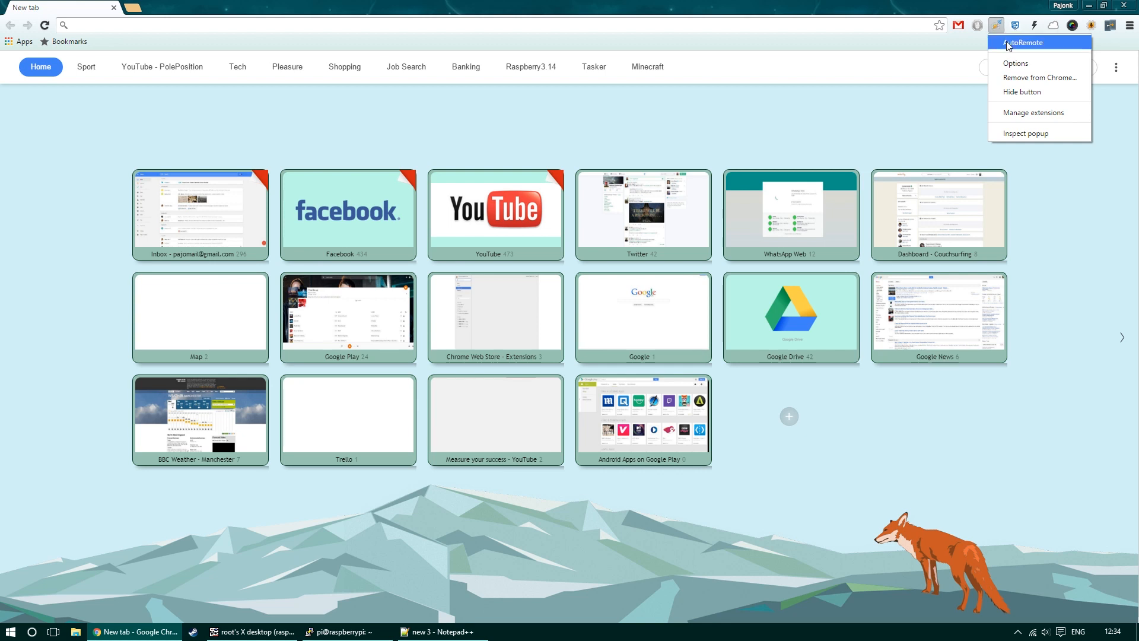
pyautogui.click(996, 25)
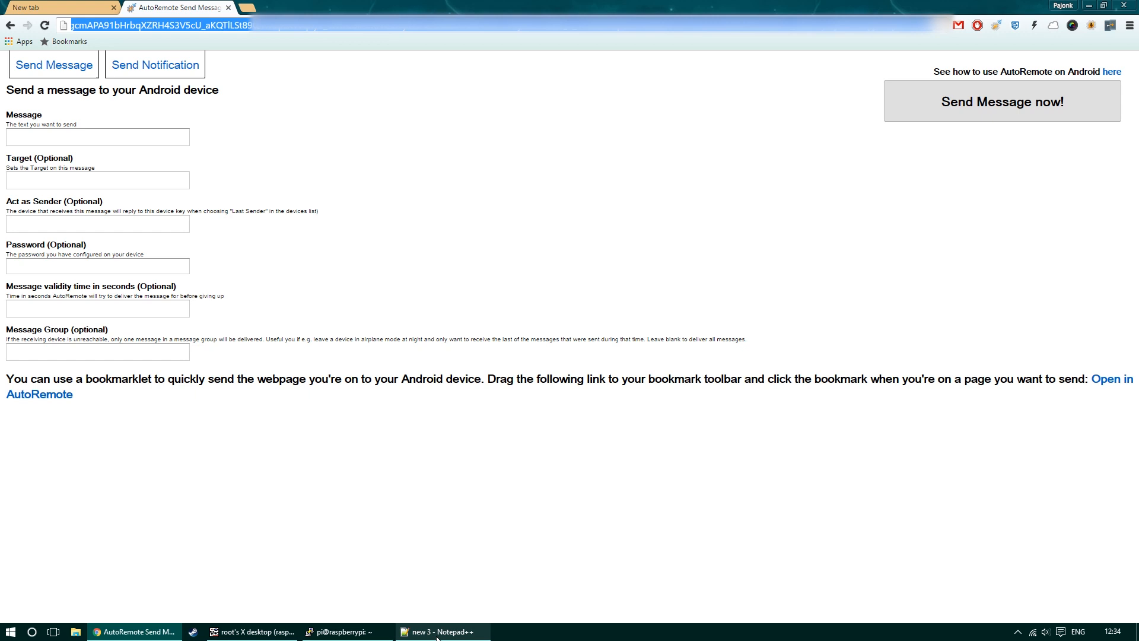
pyautogui.click(439, 631)
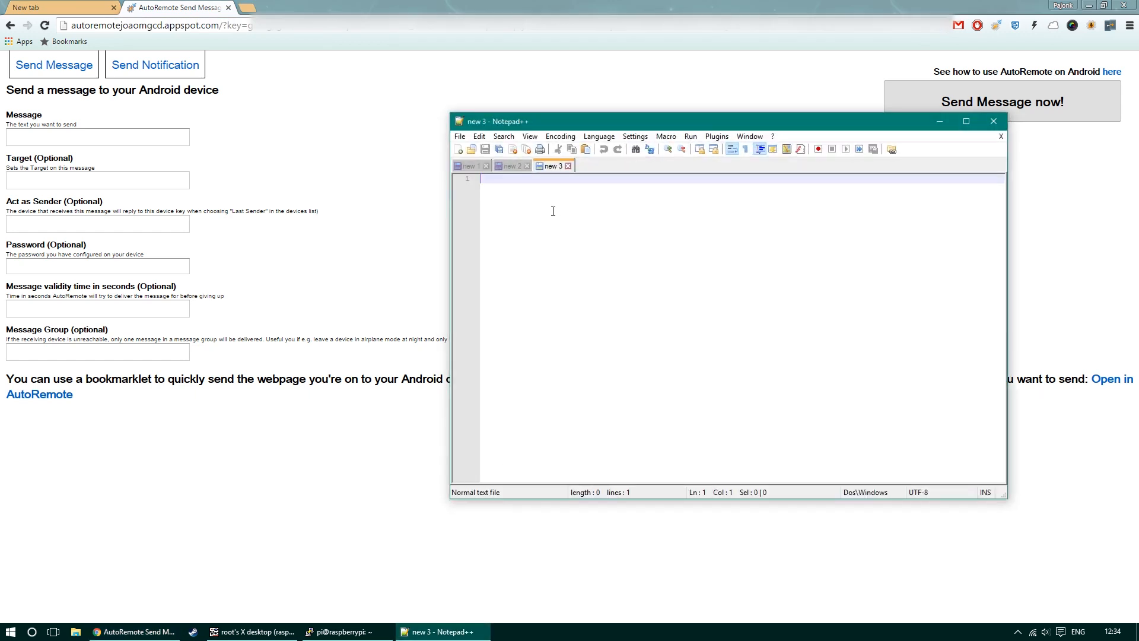
# Step: Type the placeholder lines 'XXXX - your PC Key' and 'XXXX - your Mobile Key'
pyautogui.write('XXXXXXXXXXXXX - y')
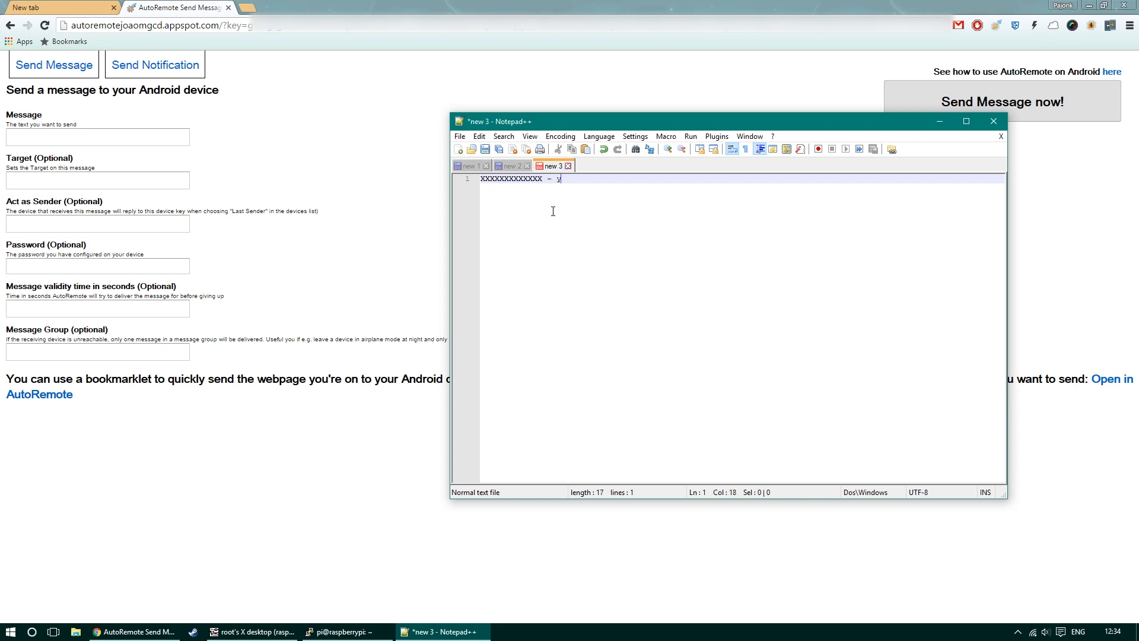
pyautogui.write('our PC Key')
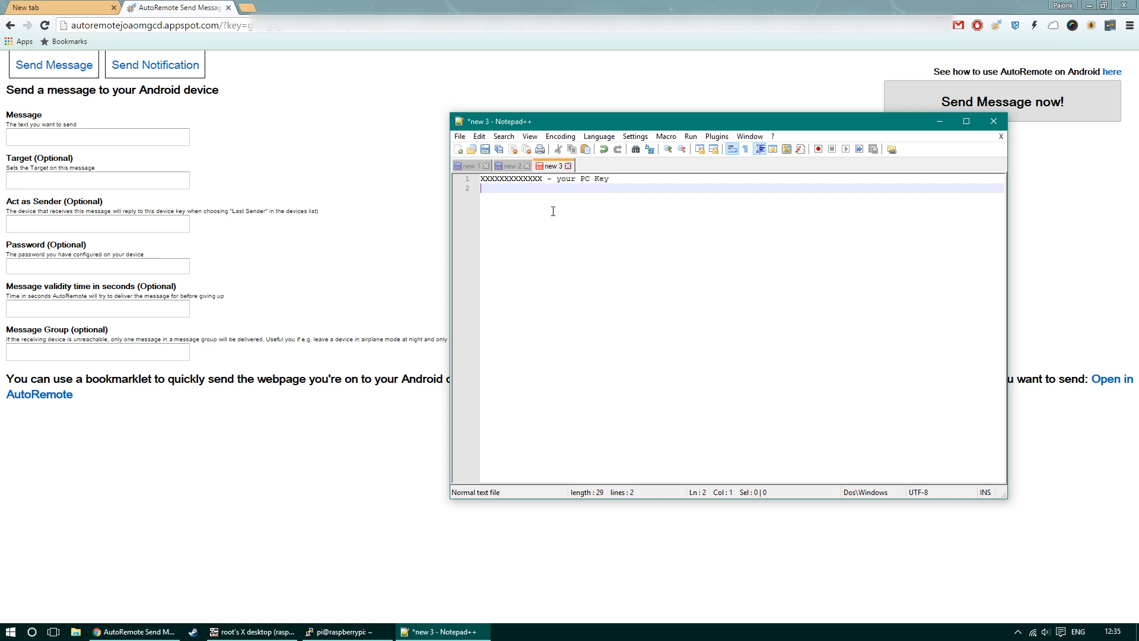
pyautogui.write('XXXXXXXXXXXXXX')
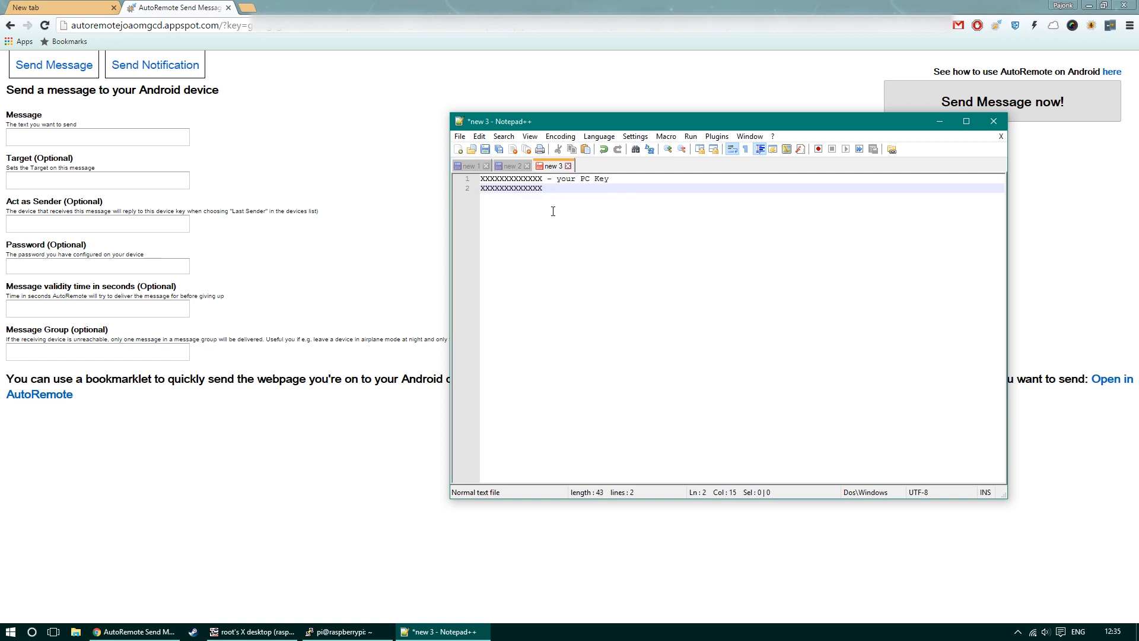
pyautogui.write('-')
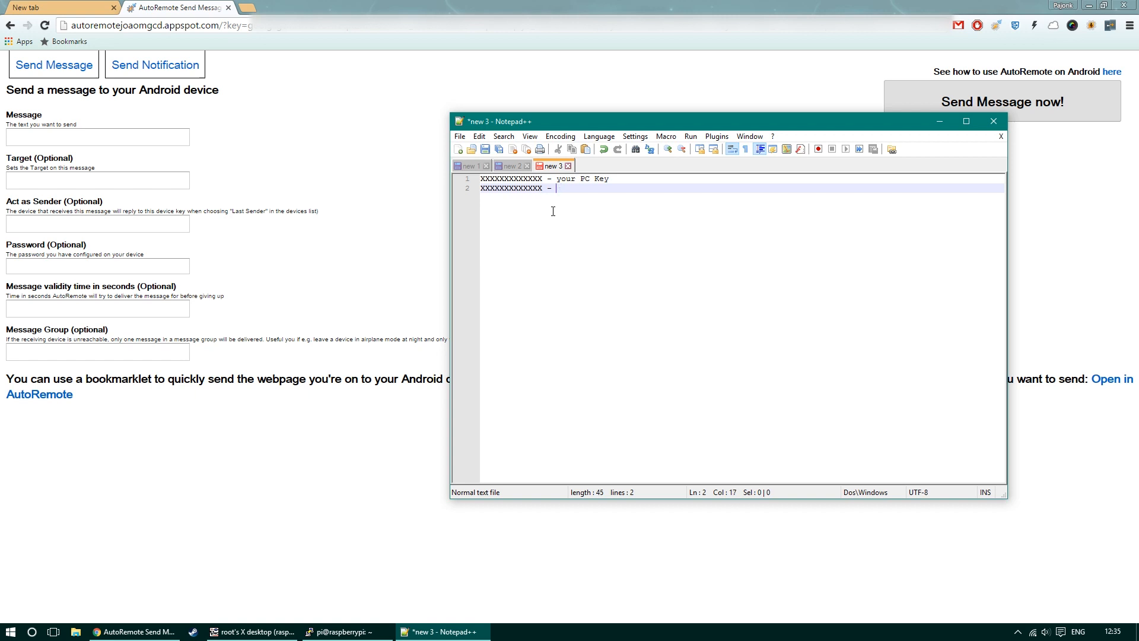
pyautogui.write('your')
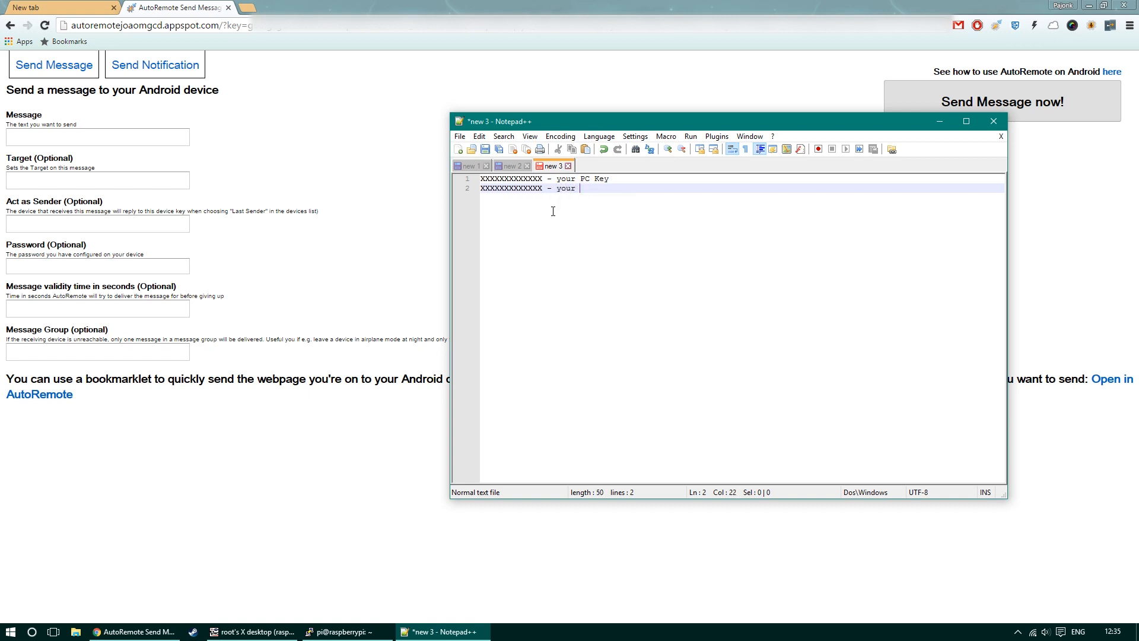
pyautogui.write('Mobile')
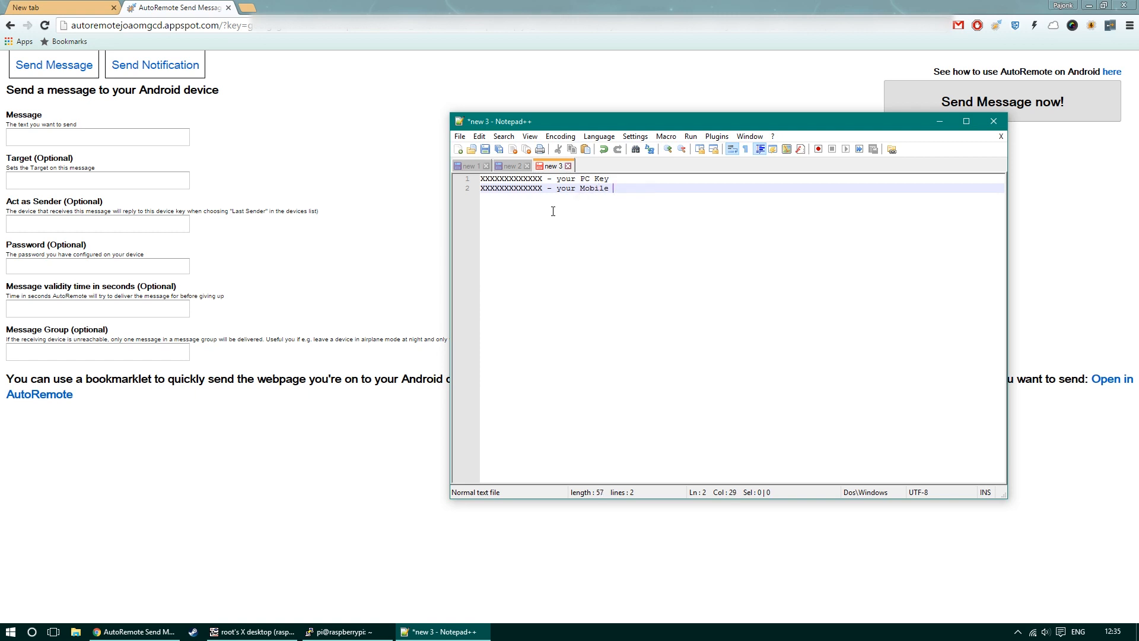
pyautogui.write('Key')
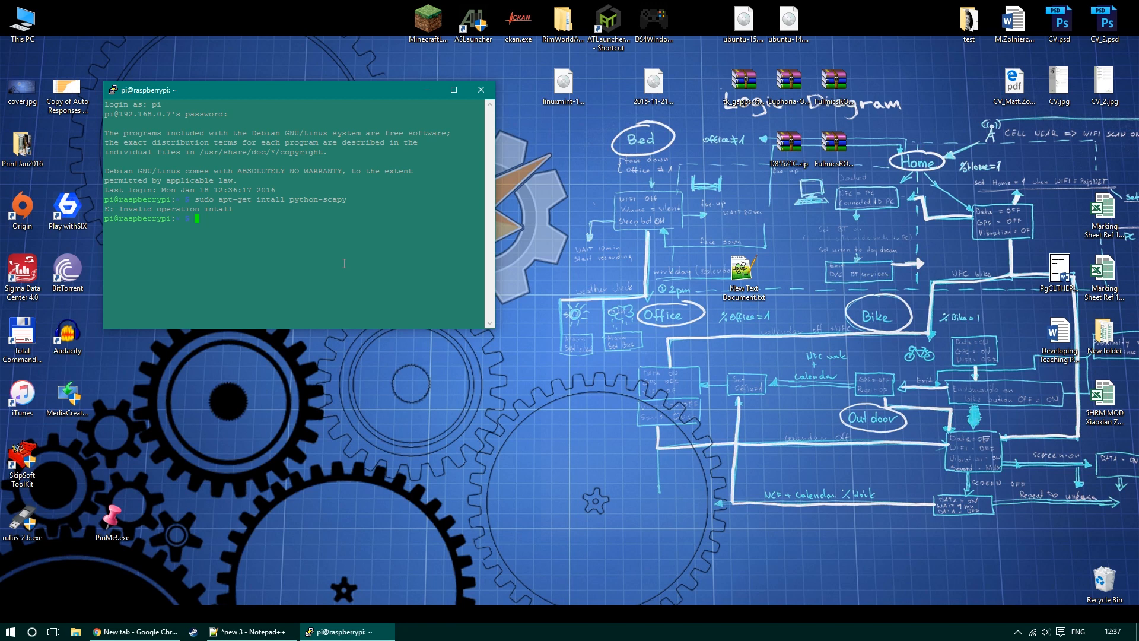
# Step: Run sudo apt-get install python-scapy, then launch sudo apt-get install tcpdump
pyautogui.write('sudo apt-get install python-scapy')
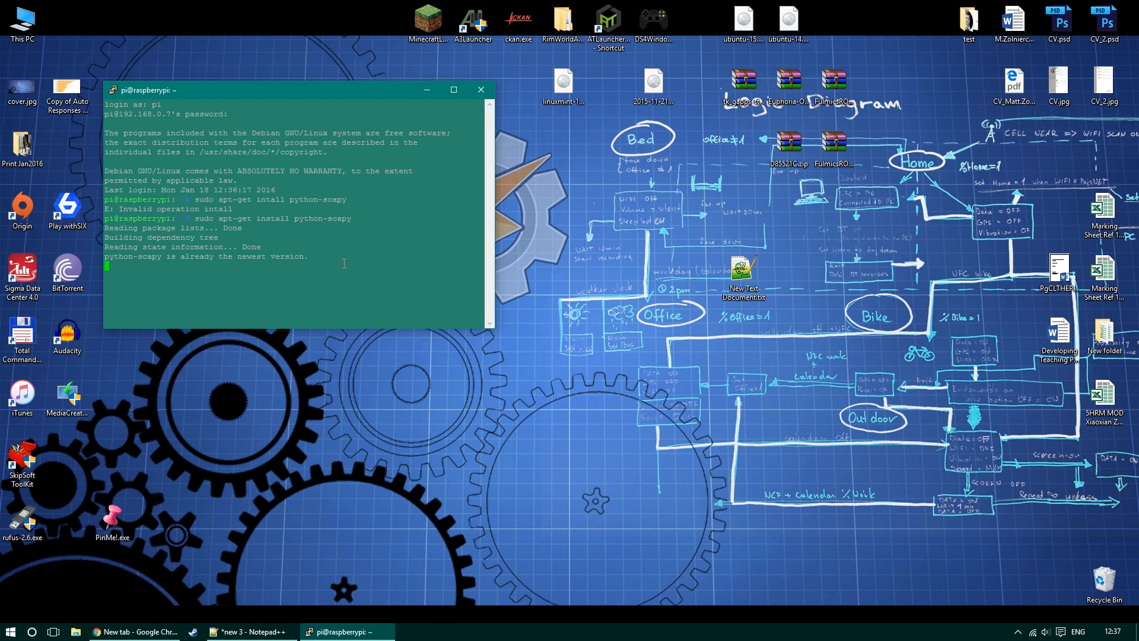
pyautogui.write('sudo apt-get install python-scapy')
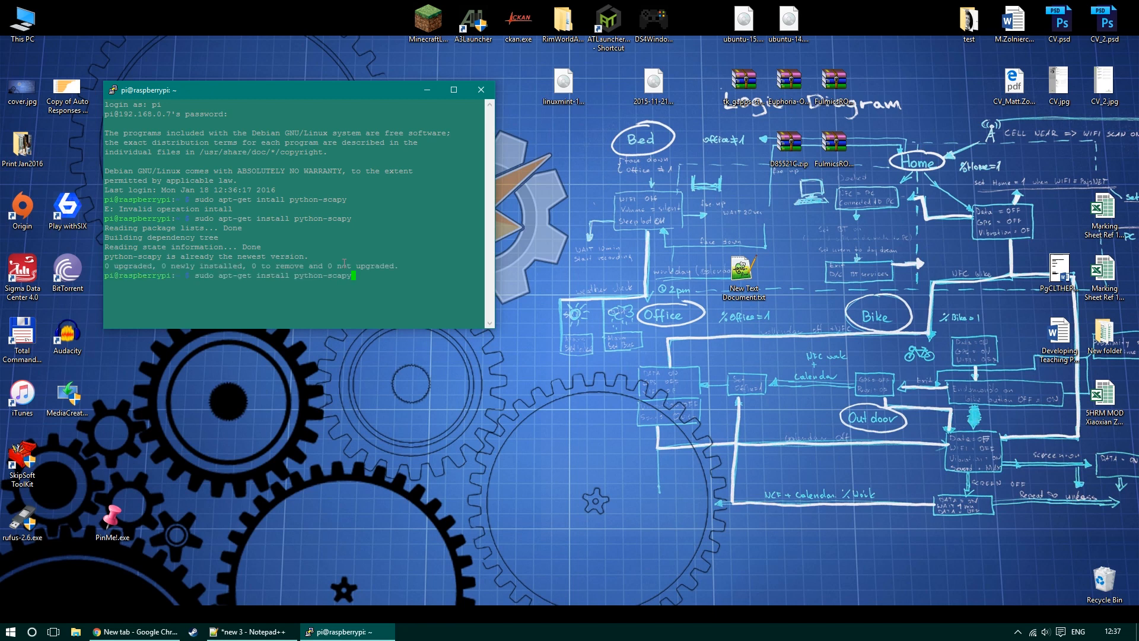
pyautogui.press('Backspace')
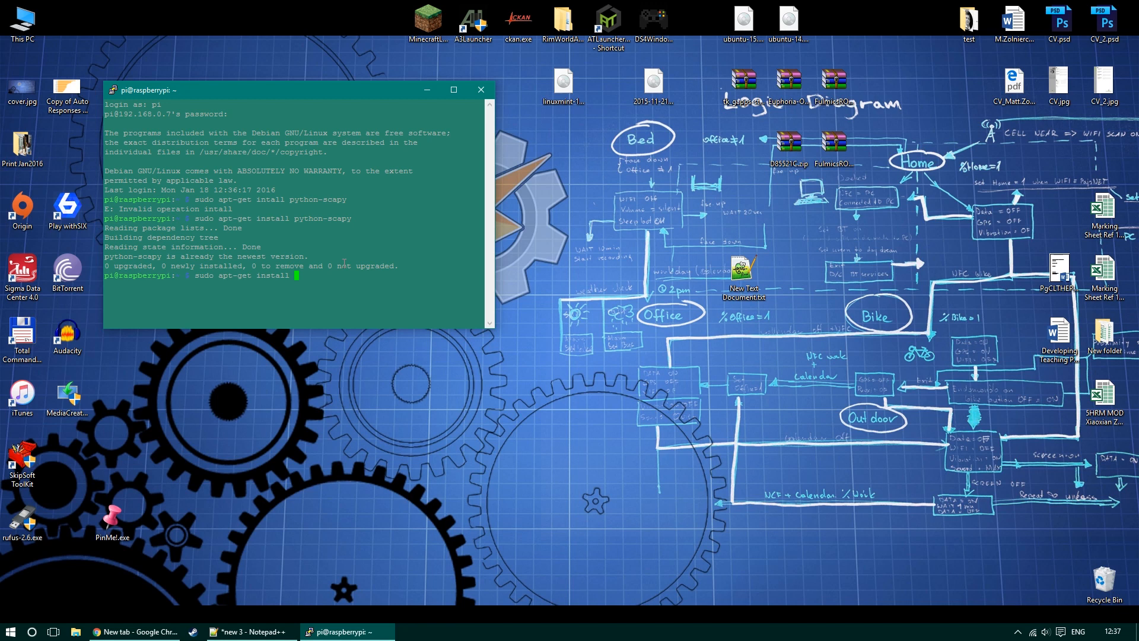
pyautogui.write('tcp')
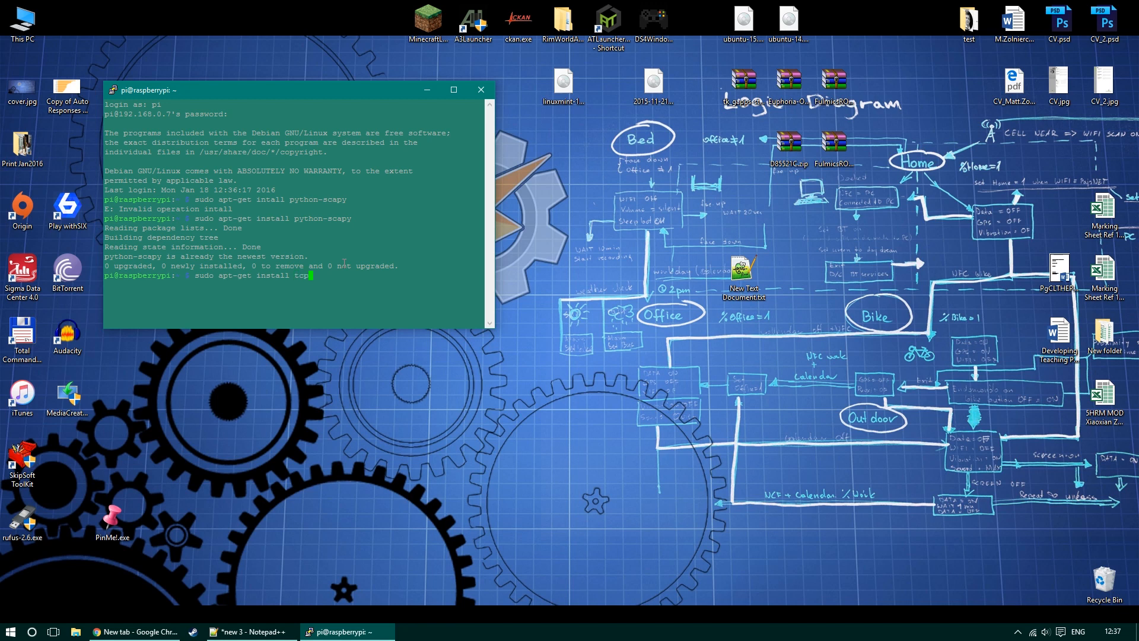
pyautogui.write('dump')
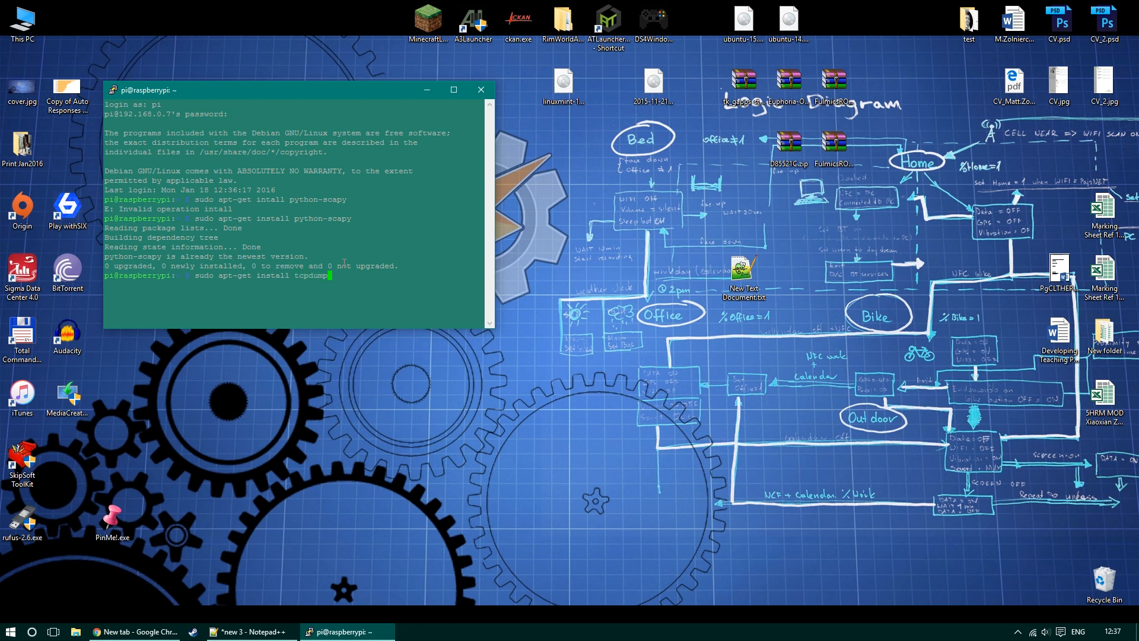
pyautogui.press('enter')
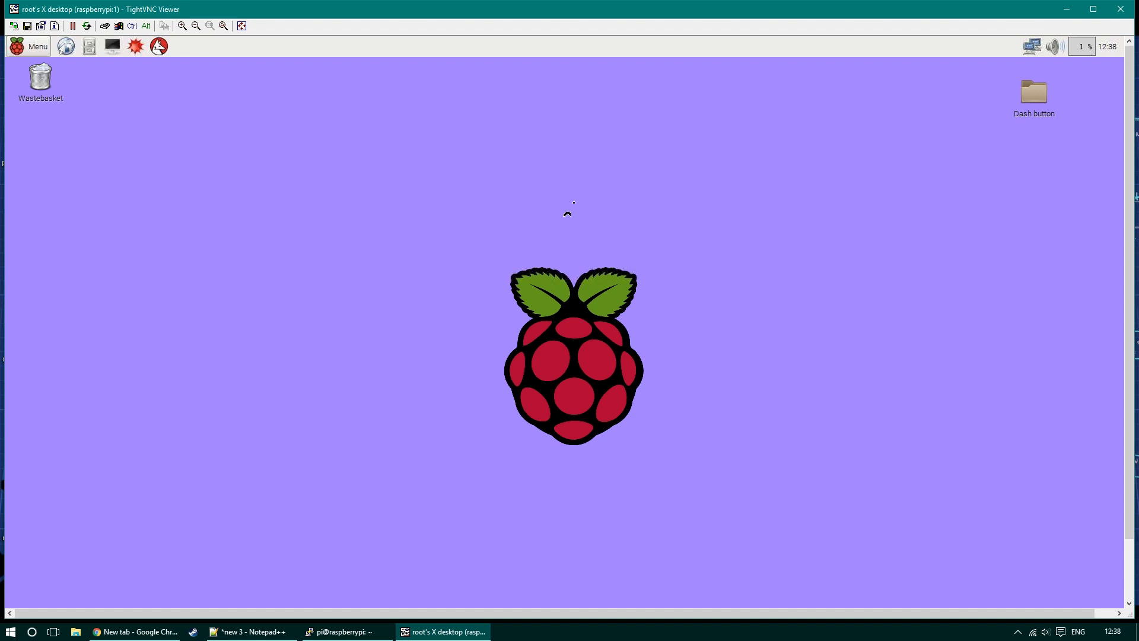
# Step: Create a new empty file named Scan.py on the Raspberry Pi desktop
pyautogui.rightClick(566, 213)
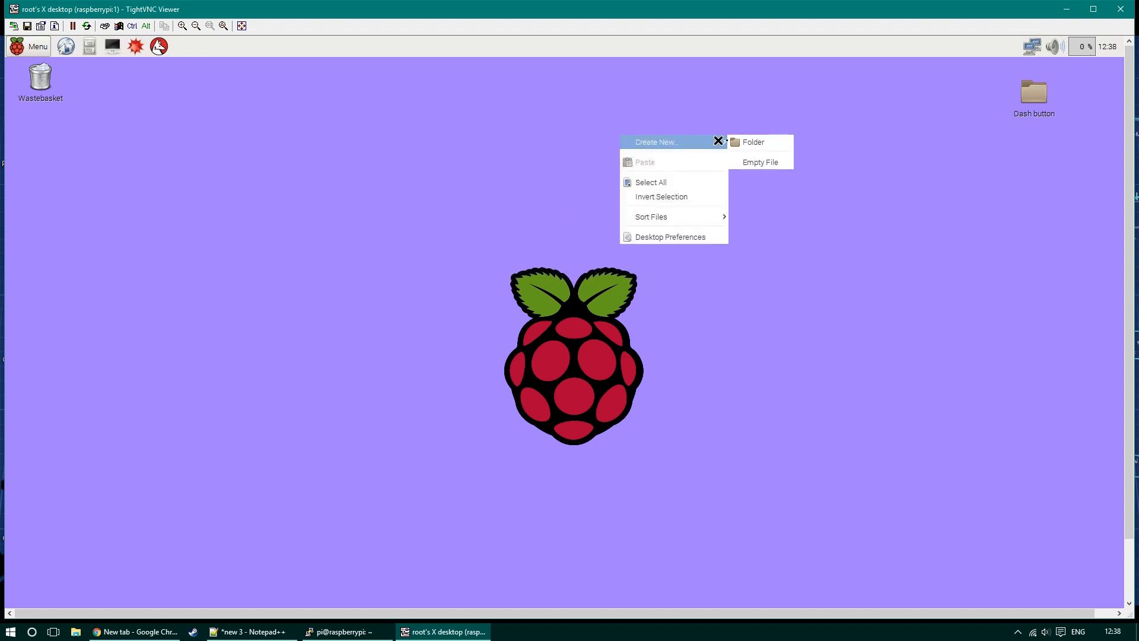
pyautogui.click(759, 162)
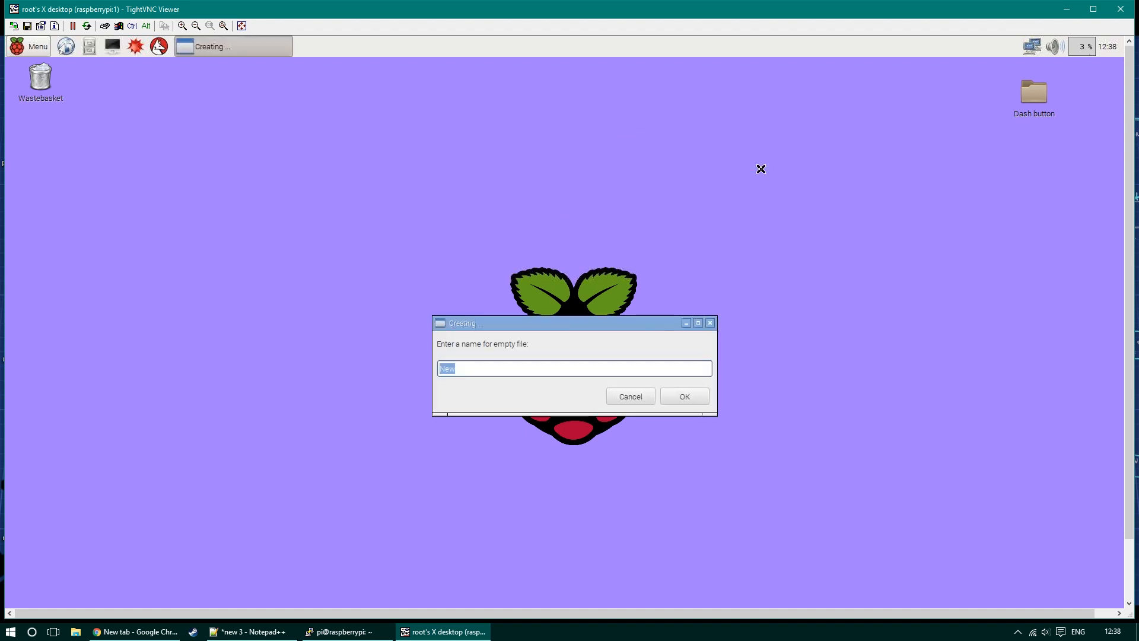
pyautogui.write('Scan')
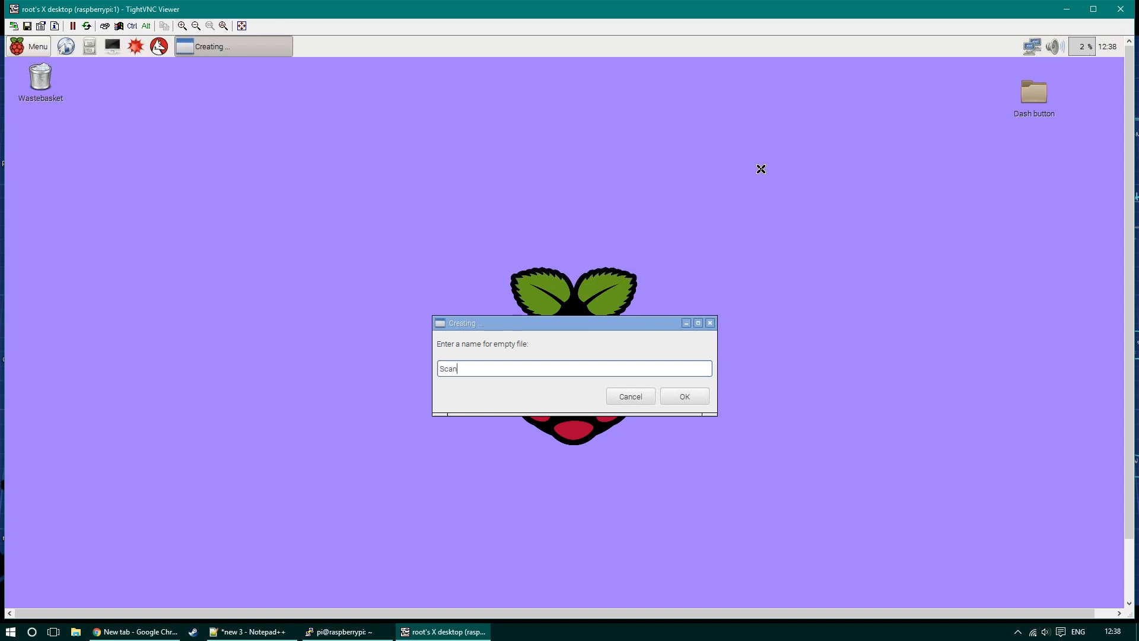
pyautogui.write('.')
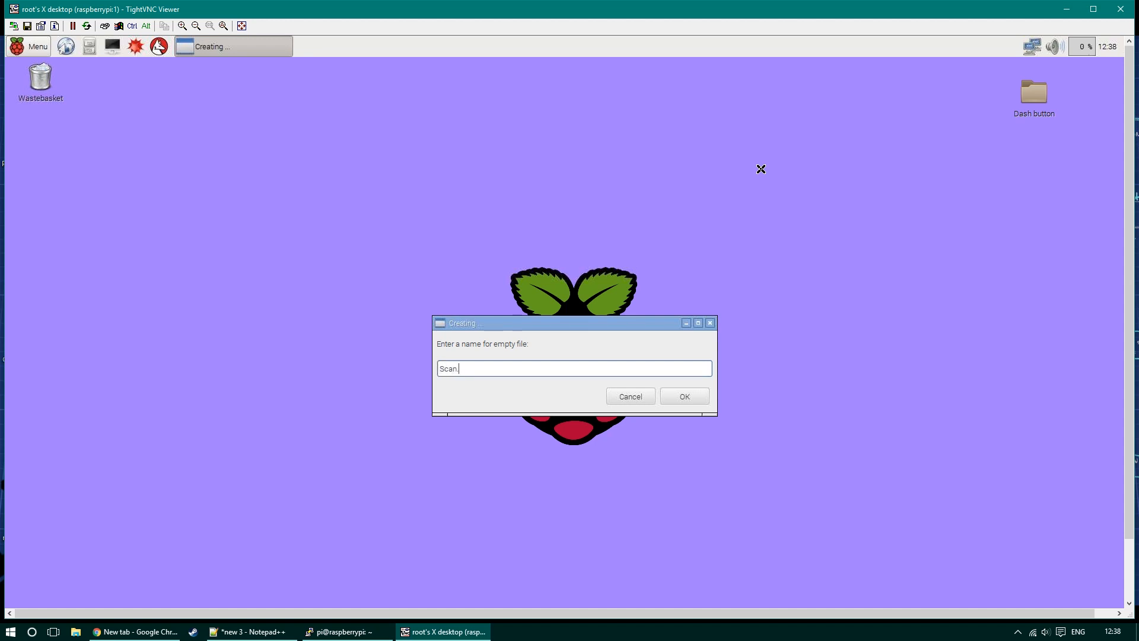
pyautogui.write('py')
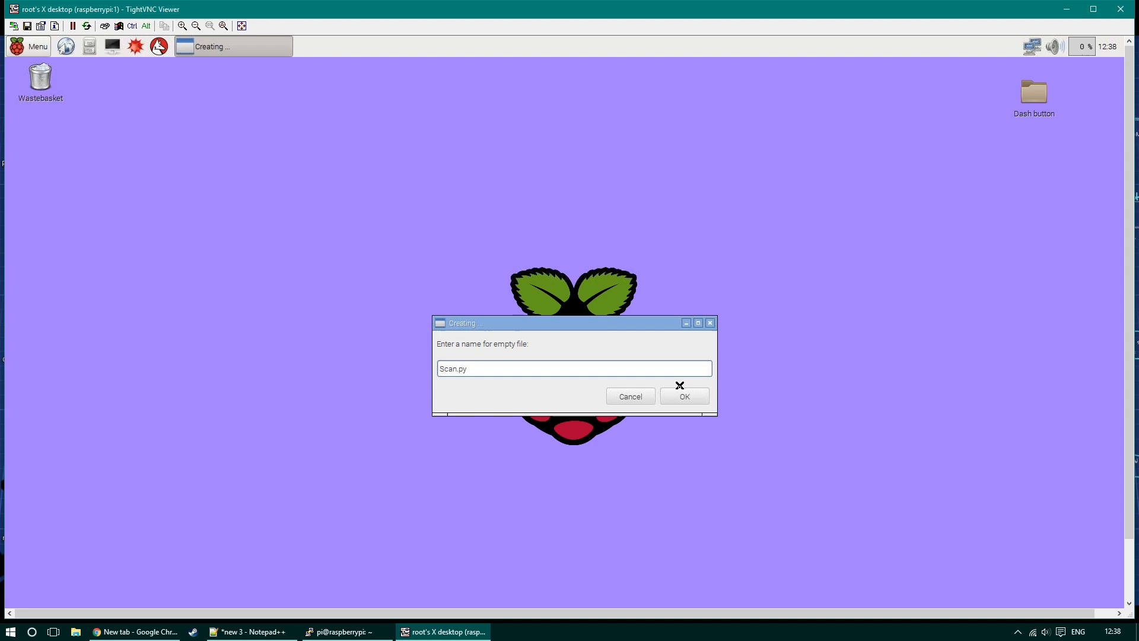
pyautogui.click(682, 396)
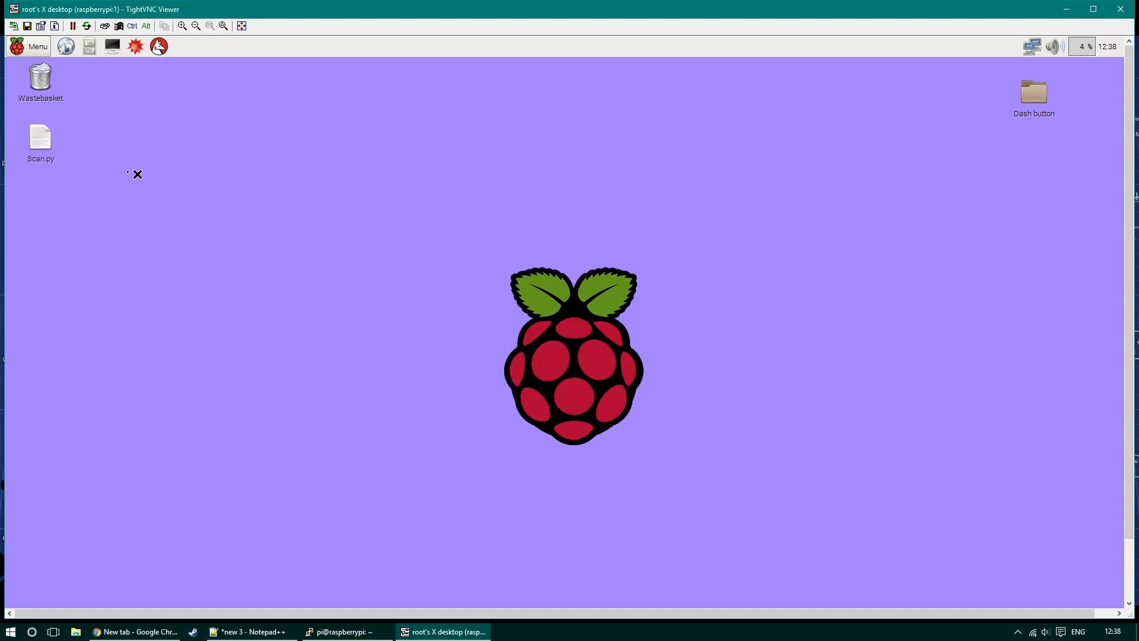
# Step: Move Scan.py to the upper middle of the desktop and open it in Python IDLE
pyautogui.rightClick(40, 137)
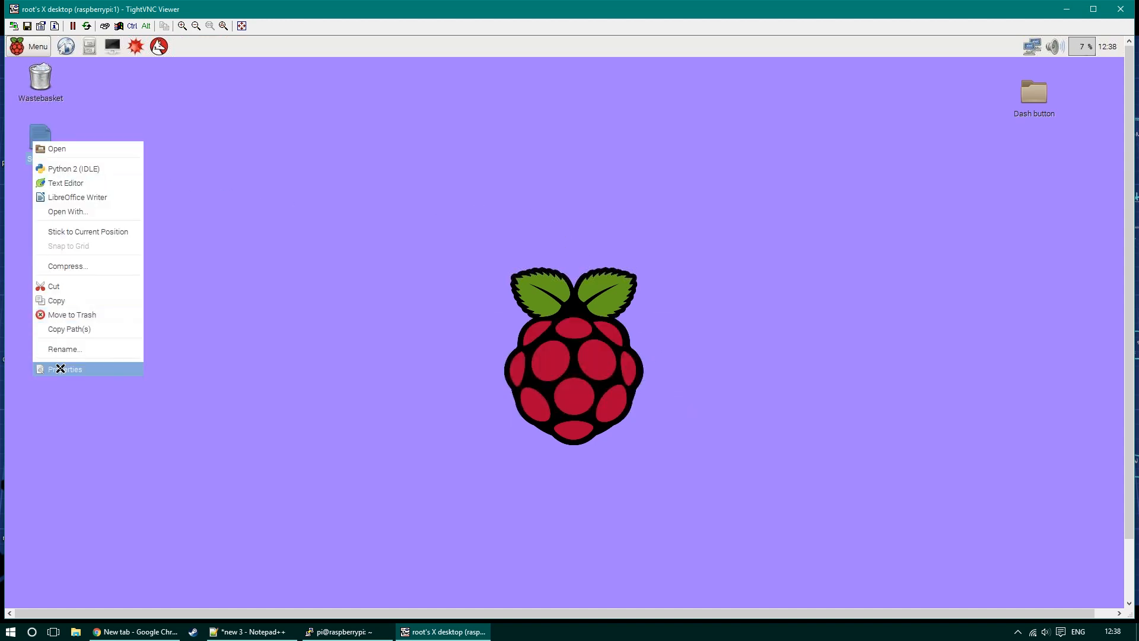
pyautogui.click(66, 368)
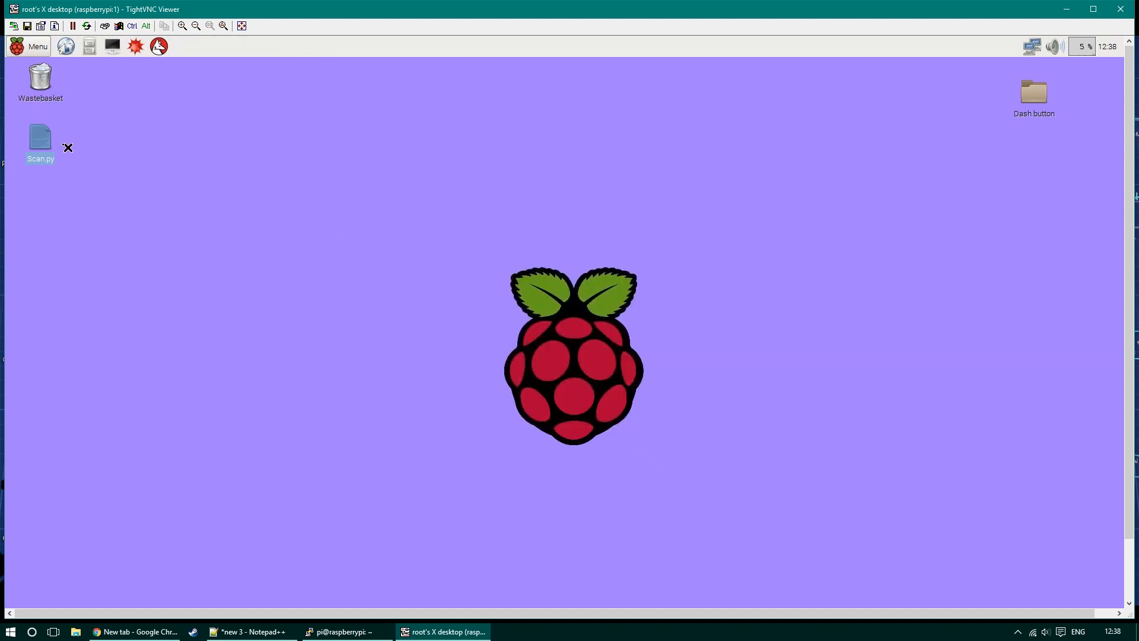
pyautogui.moveTo(40, 138); pyautogui.dragTo(419, 155)
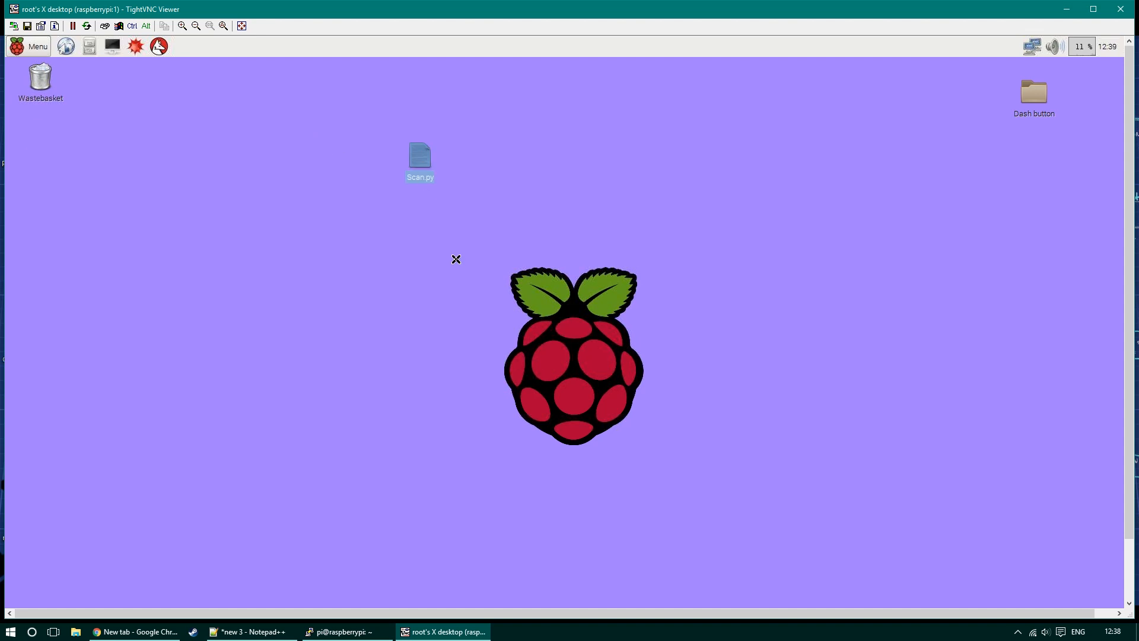
pyautogui.doubleClick(420, 153)
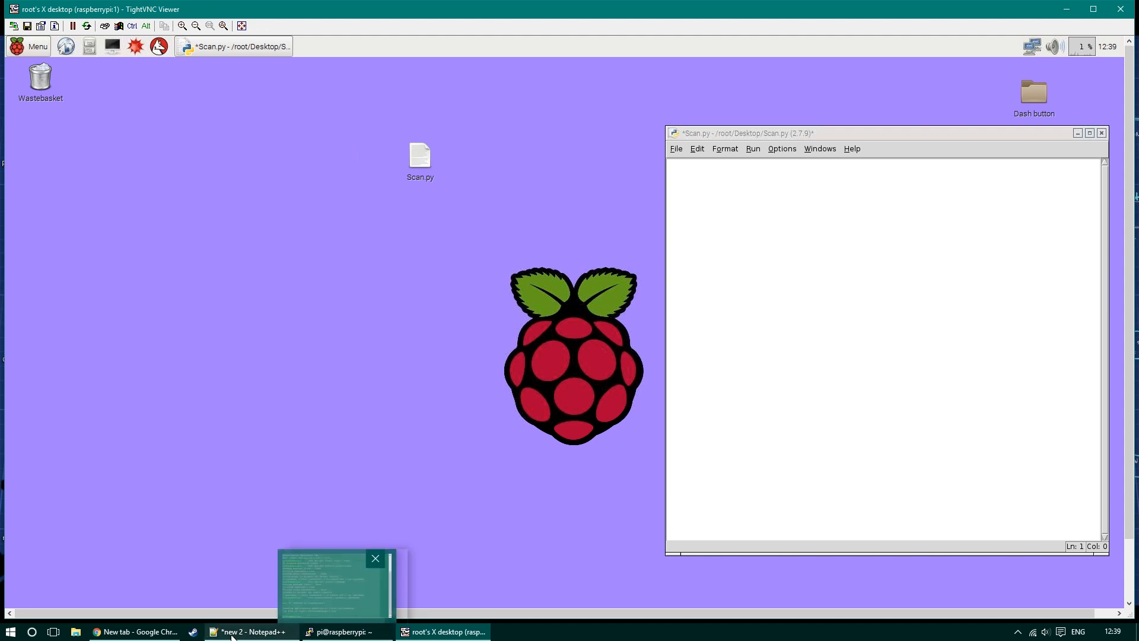
# Step: Bring up the scan script in Notepad++ and select all of it for copying
pyautogui.click(250, 631)
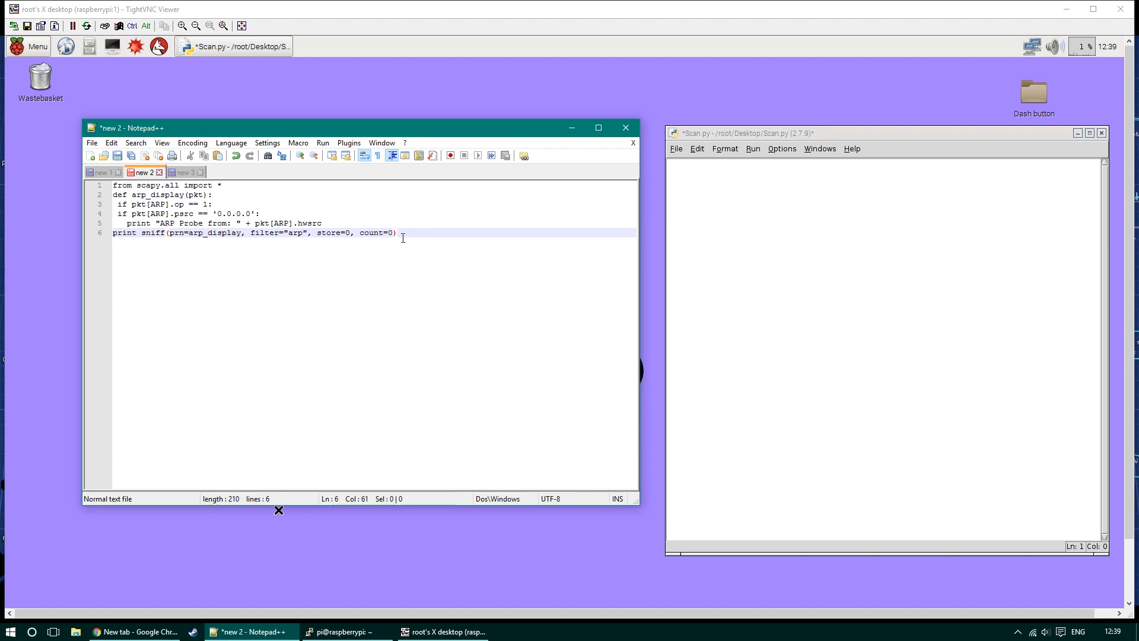
pyautogui.press('ctrl+a')
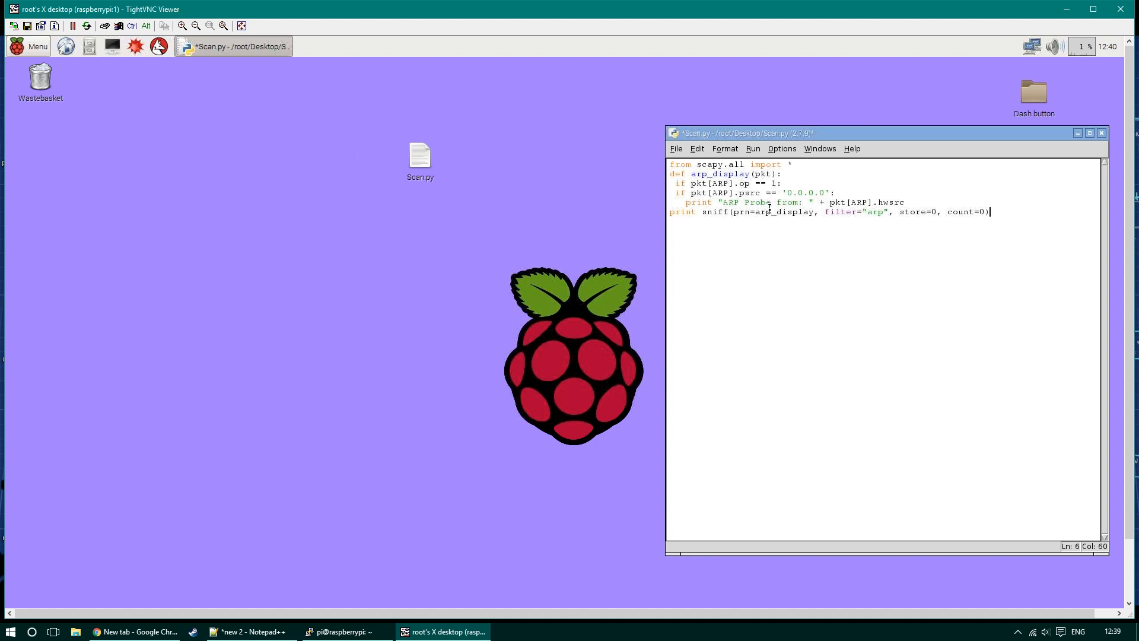
pyautogui.moveTo(832, 247)
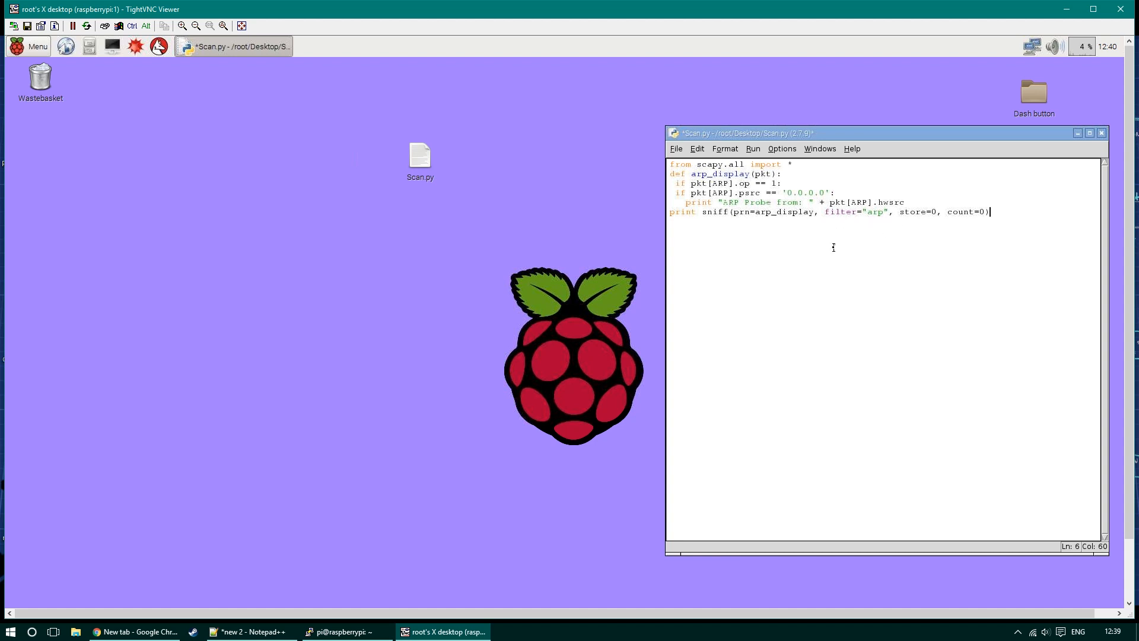
# Step: Run Scan.py with saving, dismiss the indentation error, then save and rerun the fixed script
pyautogui.click(752, 148)
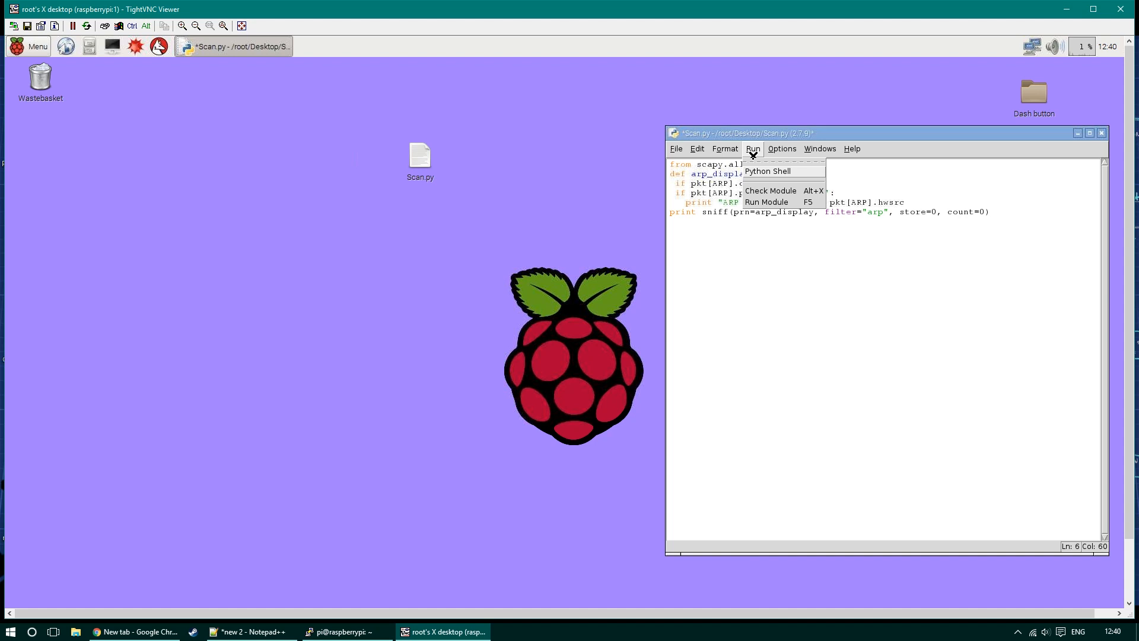
pyautogui.click(766, 202)
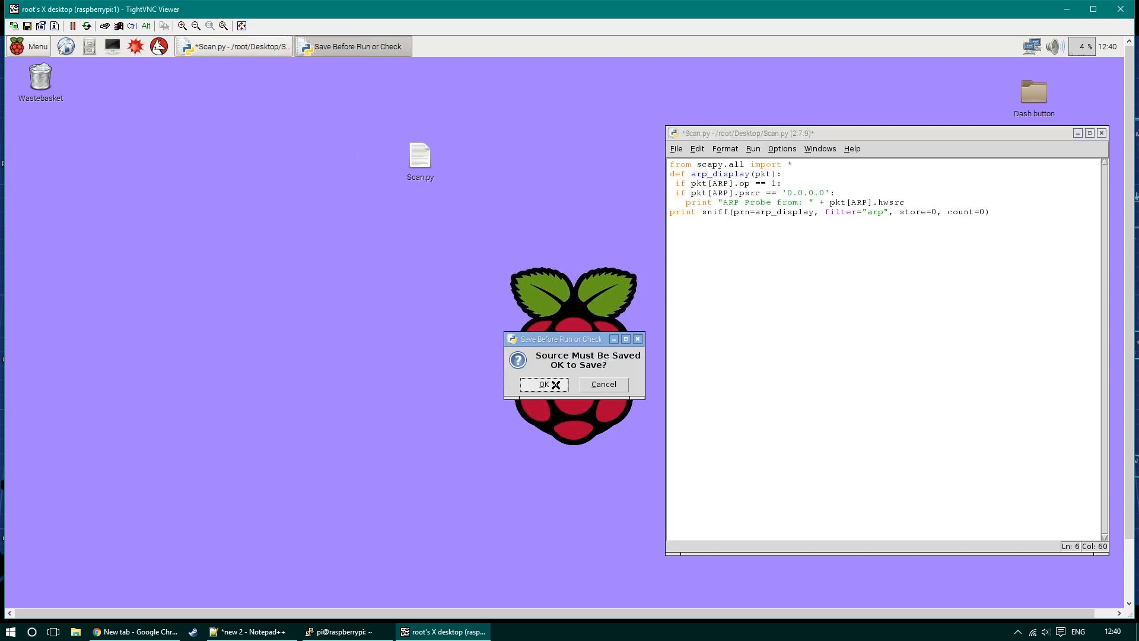
pyautogui.click(540, 384)
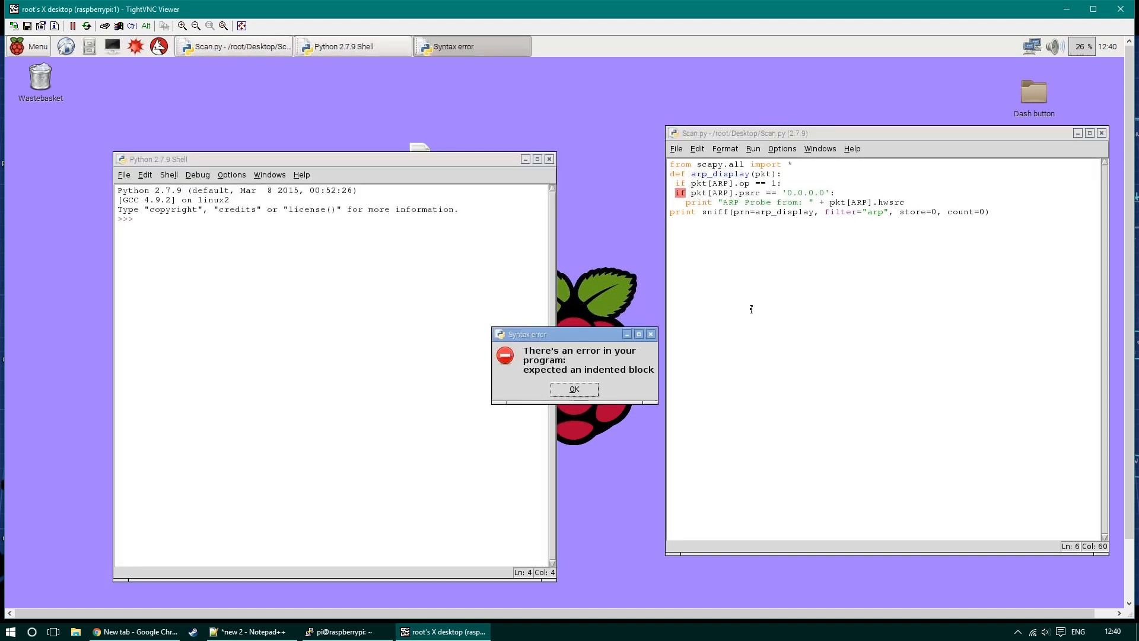
pyautogui.click(573, 388)
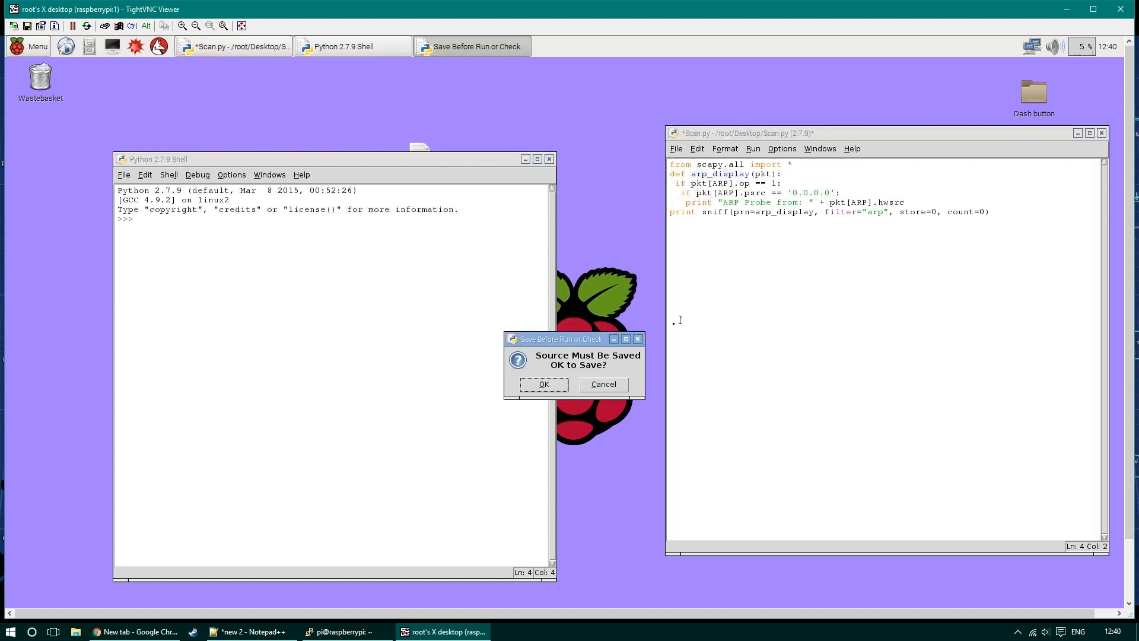
pyautogui.click(543, 383)
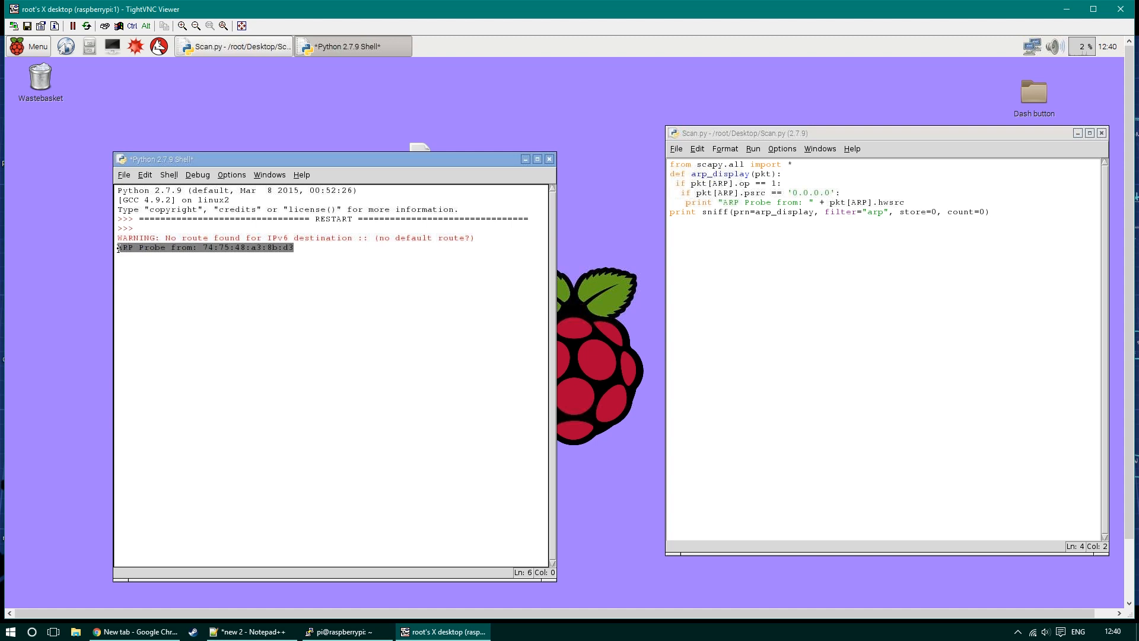
# Step: Note 'ARP Probe from: 74:75:48:a3:8b:d3 (Green Button)' in Notepad++ and close the Scan.py editor
pyautogui.click(247, 630)
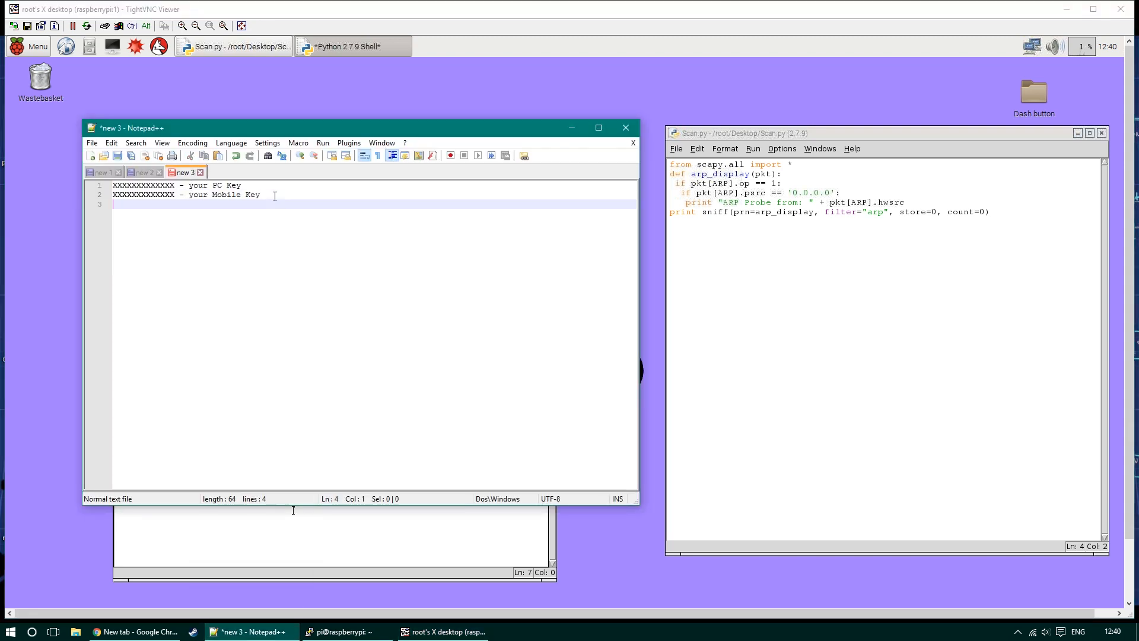
pyautogui.write('ARP Probe from: 74:75:48:a3:8b:d3   (Green Button)')
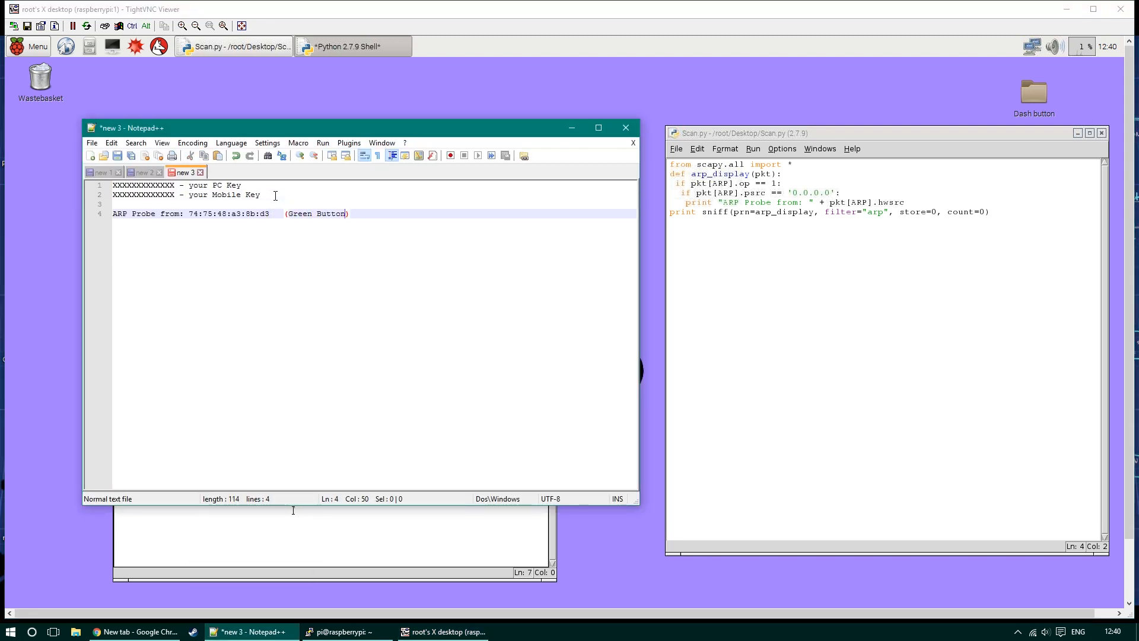
pyautogui.click(351, 46)
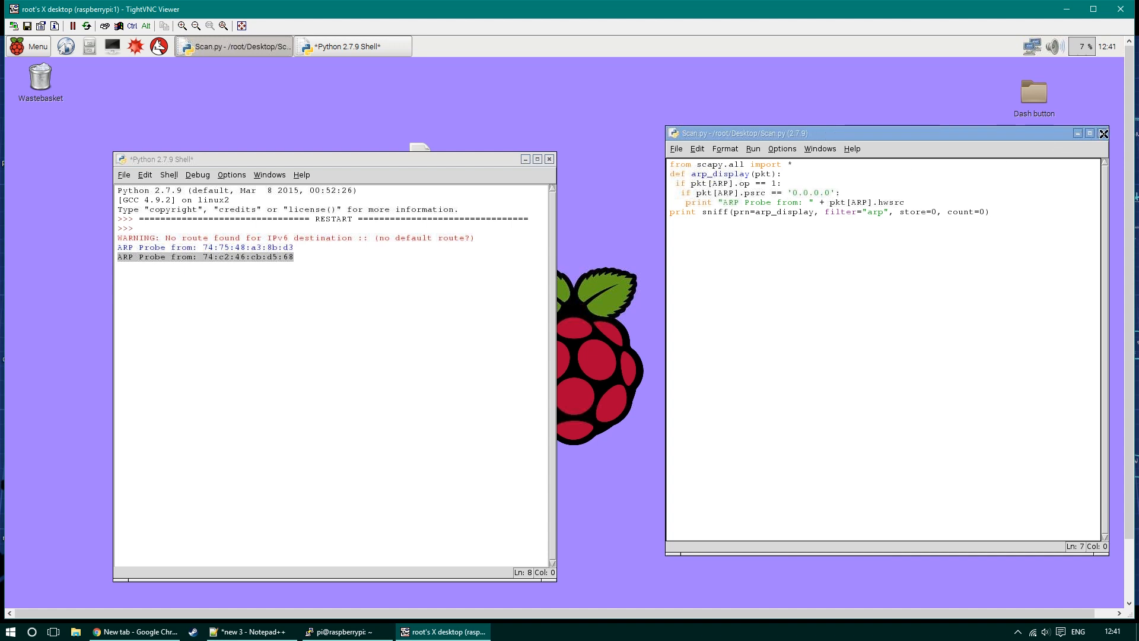
pyautogui.click(1103, 133)
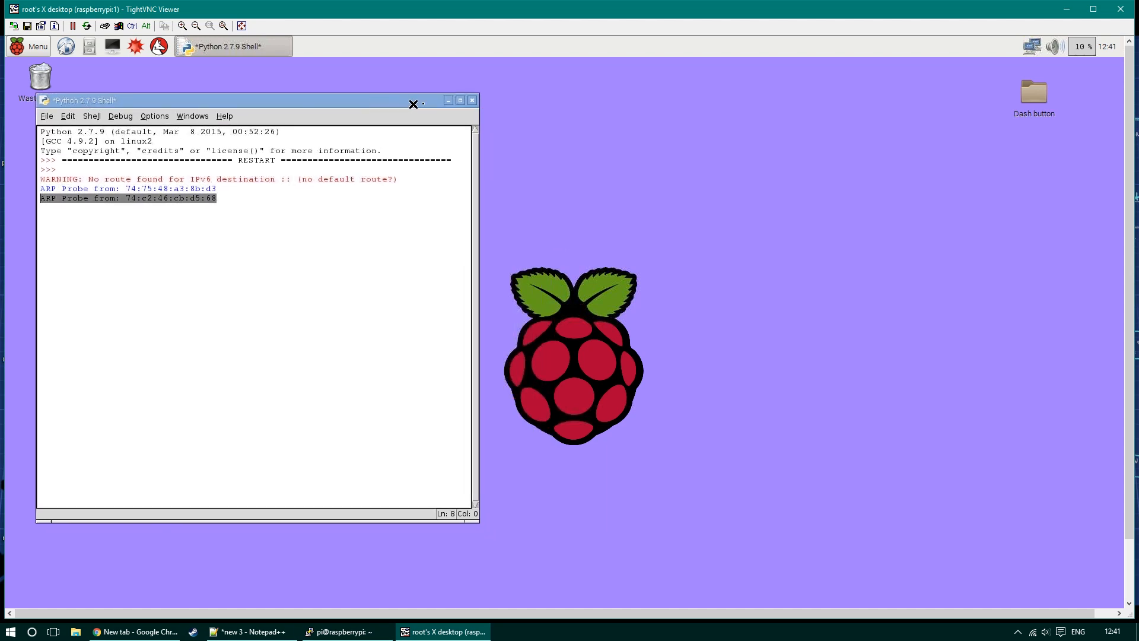
# Step: Stop the running scan shell, create empty Dash_button.py on the desktop, and open it in IDLE
pyautogui.click(412, 104)
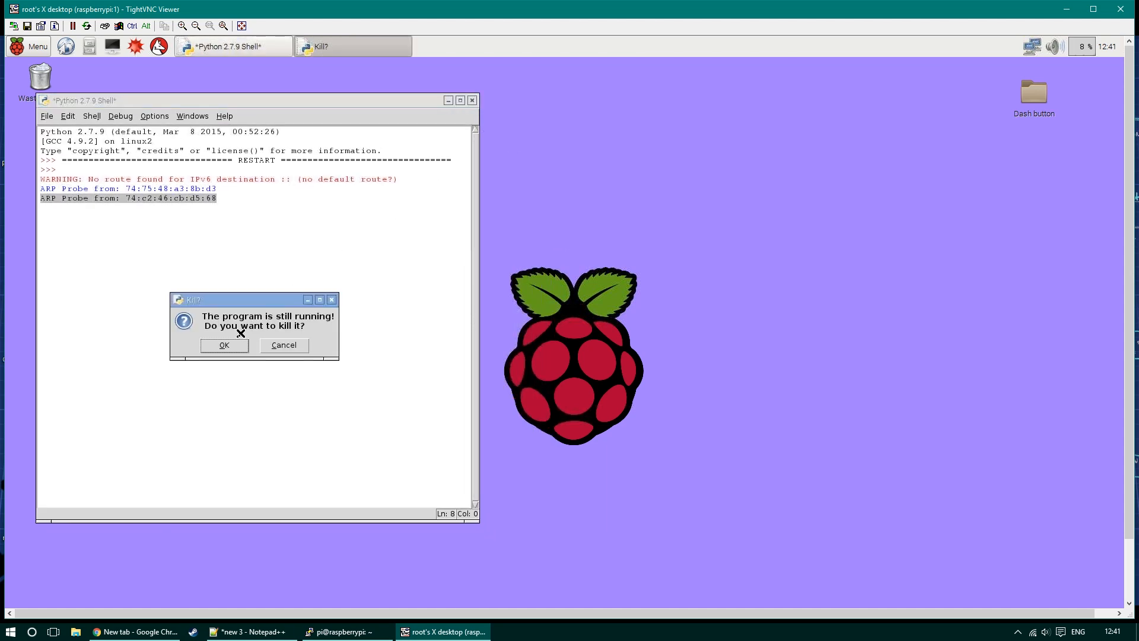
pyautogui.click(223, 346)
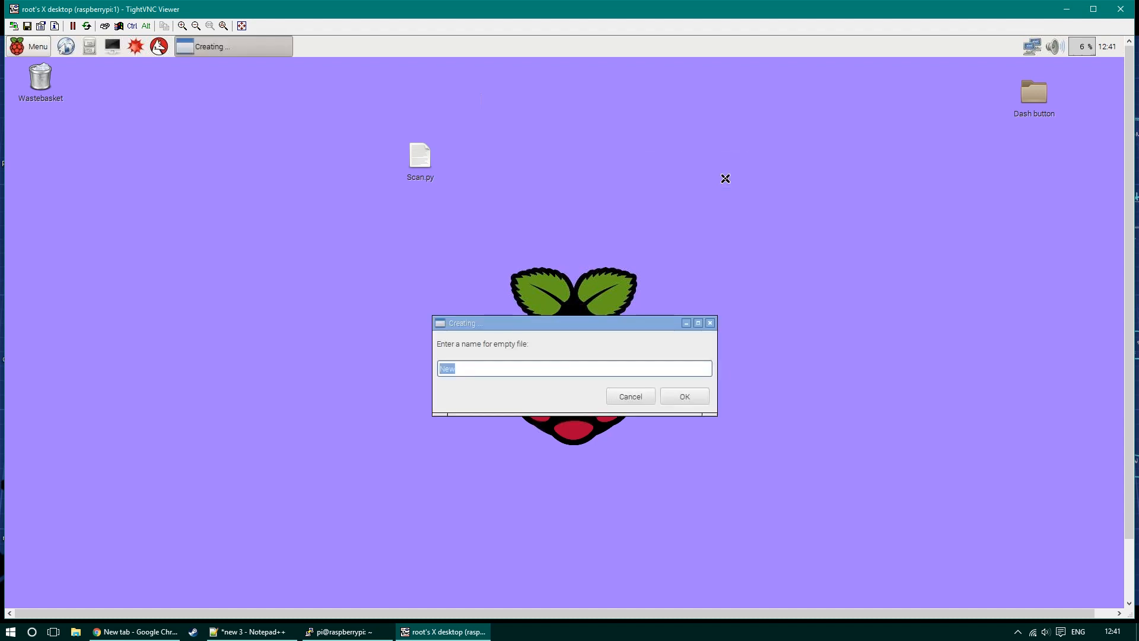
pyautogui.write('Dash')
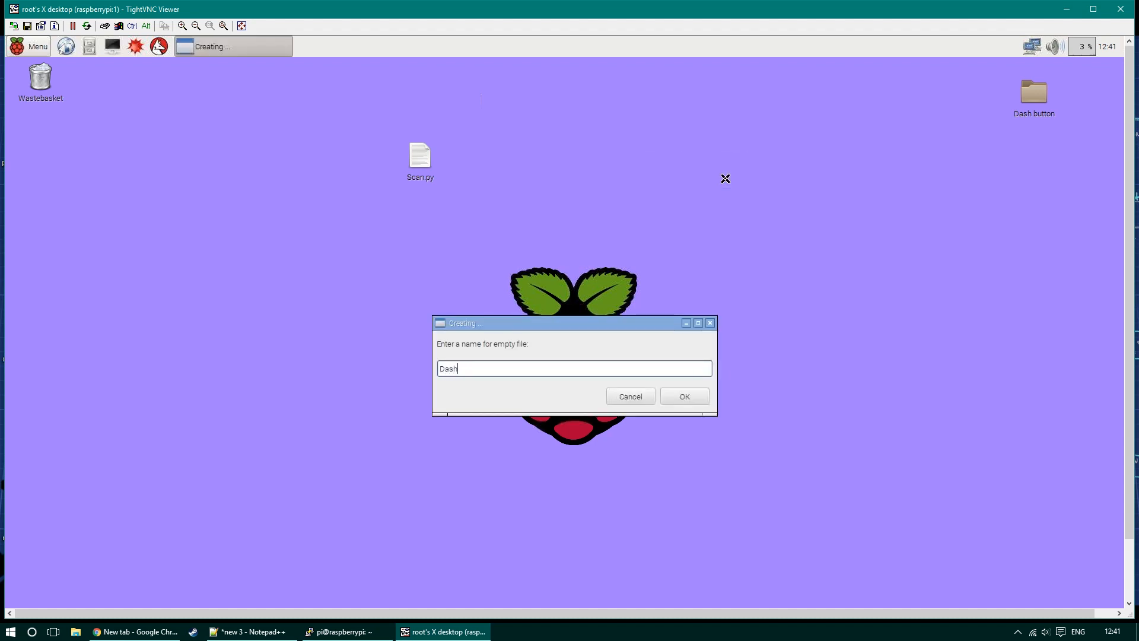
pyautogui.write('_butt')
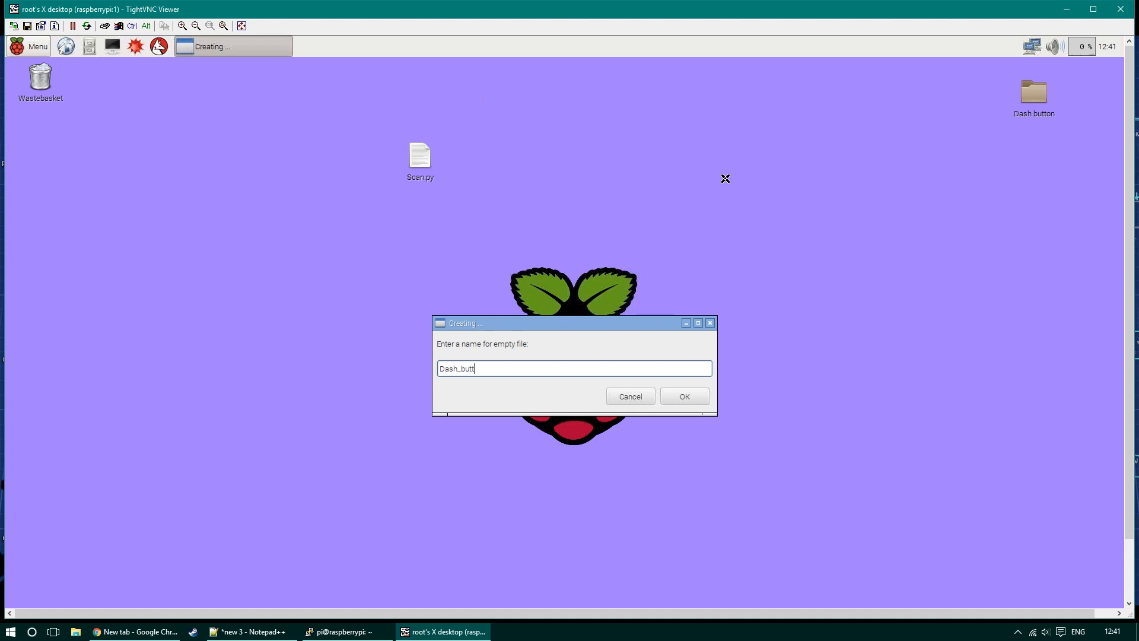
pyautogui.write('on.py')
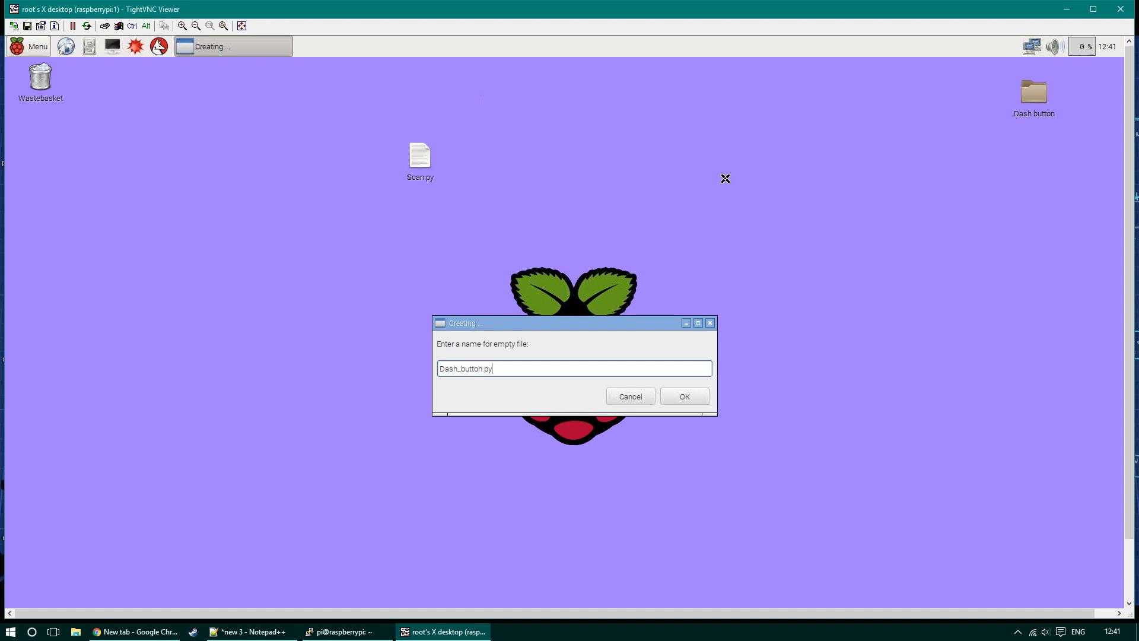
pyautogui.click(682, 396)
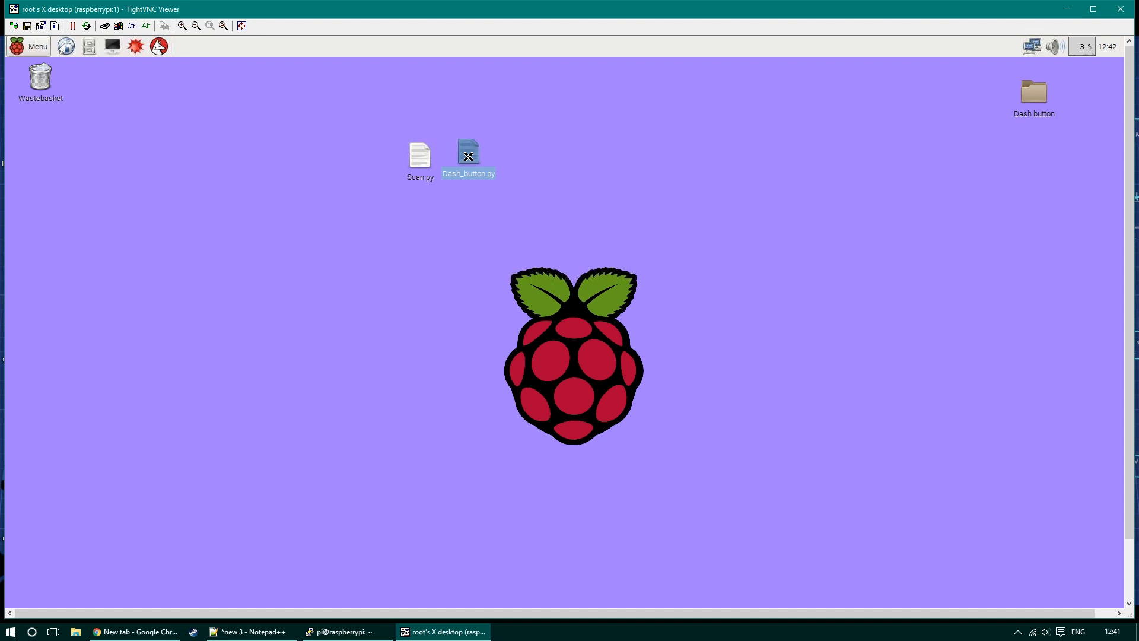
pyautogui.doubleClick(468, 155)
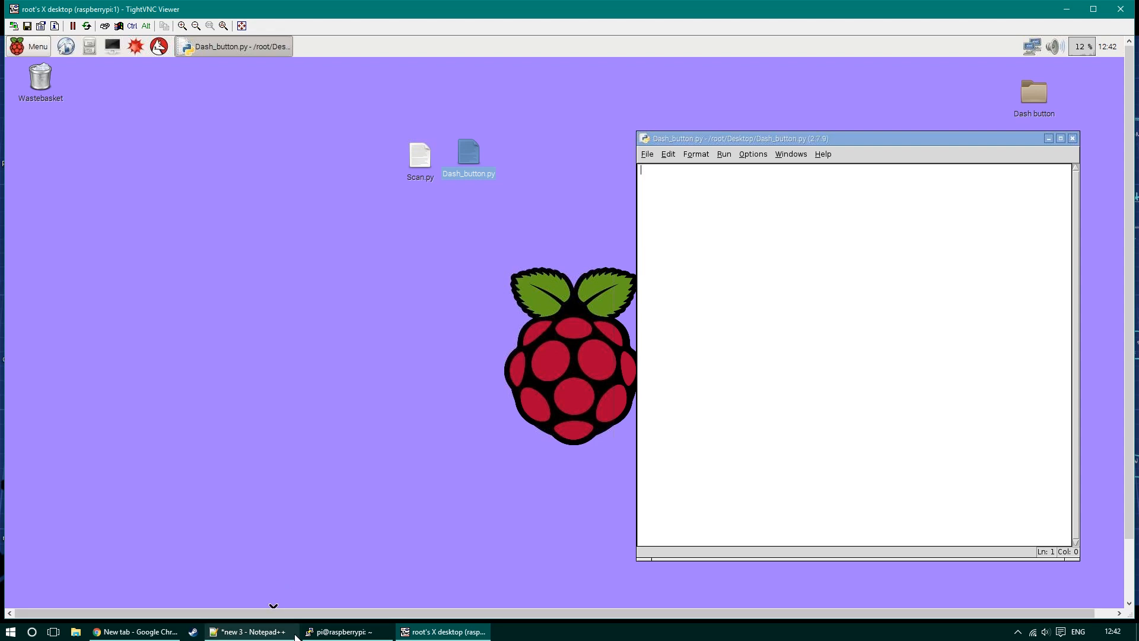
# Step: Write def arp_display(pkt): with the green button check for hwsrc '74:75:48:a3:8b:d3'
pyautogui.click(250, 632)
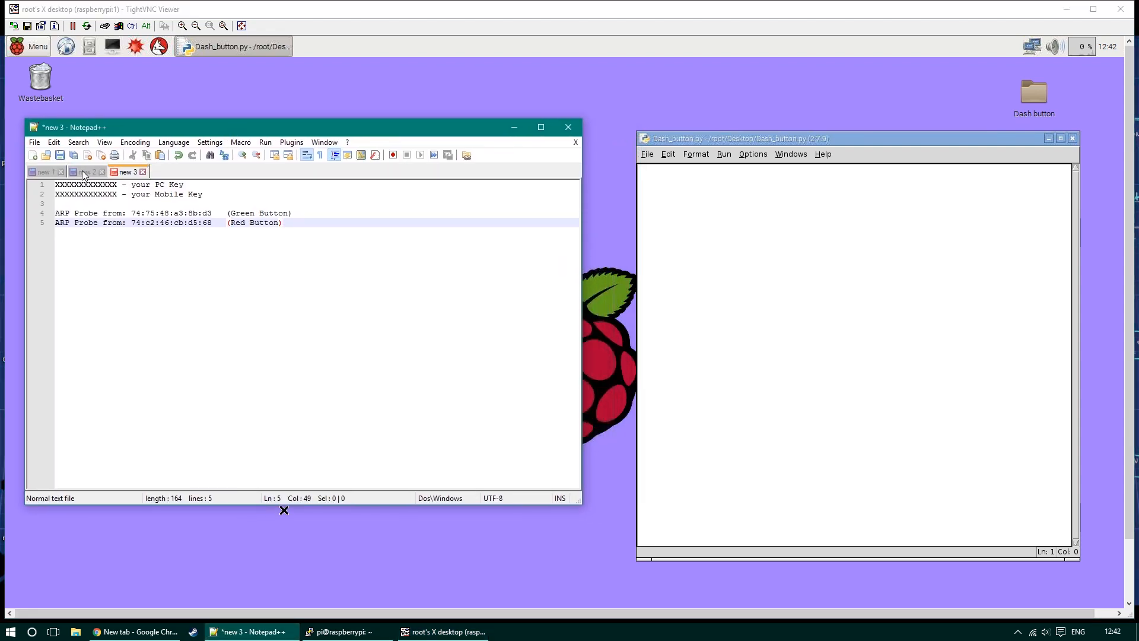
pyautogui.click(42, 171)
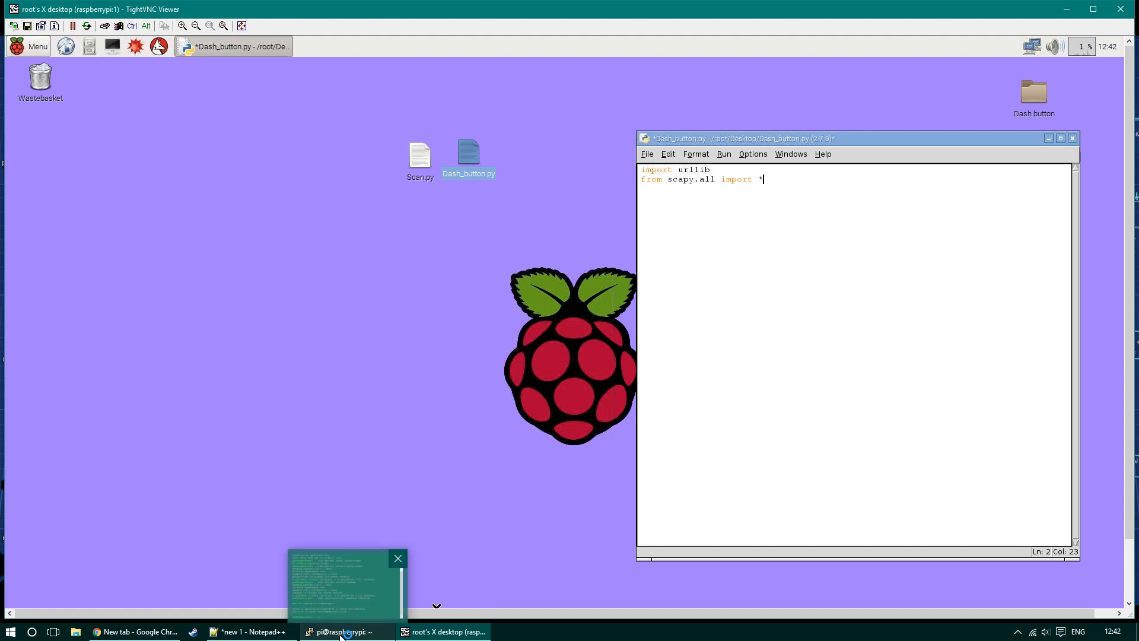
pyautogui.click(250, 631)
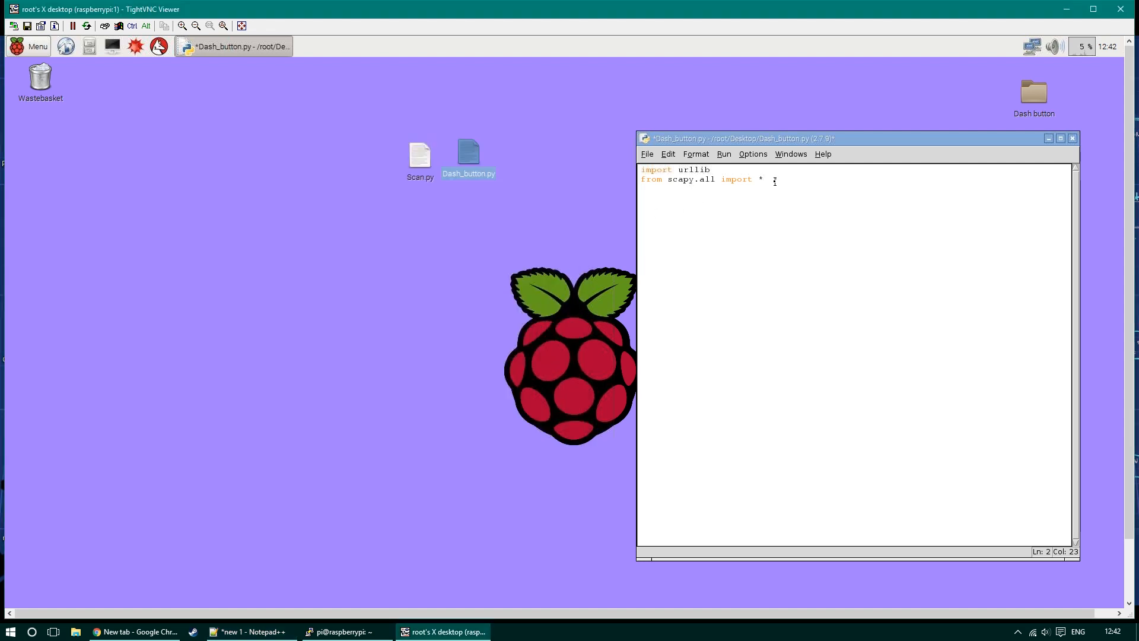
pyautogui.write('def arp_display(pkt):')
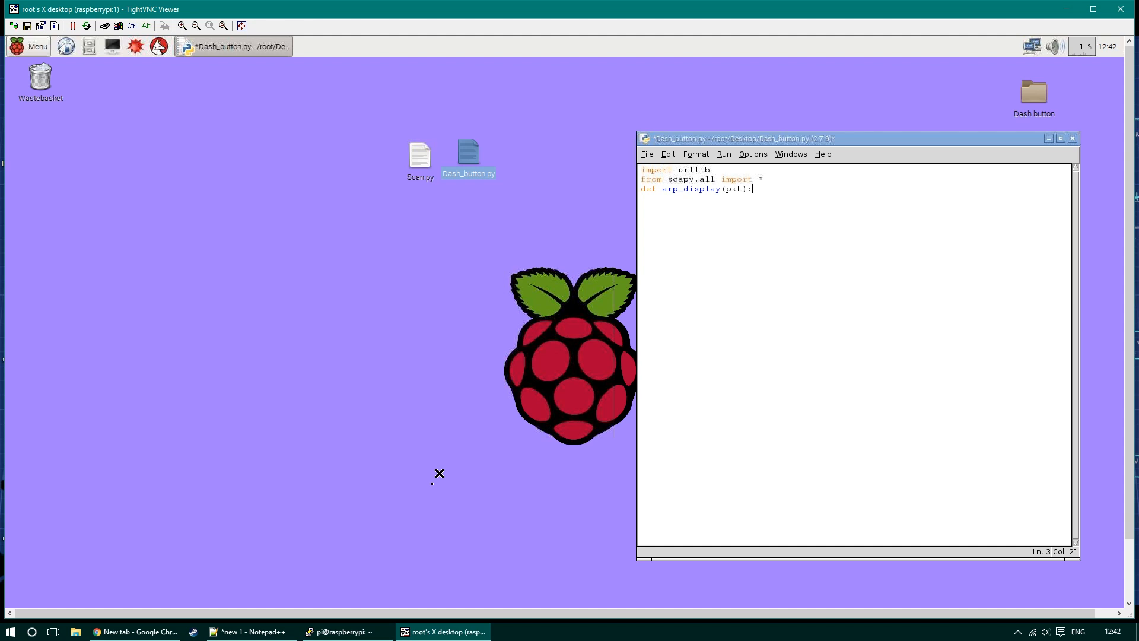
pyautogui.click(250, 631)
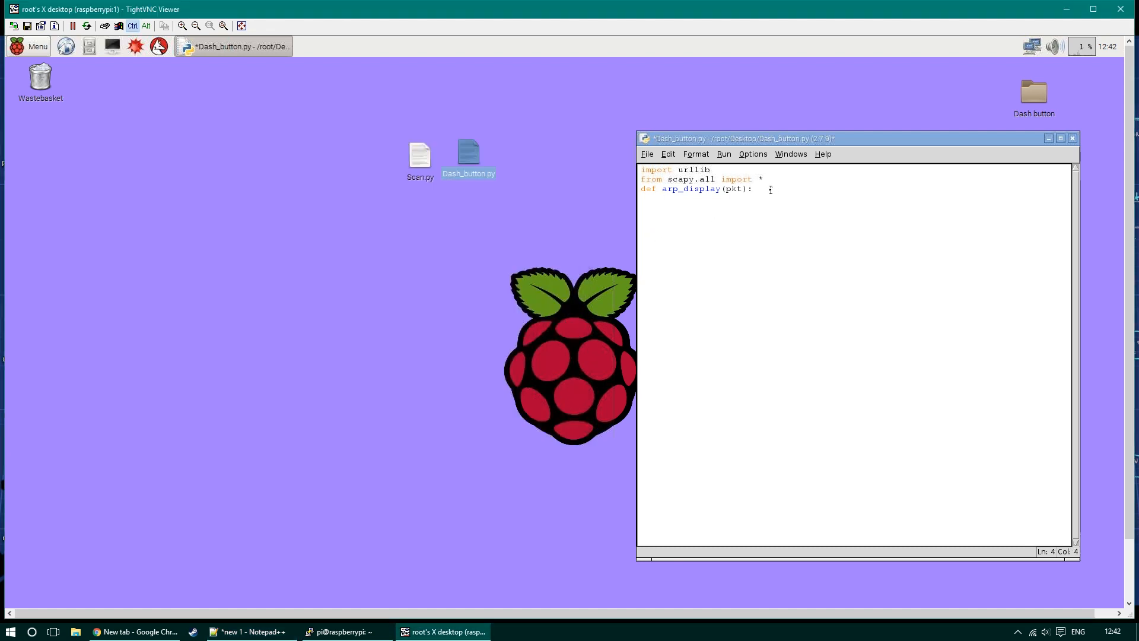
pyautogui.write("if pkt[ARP].hwsrc == '74:75:48:a3:8b:d3':")
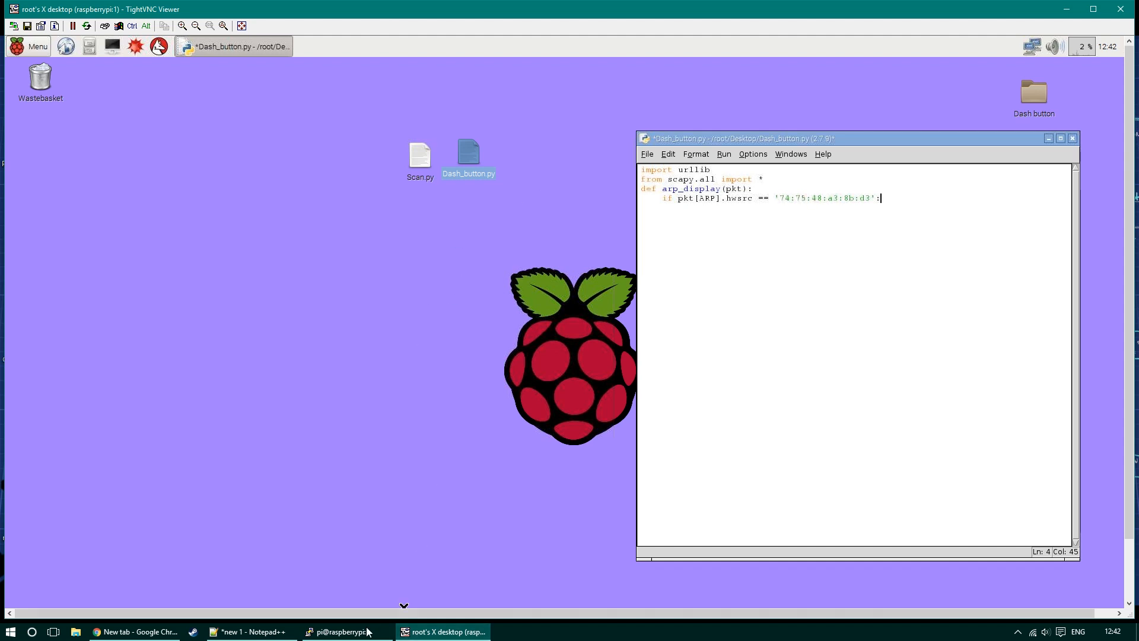
# Step: Consult the Notepad++ notes and add the red button check for hwsrc '74:c2:46:cb:d5:68'
pyautogui.click(251, 631)
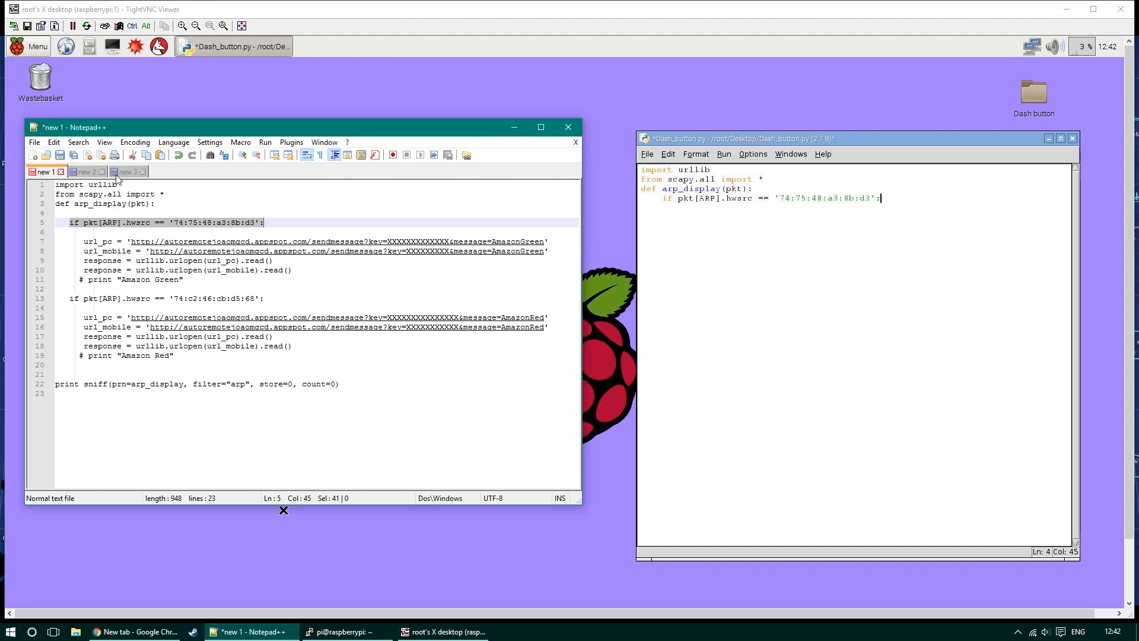
pyautogui.click(126, 172)
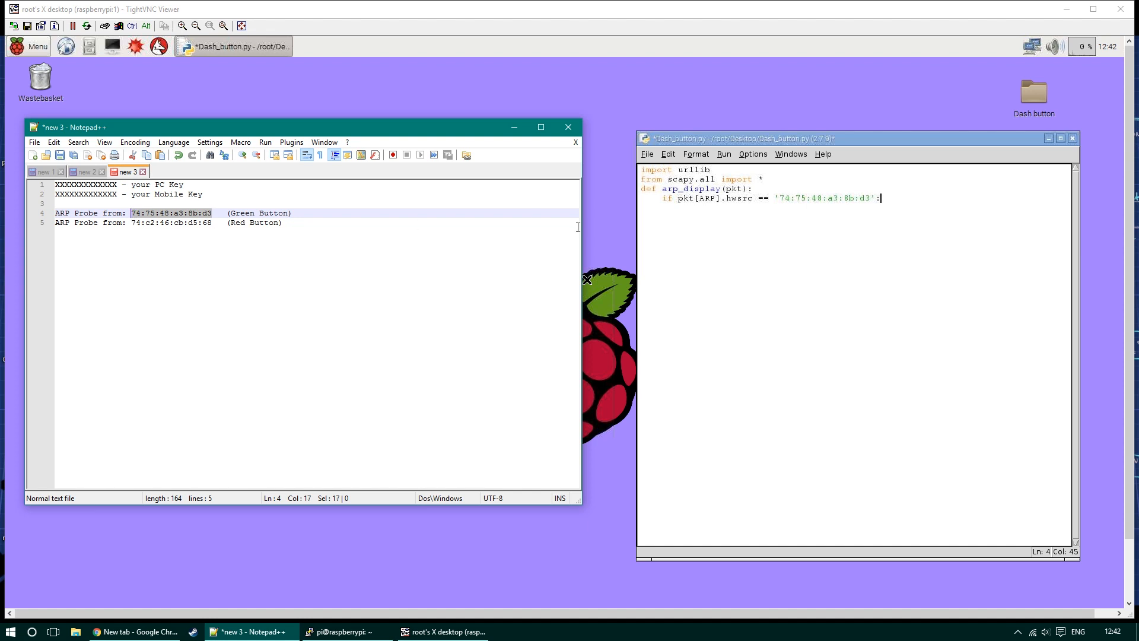
pyautogui.moveTo(83, 171)
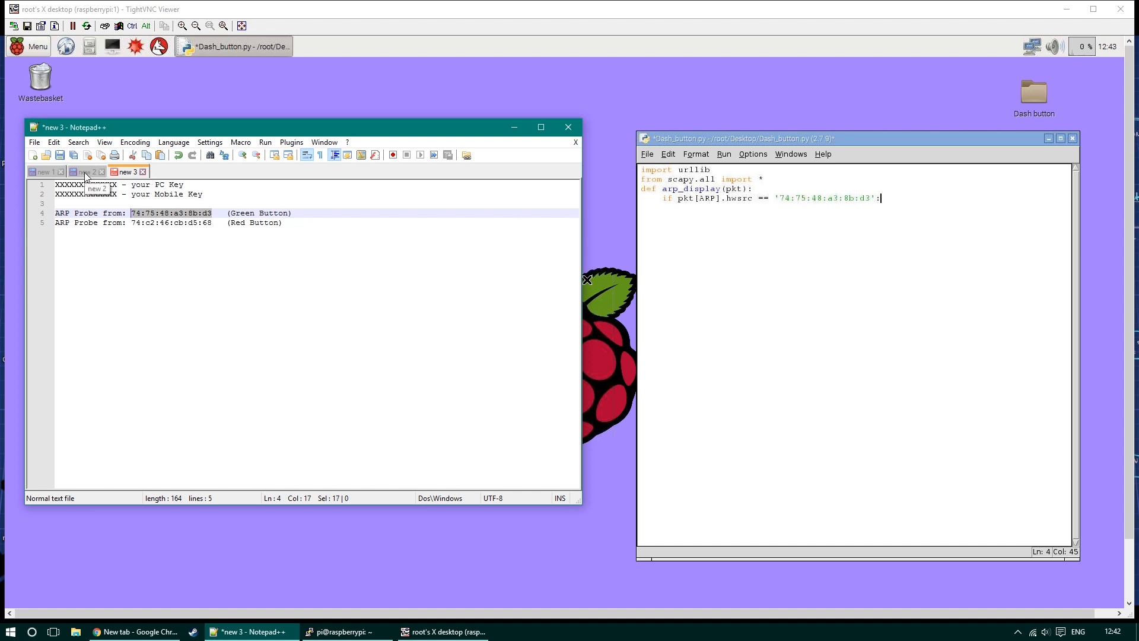
pyautogui.click(85, 171)
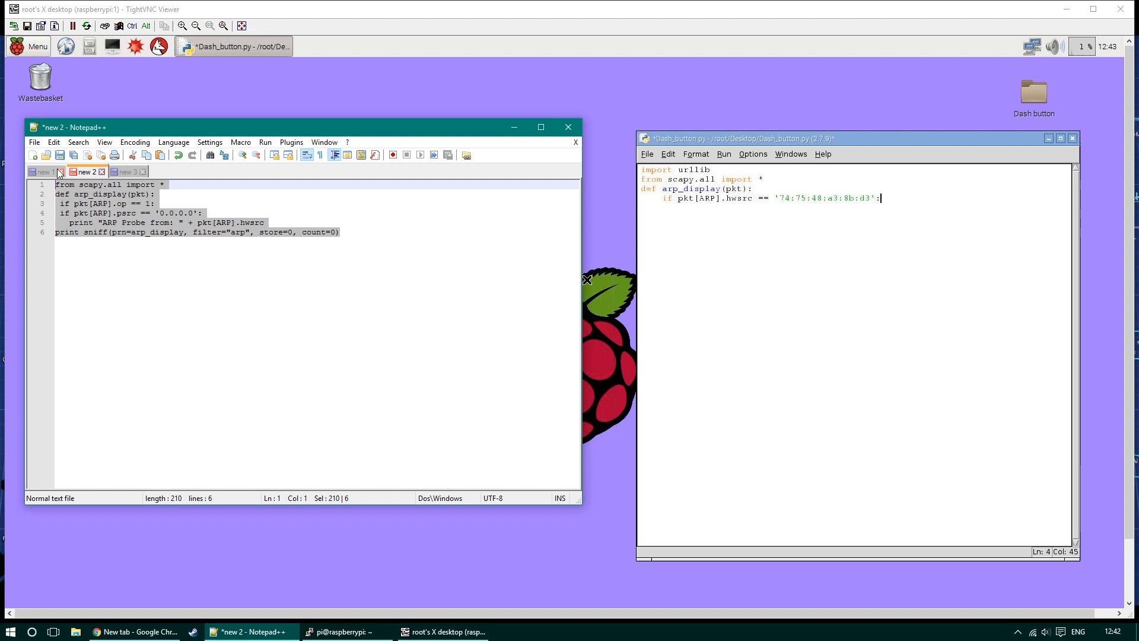
pyautogui.click(43, 171)
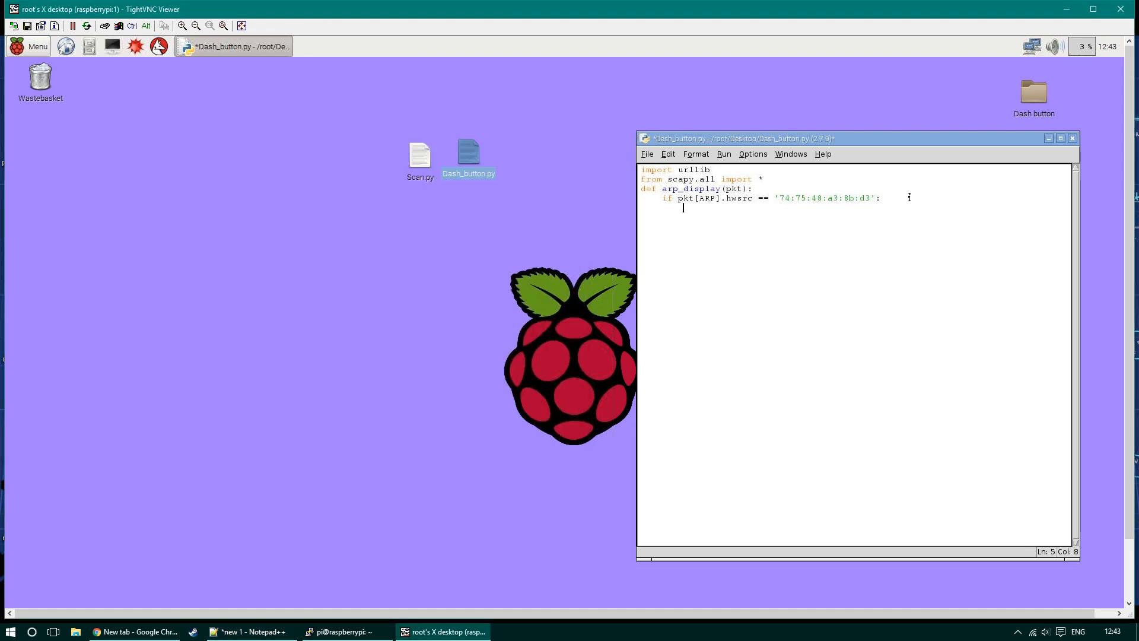
pyautogui.write("if pkt[ARP].hwsrc == '74:c2:46:cb:d5:68':")
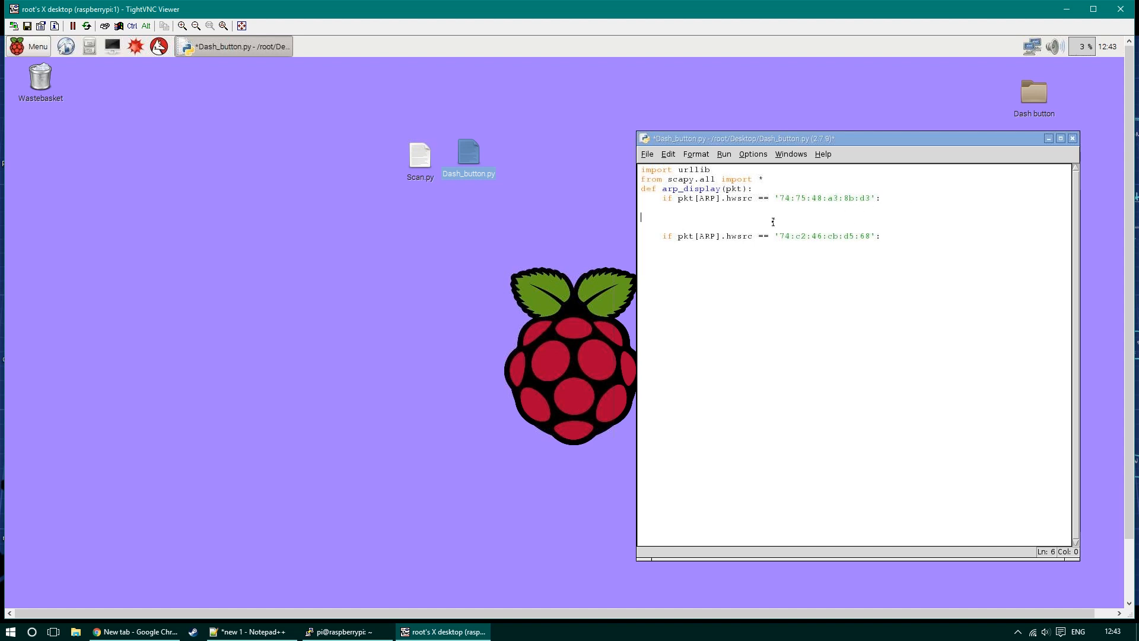
pyautogui.click(134, 631)
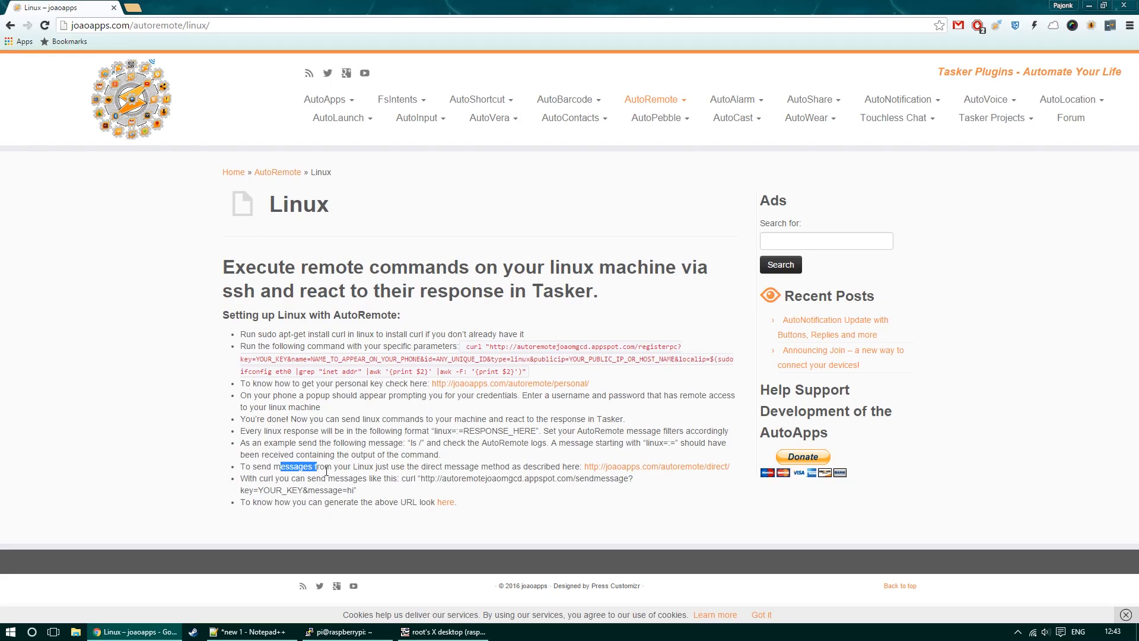
# Step: Highlight the curl sendmessage URL example on AutoRemote's Linux page, then return to the Pi
pyautogui.moveTo(298, 466); pyautogui.dragTo(653, 466)
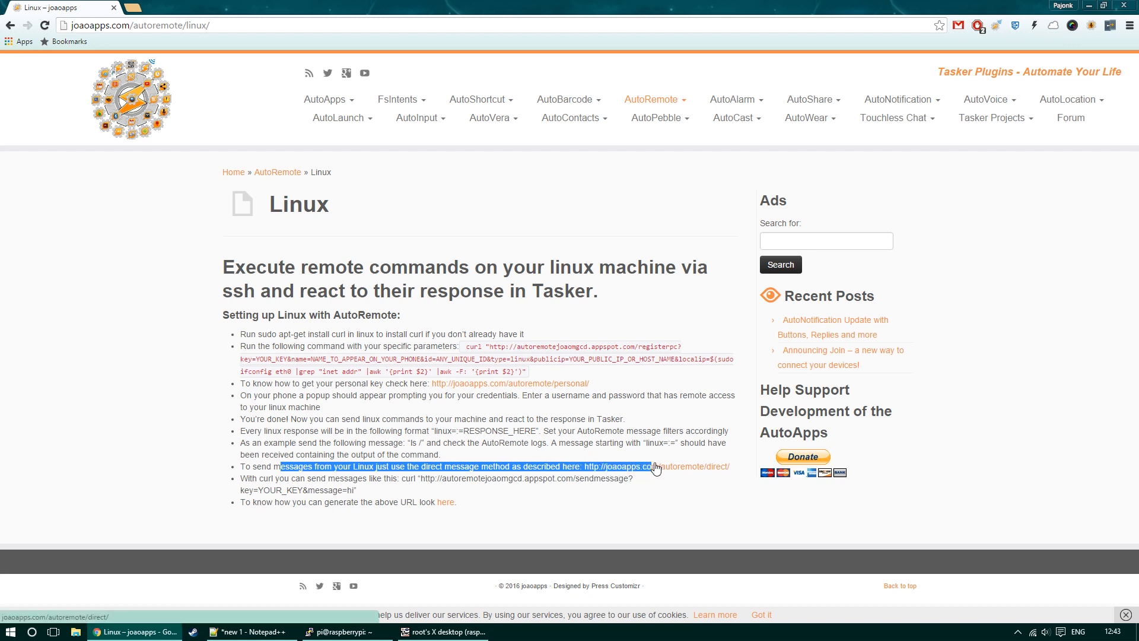
pyautogui.moveTo(653, 466); pyautogui.dragTo(342, 478)
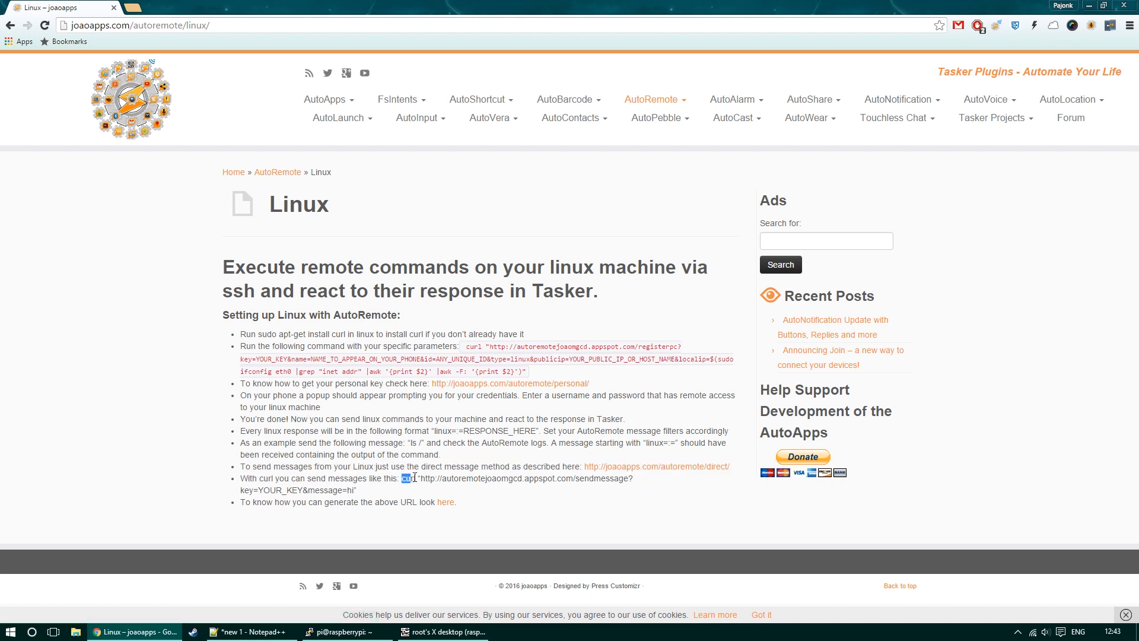
pyautogui.moveTo(413, 478); pyautogui.dragTo(347, 489)
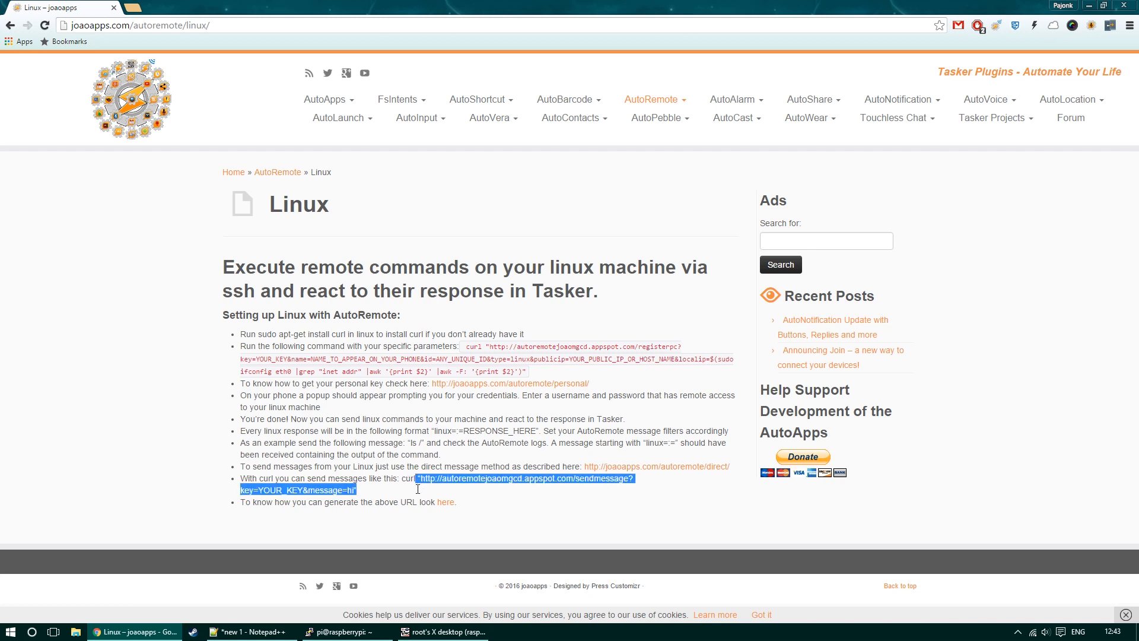
pyautogui.moveTo(625, 494)
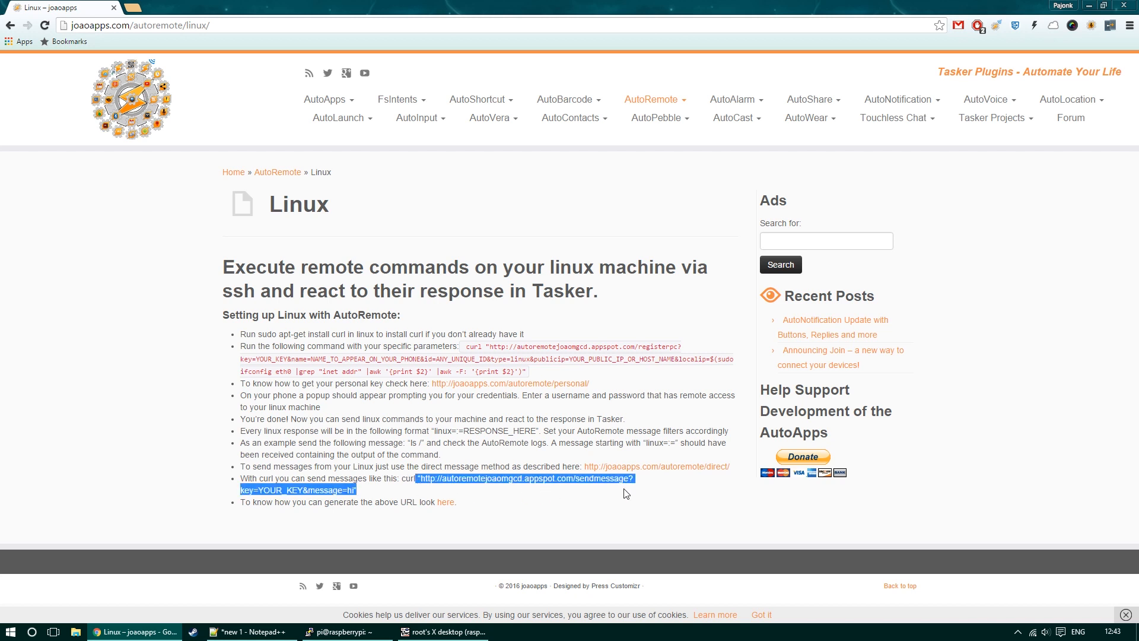
pyautogui.moveTo(541, 496)
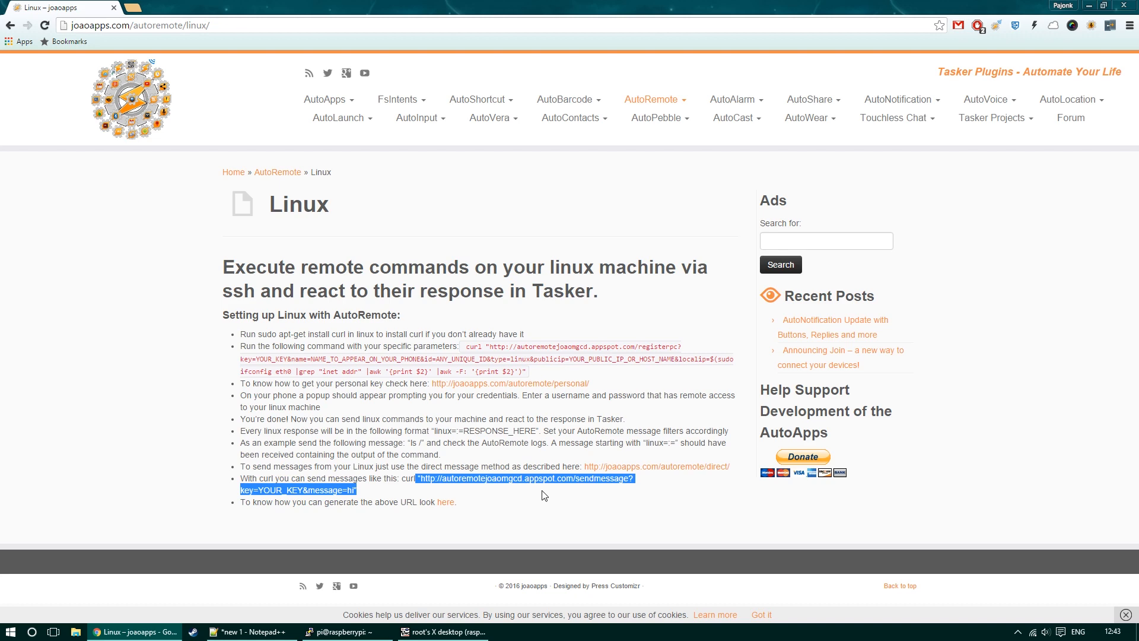
pyautogui.click(543, 495)
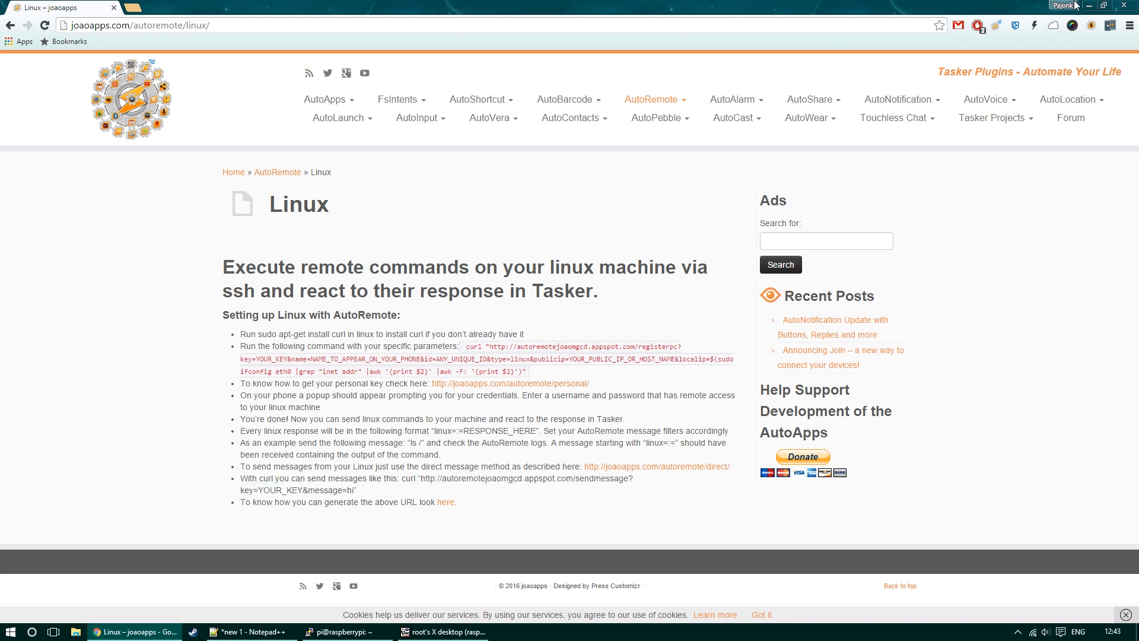
pyautogui.click(444, 631)
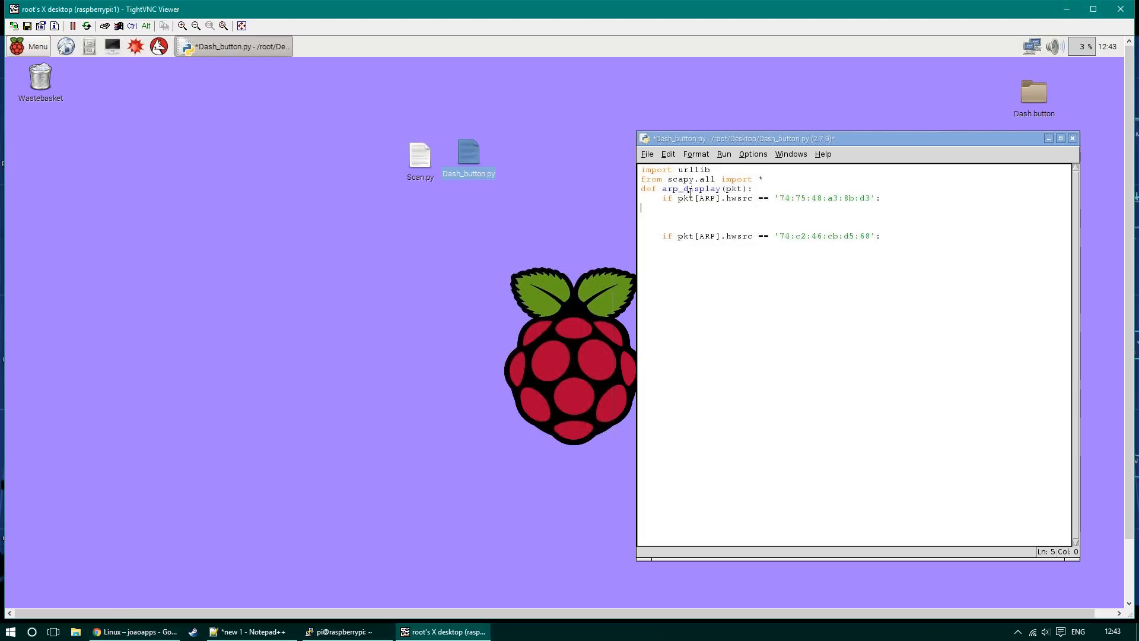
pyautogui.moveTo(242, 630)
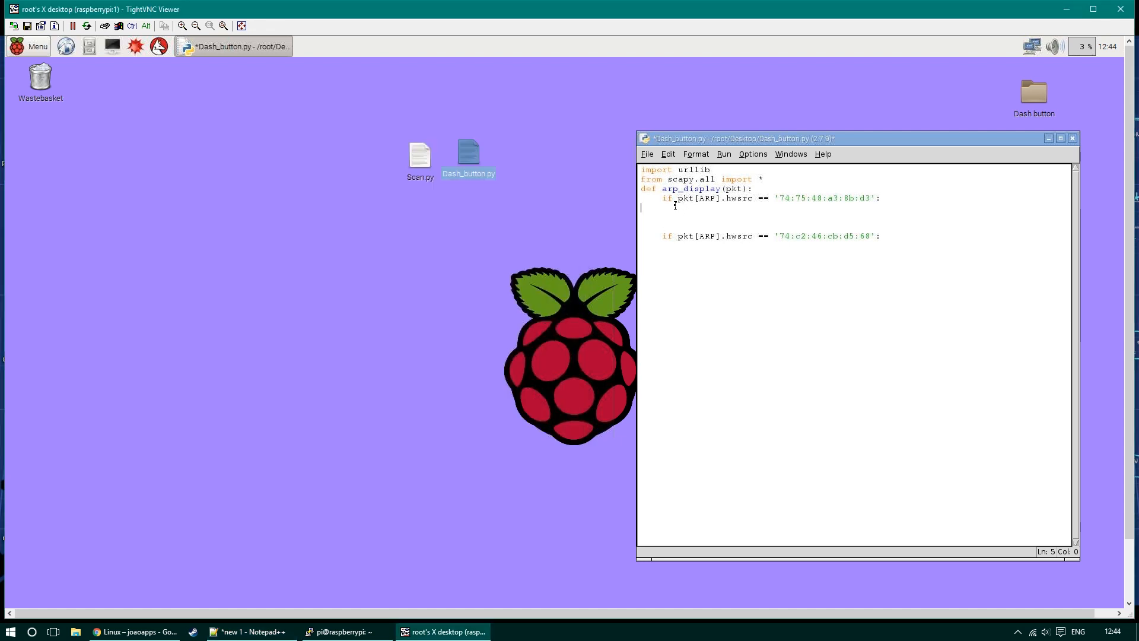
# Step: Add print "Amazon Green" under both button checks, changing the second to "Amazon Red"
pyautogui.write('print "Amazon Green"')
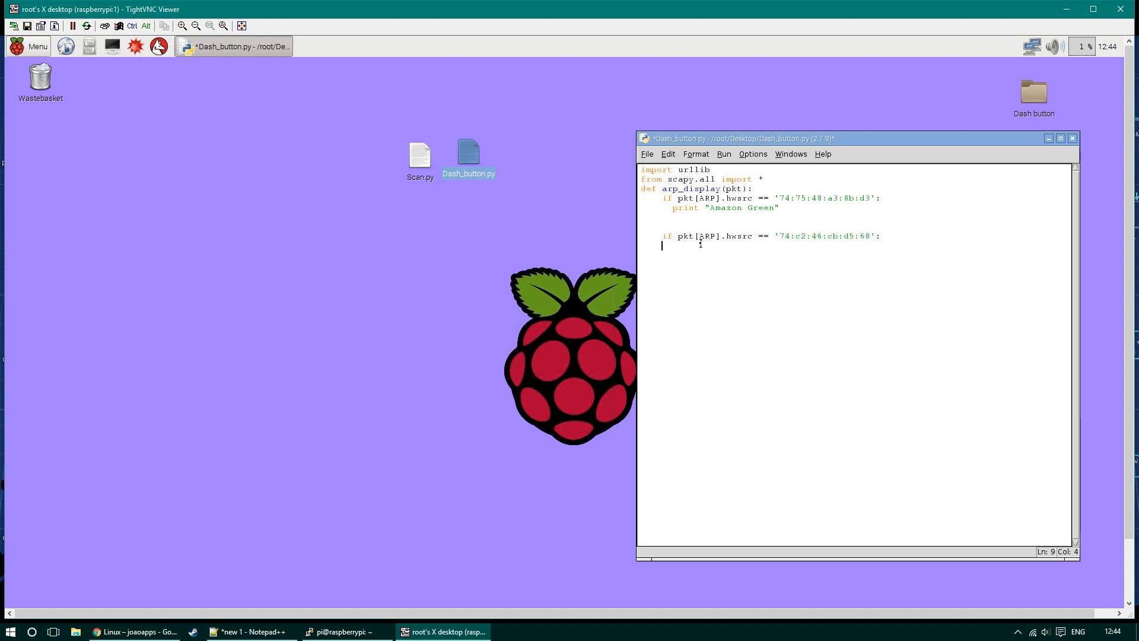
pyautogui.write('print "Amazon Green"')
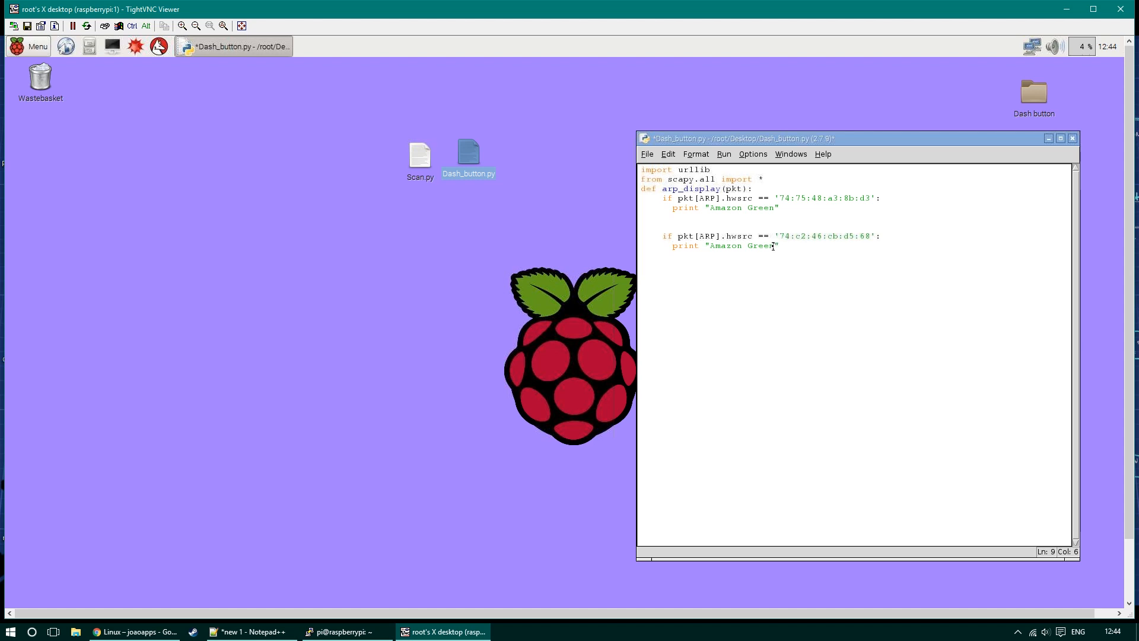
pyautogui.doubleClick(761, 245)
pyautogui.write('R')
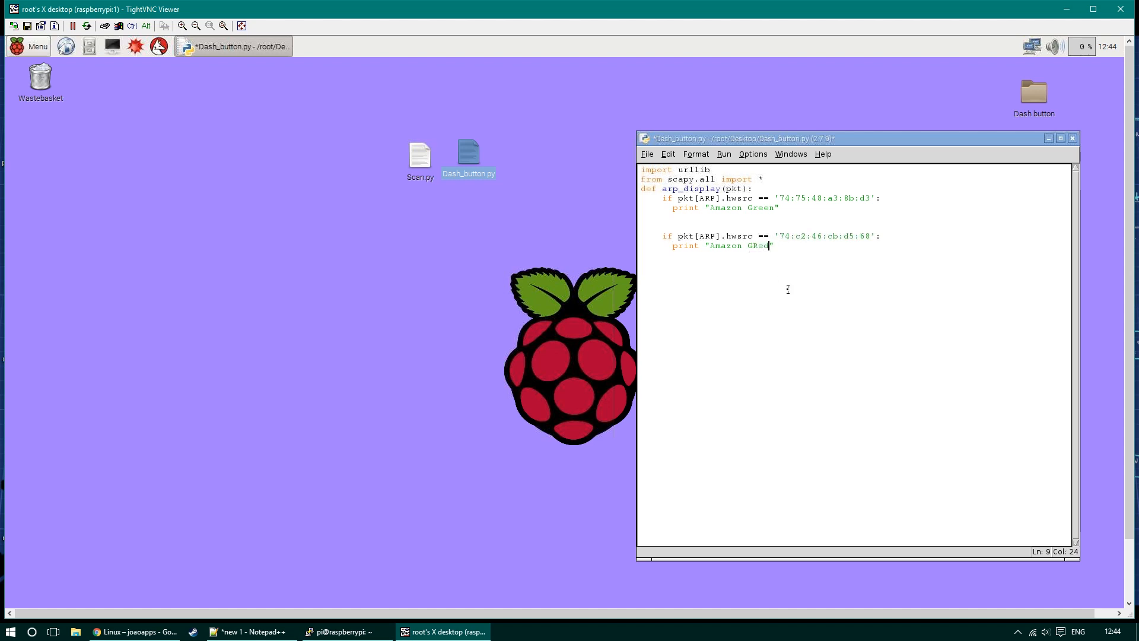
pyautogui.press('BackSpace')
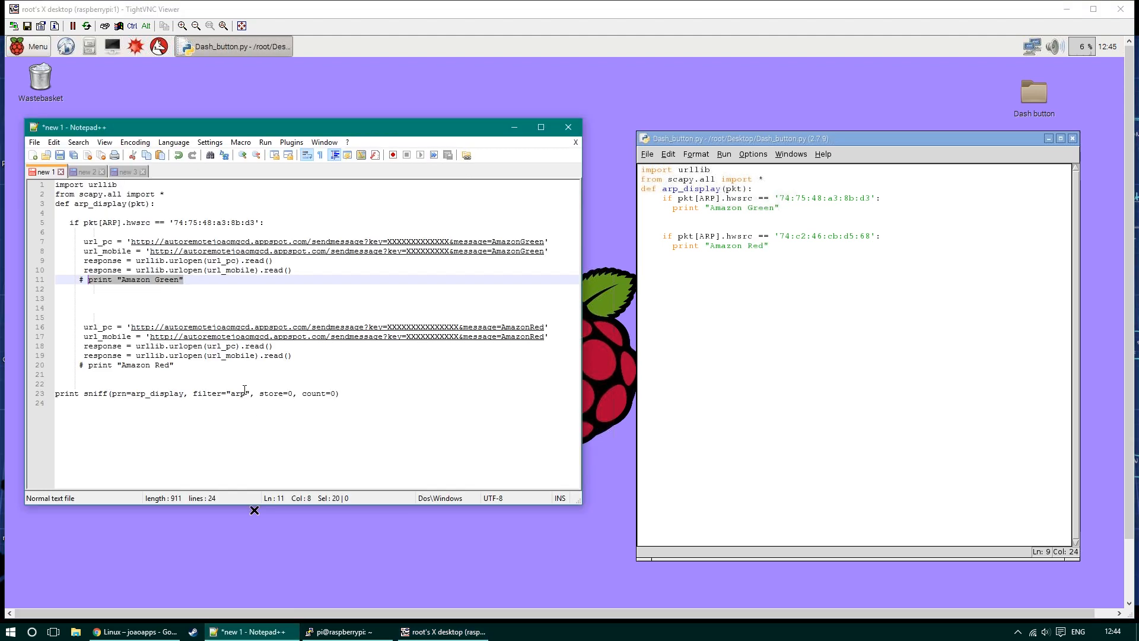
# Step: Append print sniff(prn=arp_display, filter="arp", store=0, count=0) to the end of Dash_button.py
pyautogui.click(68, 392)
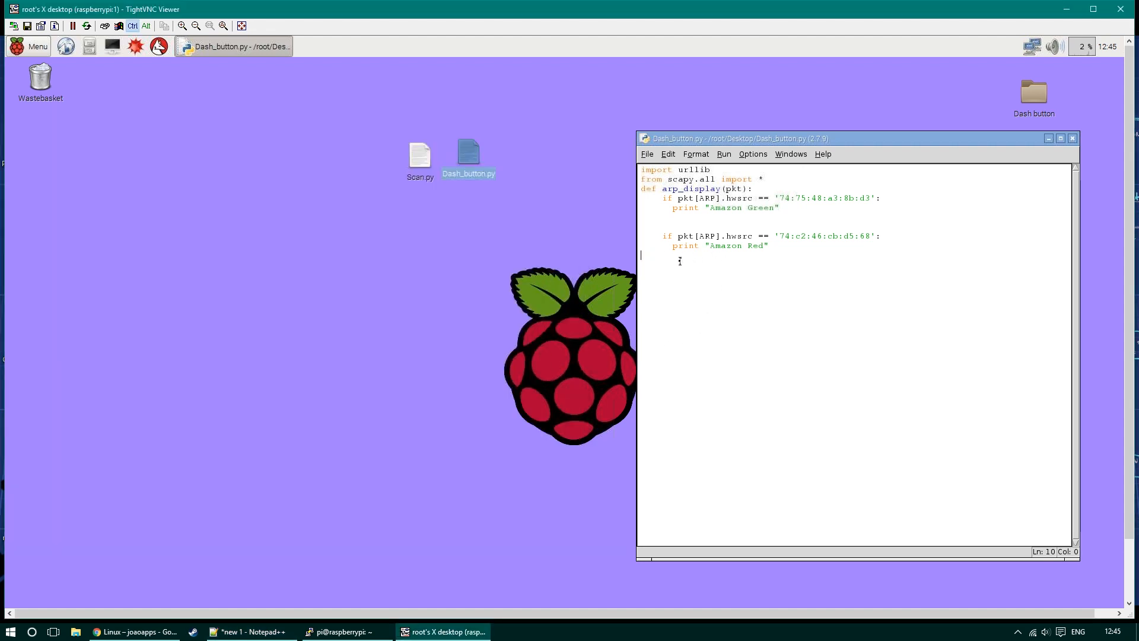
pyautogui.write('print sniff(prn=arp_display, filter="arp", store=0, count=0)')
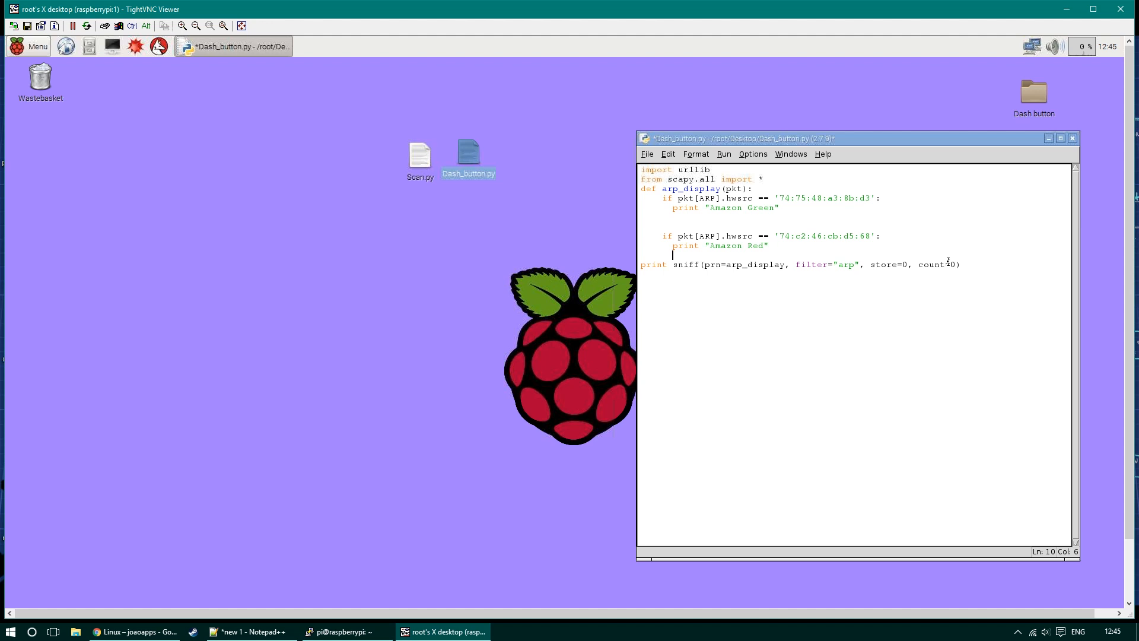
pyautogui.click(724, 153)
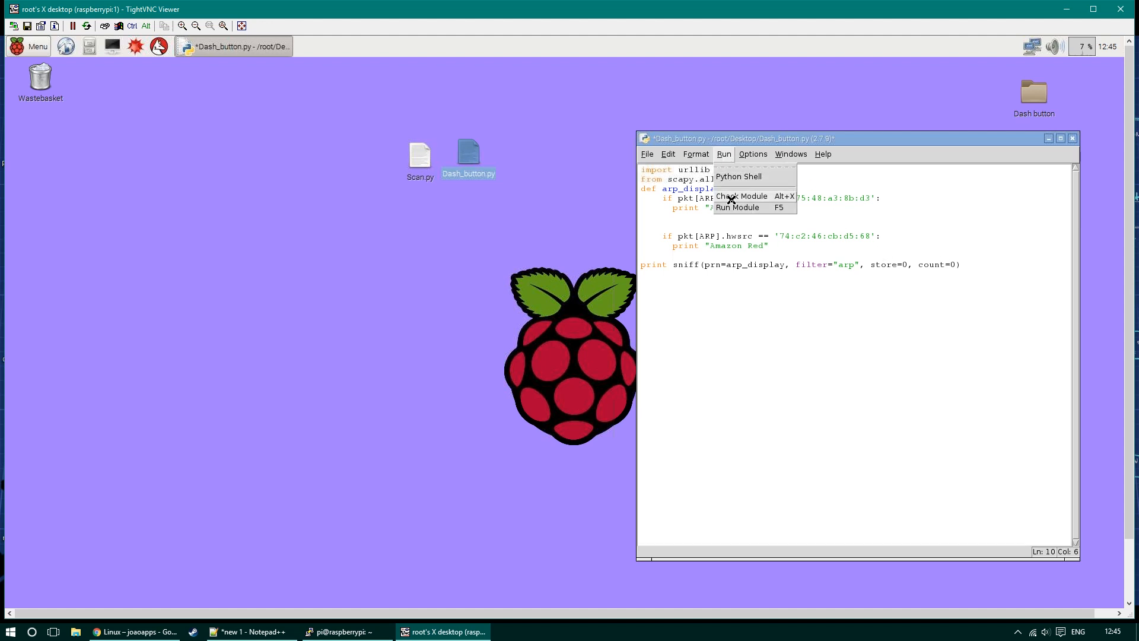
# Step: Close the Run menu and insert a blank line after the green button's if line
pyautogui.click(742, 196)
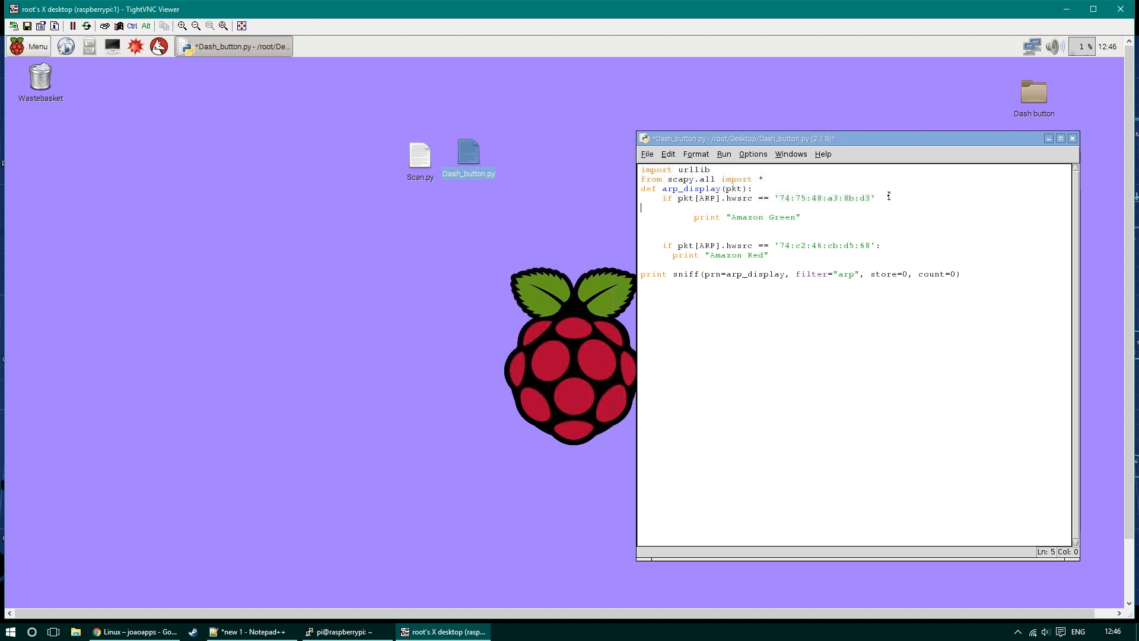
# Step: Add indented url_pc = "" and url_mobile = "" lines under the green button check
pyautogui.write('url')
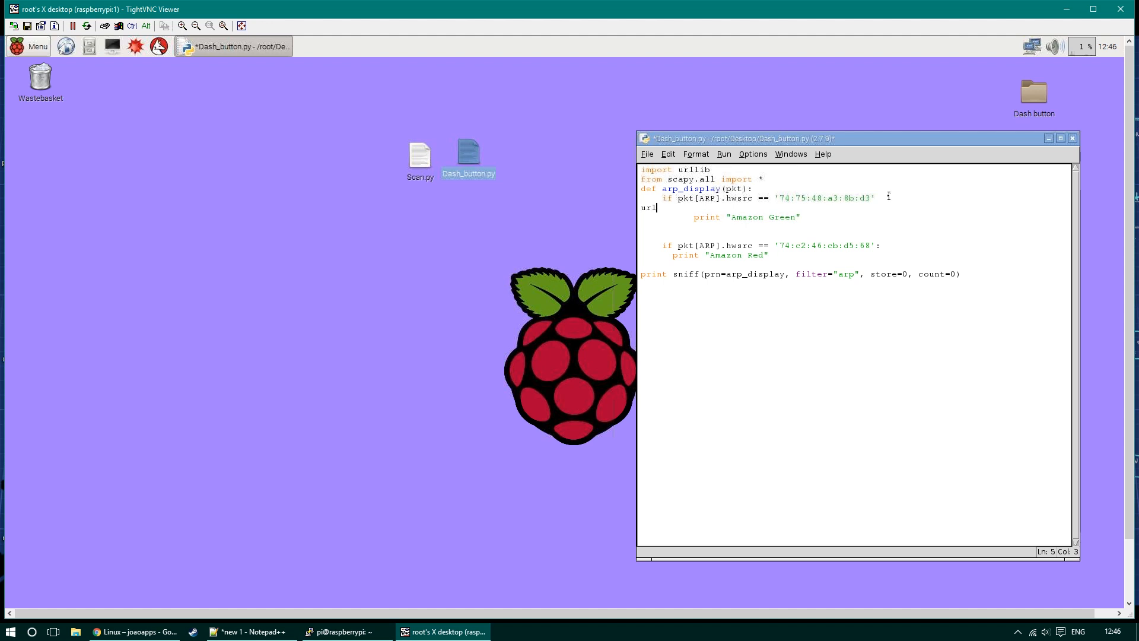
pyautogui.write('_p')
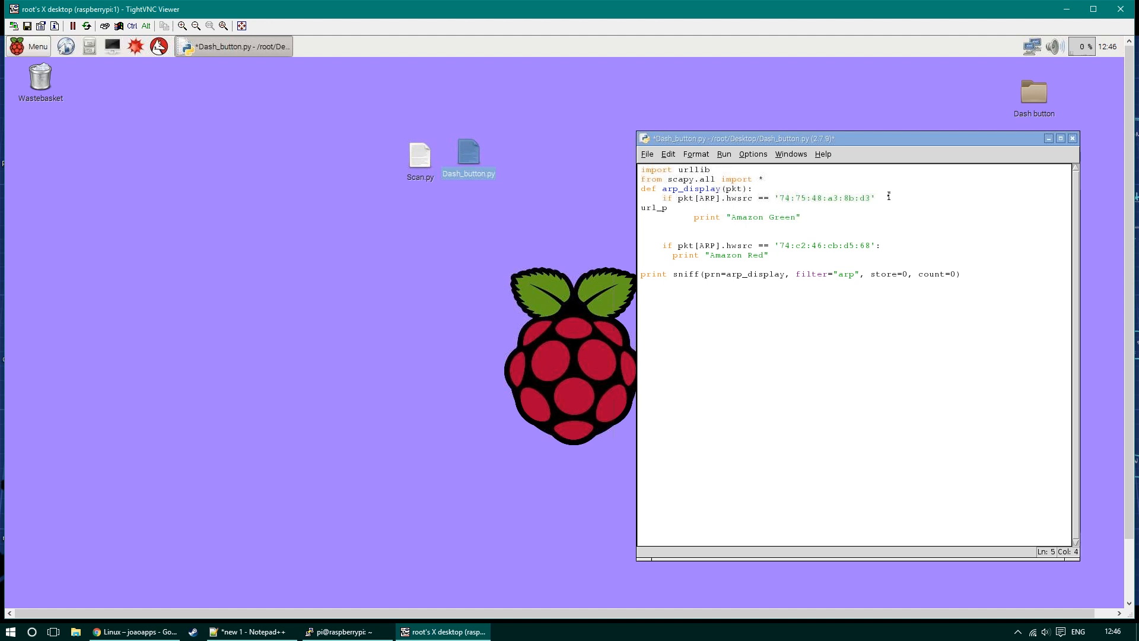
pyautogui.write('c =')
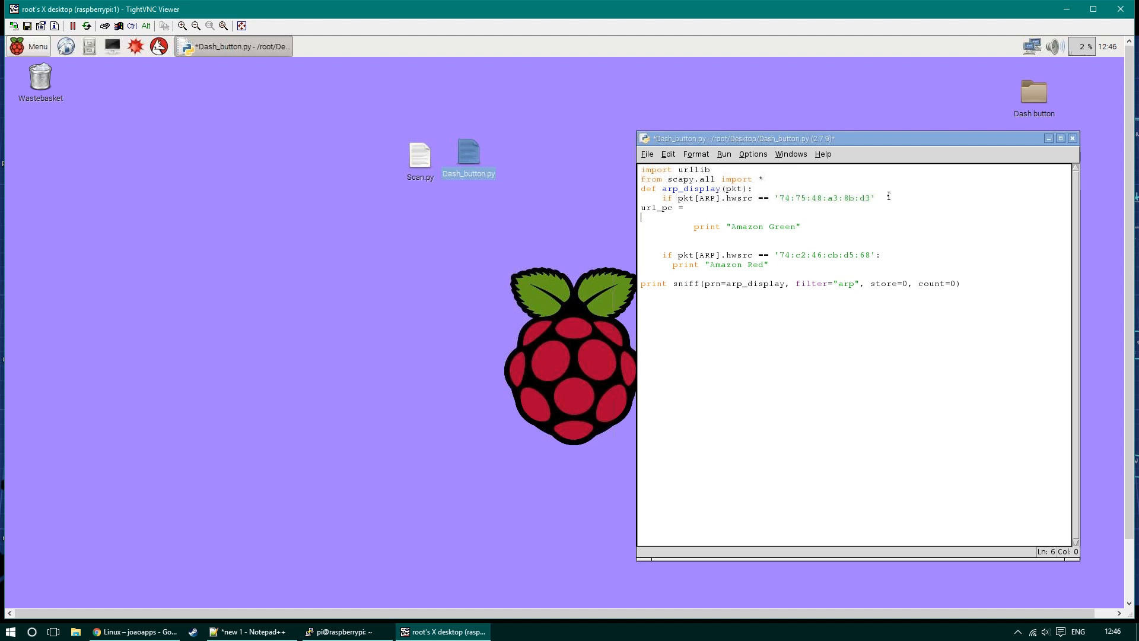
pyautogui.write('url')
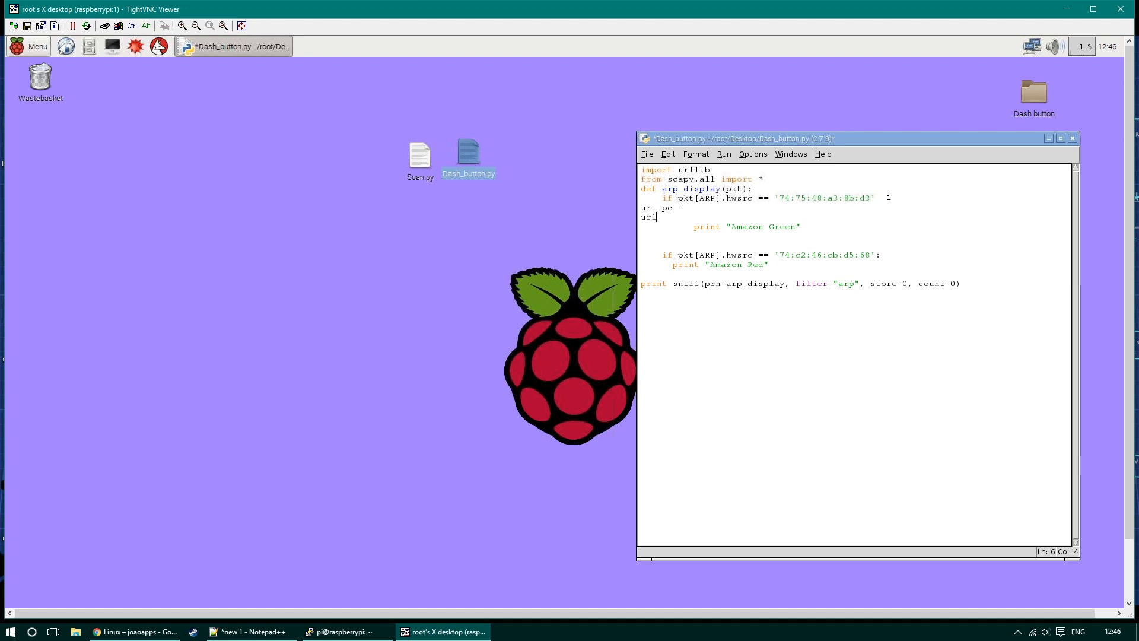
pyautogui.write('_mobile =')
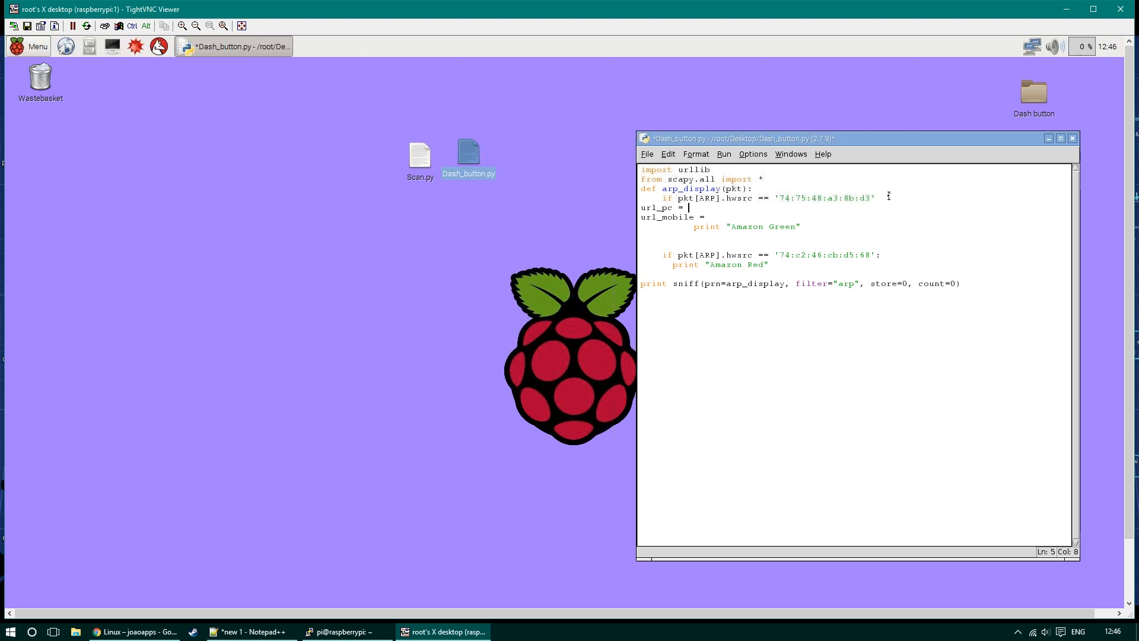
pyautogui.write('""')
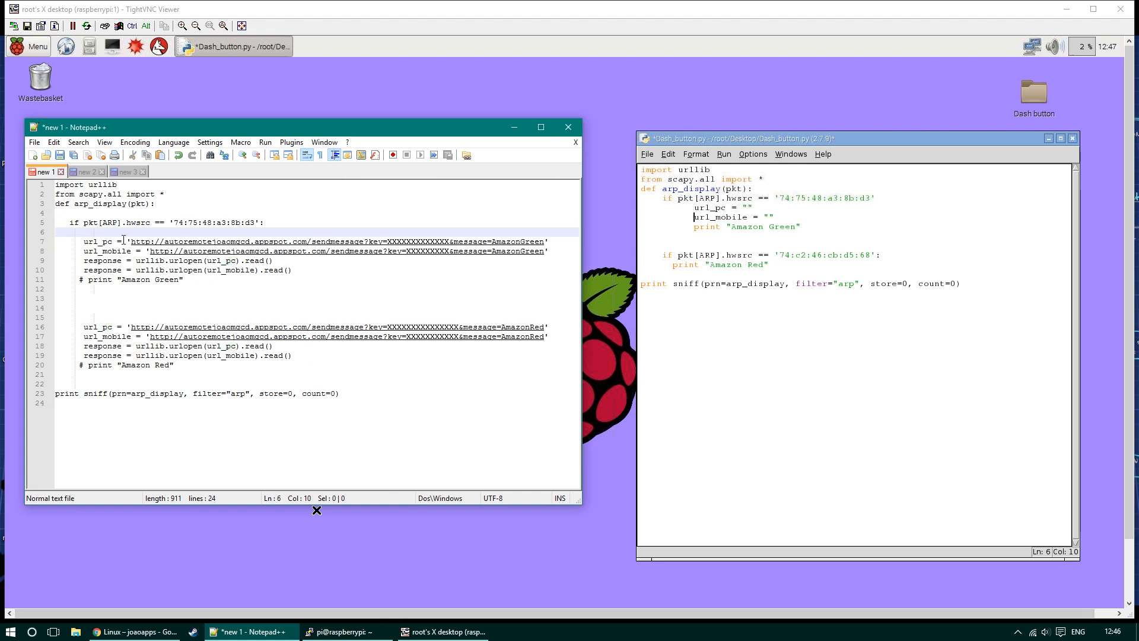
pyautogui.moveTo(127, 240)
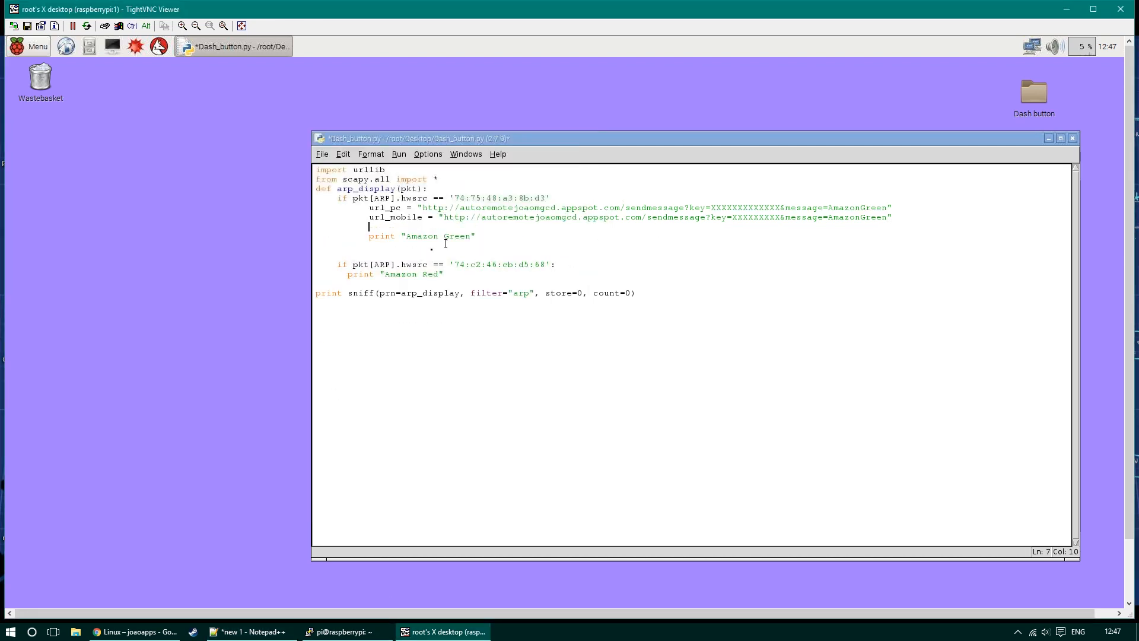
# Step: Add urllib.urlopen(url_pc) and urlopen(url_mobile) response lines, save, and run the script
pyautogui.click(250, 630)
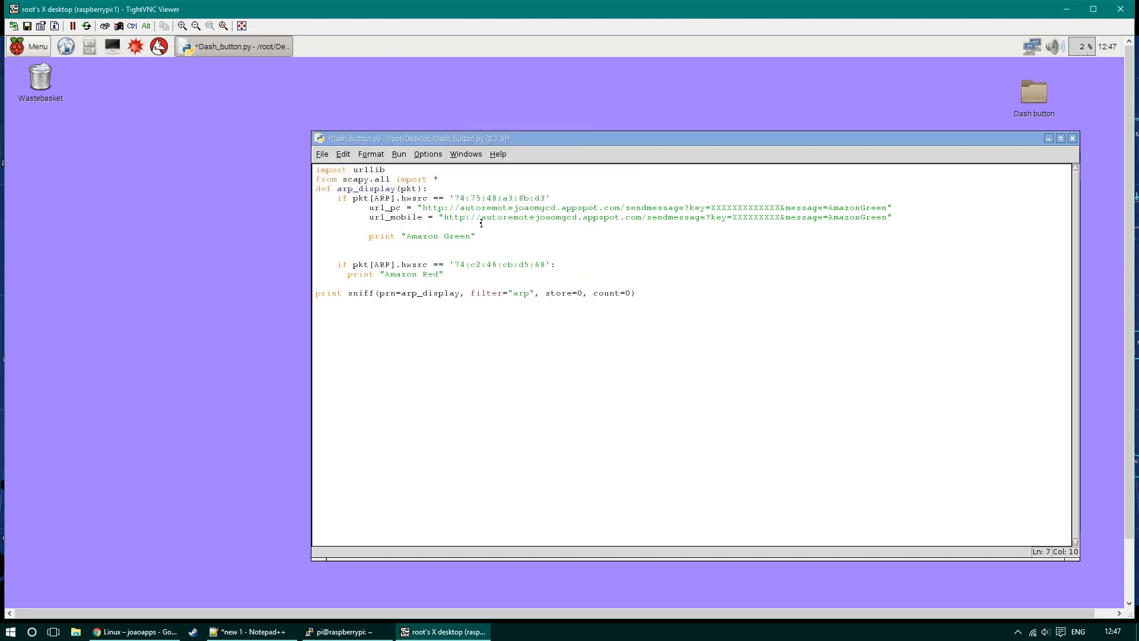
pyautogui.write('response = urllib.urlopen(url_pc).read()')
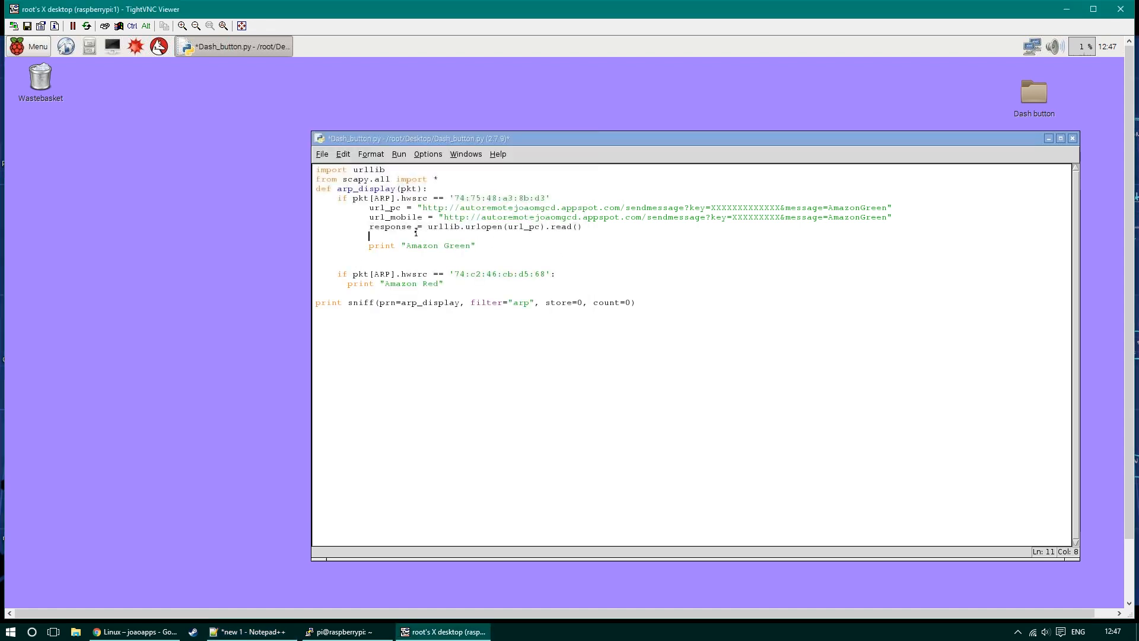
pyautogui.write('response = urllib.urlopen(url_mobile).read()')
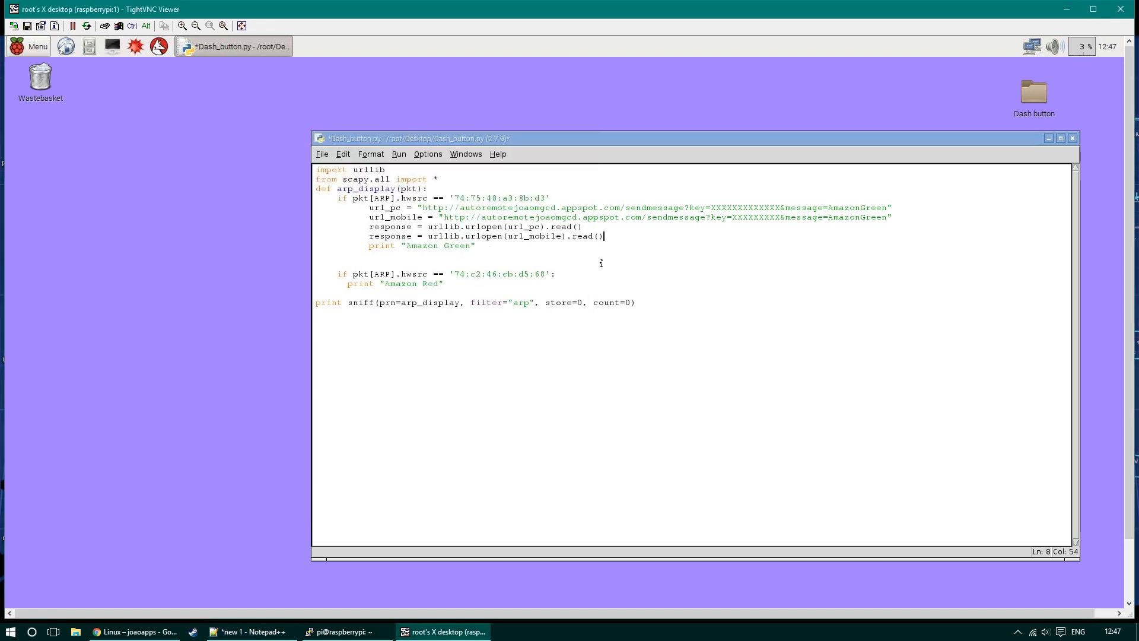
pyautogui.press('ctrl+s')
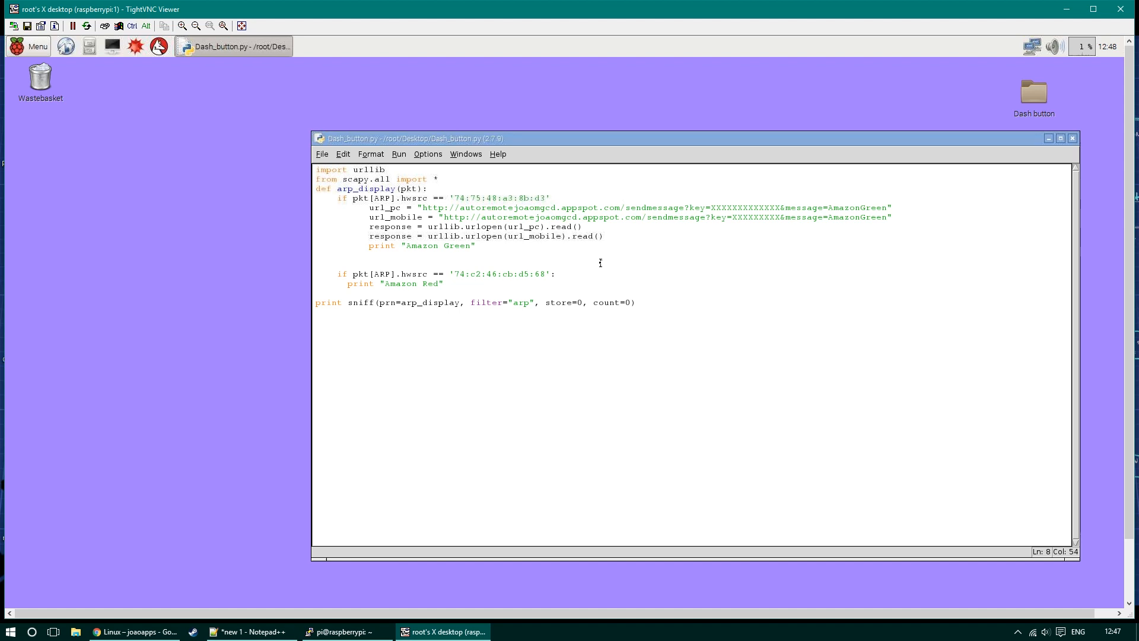
pyautogui.click(398, 153)
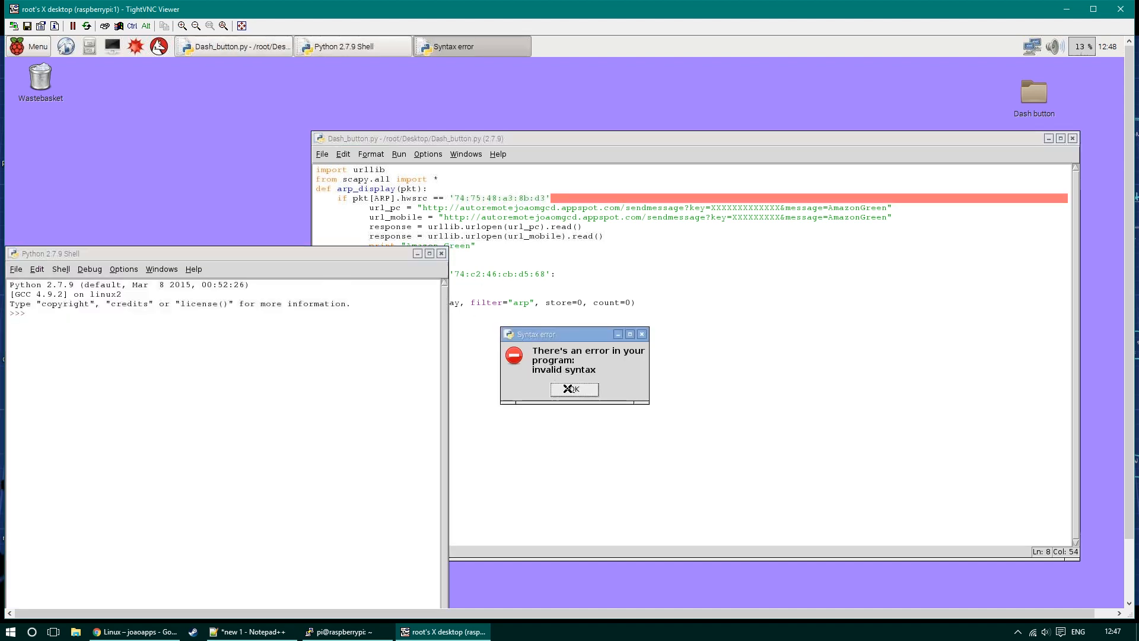
# Step: Dismiss the invalid-syntax error message from running the script
pyautogui.click(573, 389)
pyautogui.write(':')
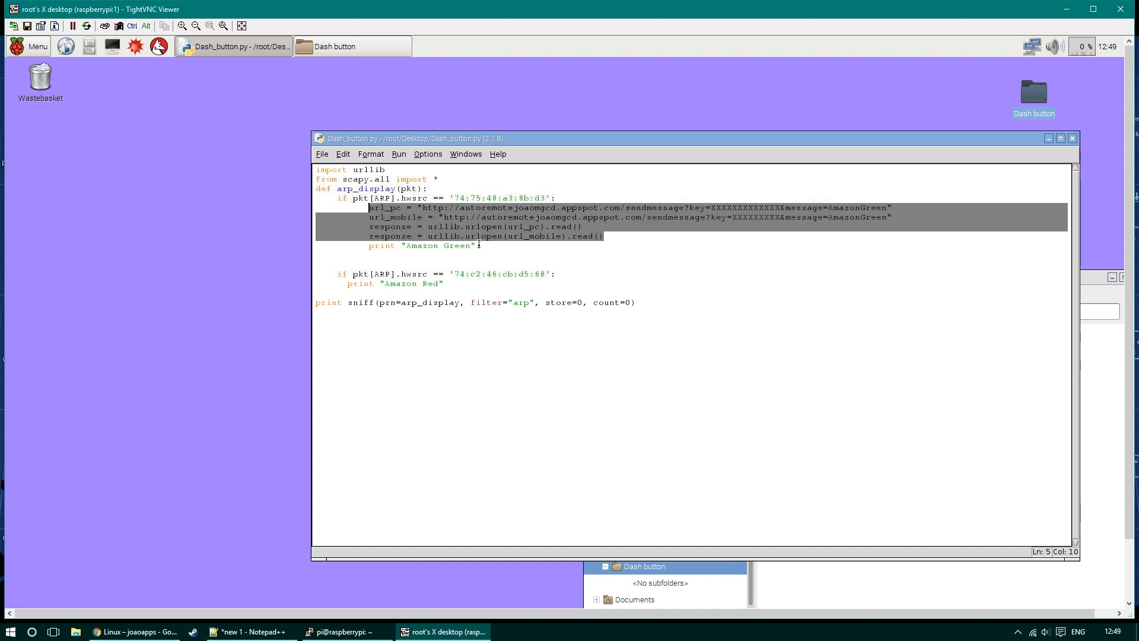
# Step: Paste the copied URL lines into the red block and select AmazonGreen to rename it
pyautogui.click(563, 274)
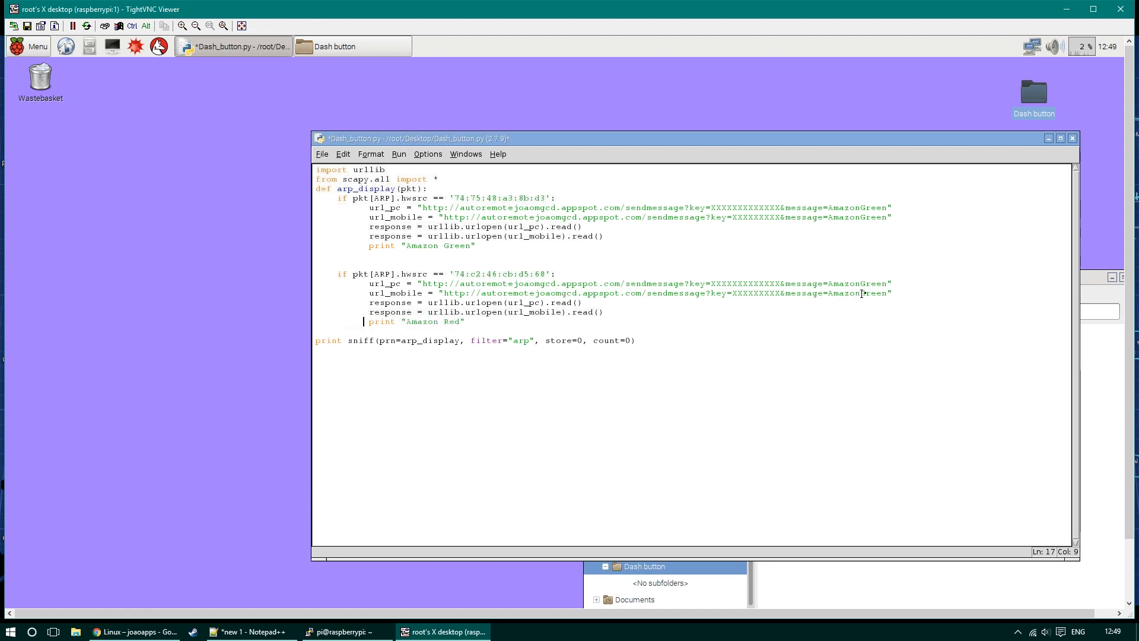
pyautogui.doubleClick(871, 292)
pyautogui.write('Red')
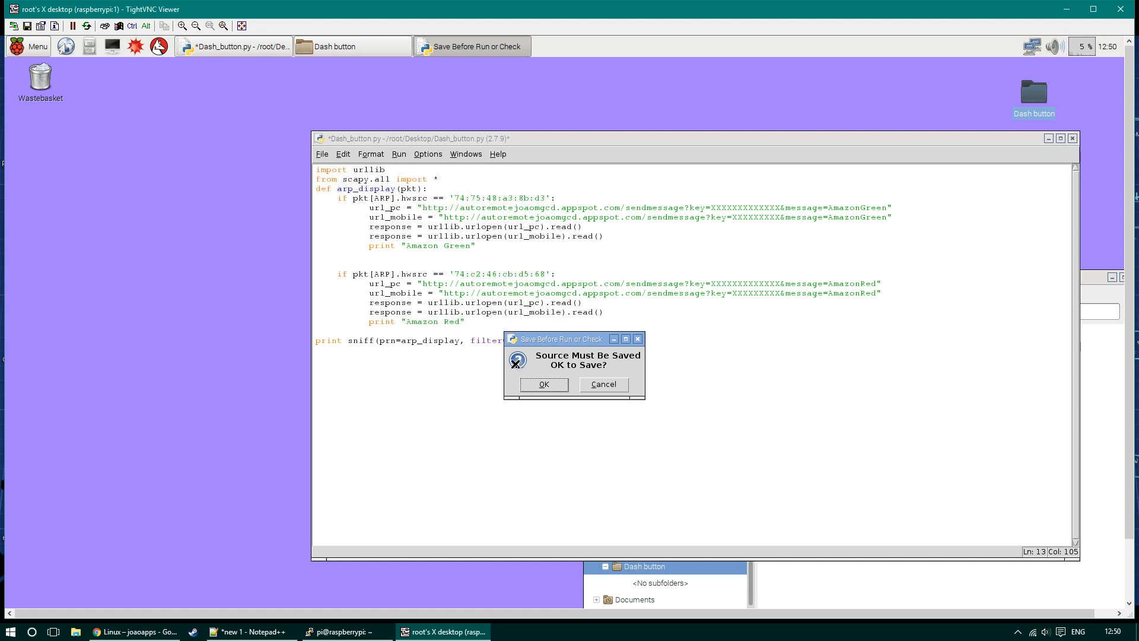
# Step: Confirm saving Dash_button.py so the script runs
pyautogui.click(543, 385)
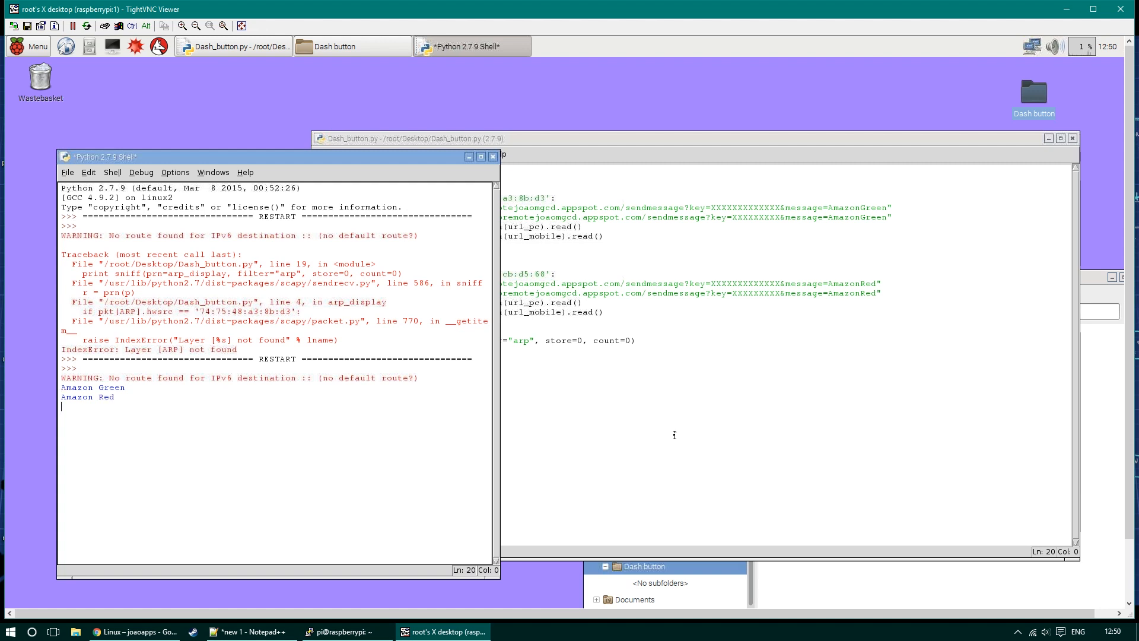
pyautogui.moveTo(832, 374)
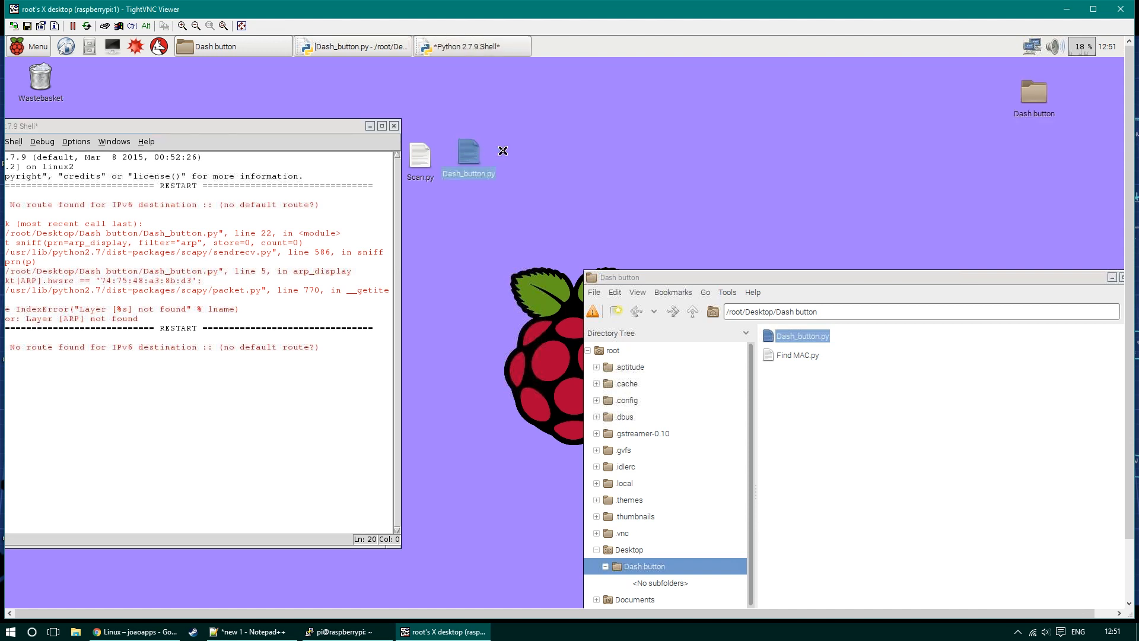
# Step: Open Dash_button.py from the desktop and comment out both print lines with #
pyautogui.doubleClick(468, 154)
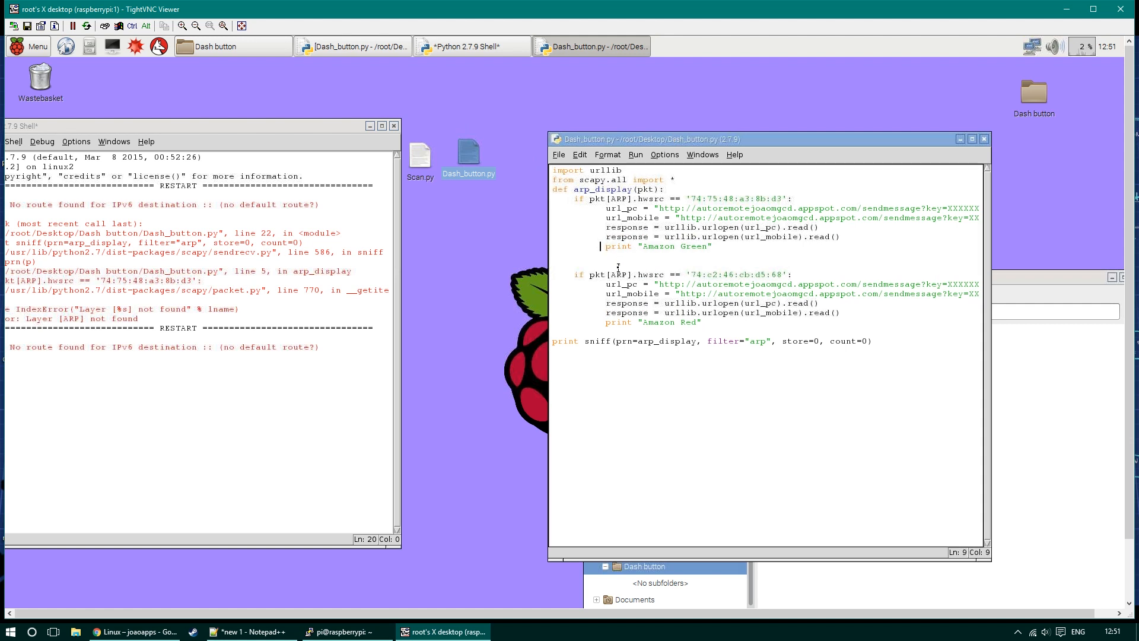
pyautogui.write('#')
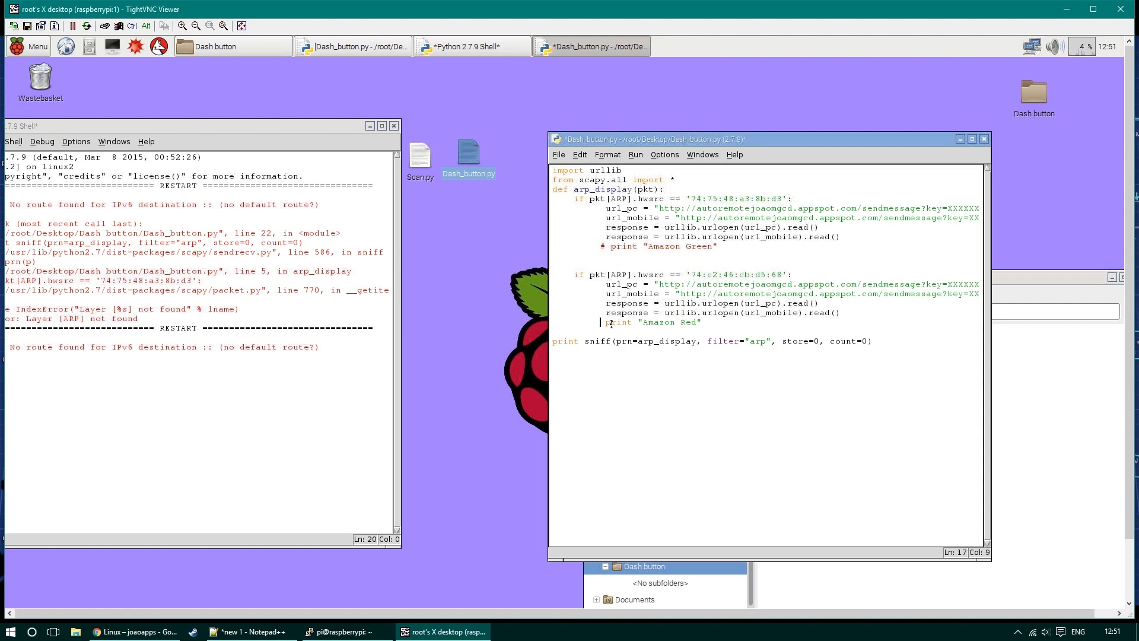
pyautogui.write('#')
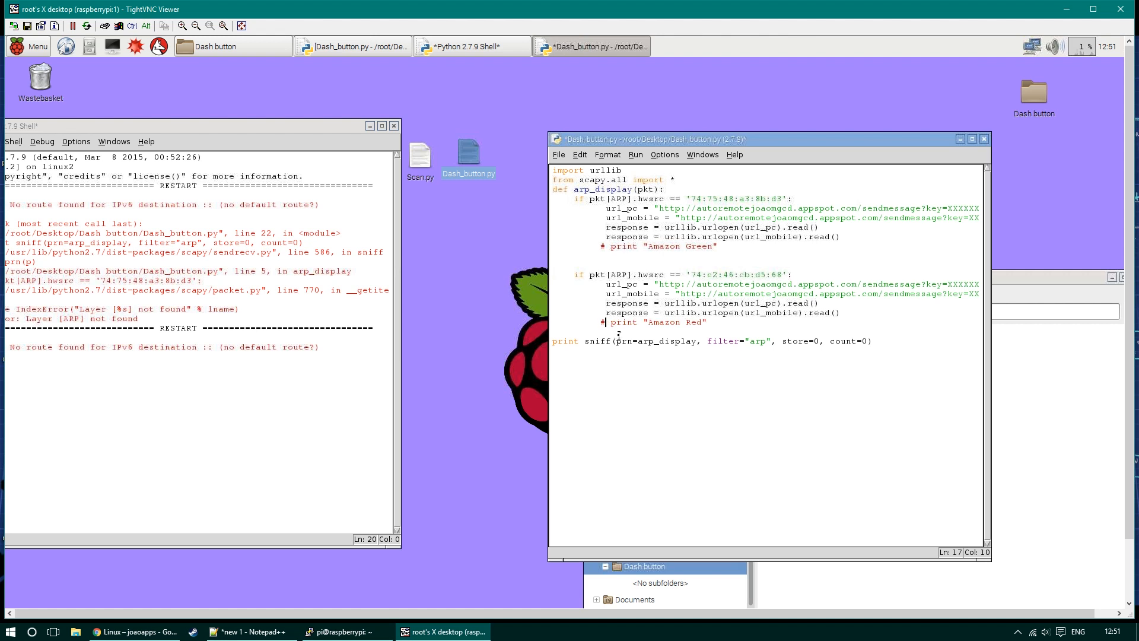